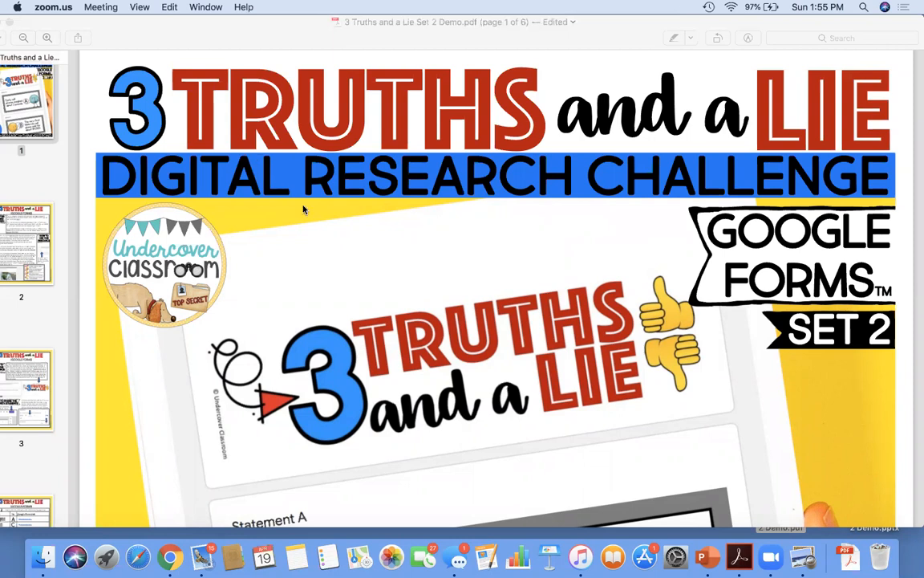
pyautogui.moveTo(359, 262)
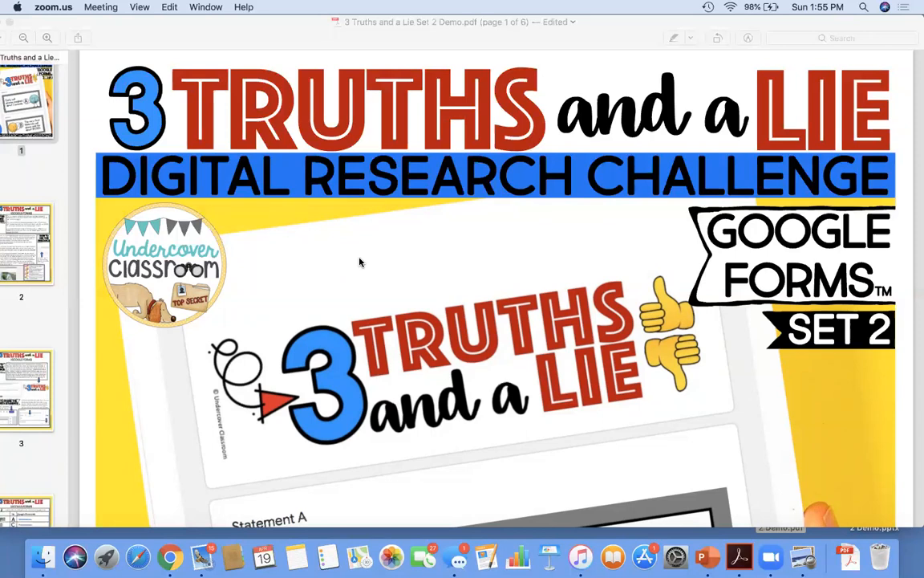
# Step: Scroll past the guide's cover page to page 2's Tips for Getting Started
pyautogui.scroll(-3)
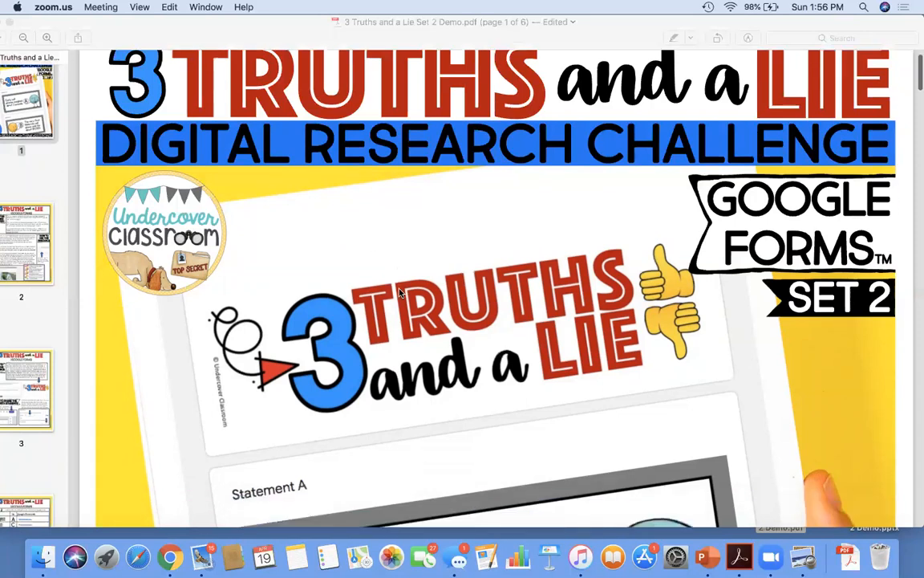
pyautogui.scroll(-3)
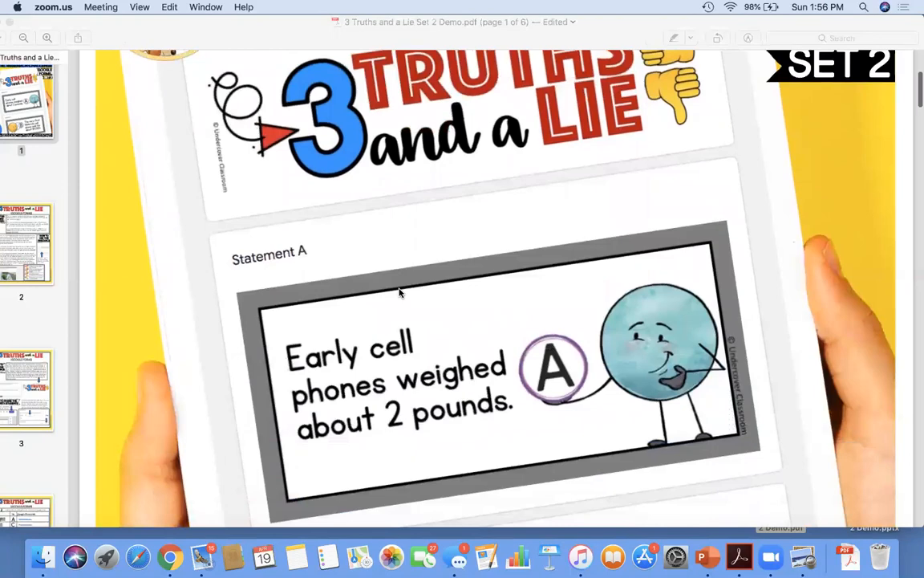
pyautogui.scroll(-3)
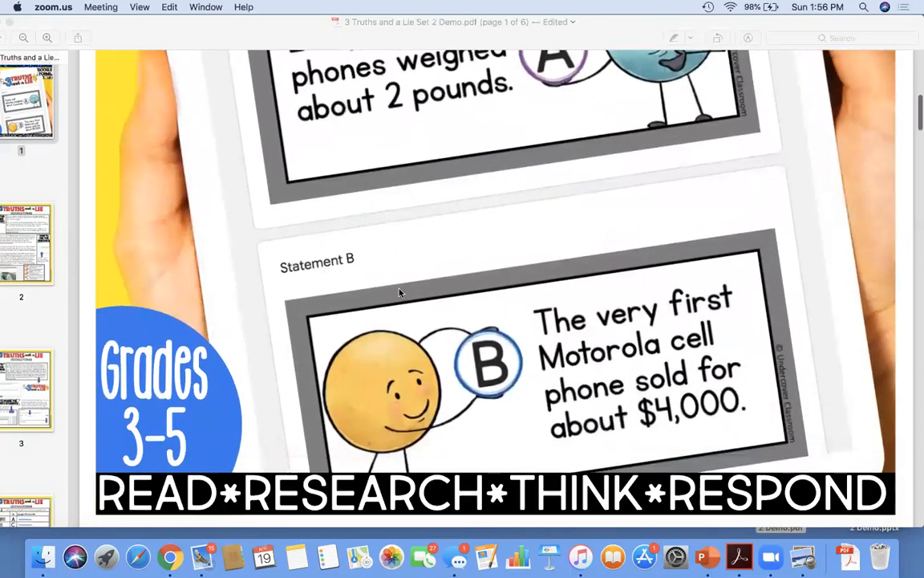
pyautogui.scroll(-3)
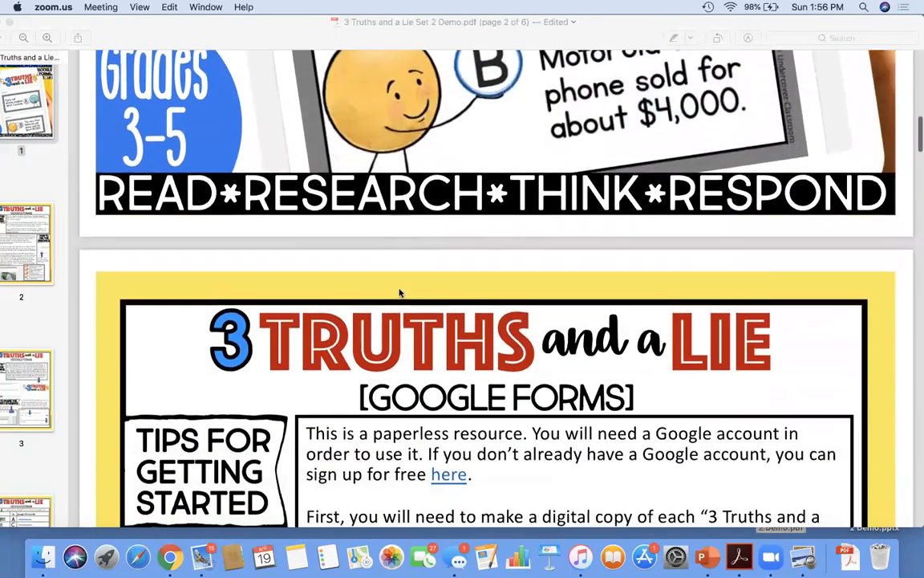
pyautogui.scroll(-3)
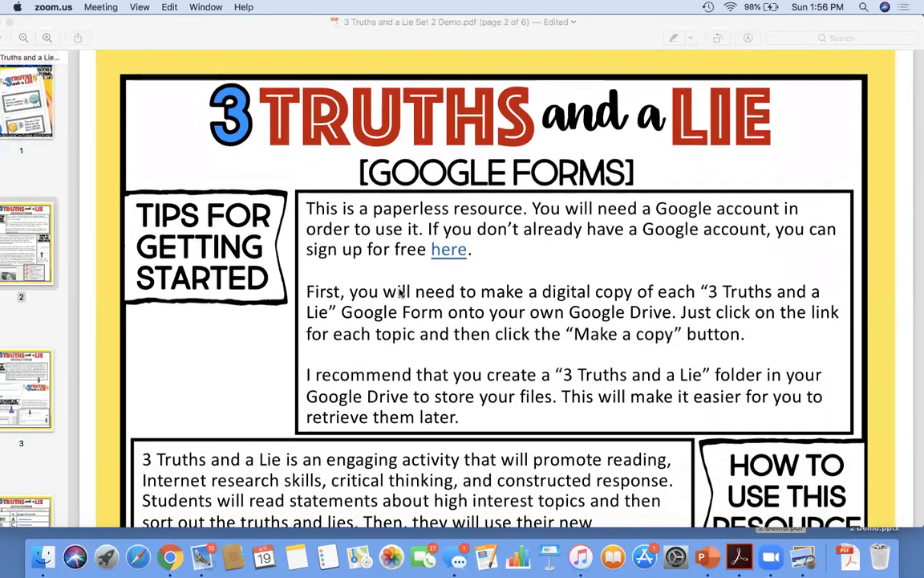
pyautogui.moveTo(409, 350)
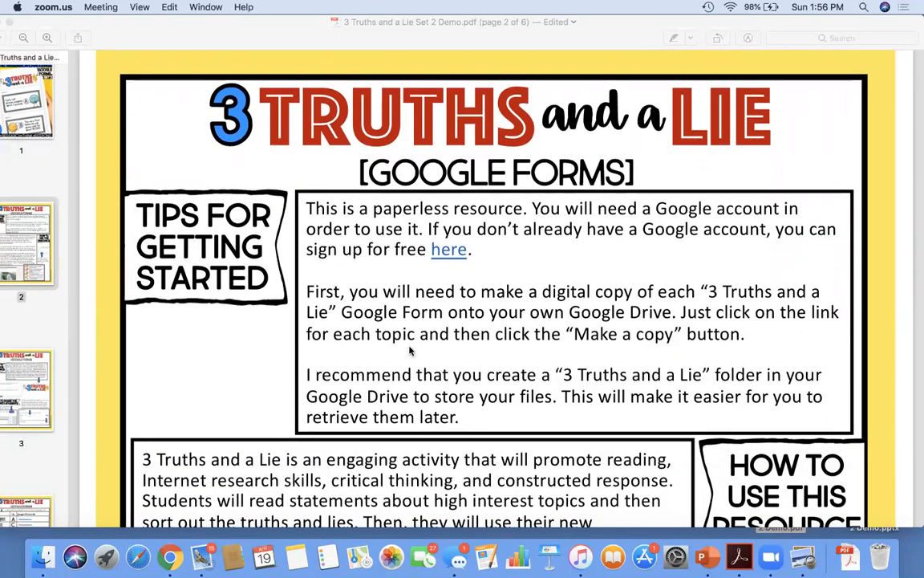
pyautogui.scroll(-3)
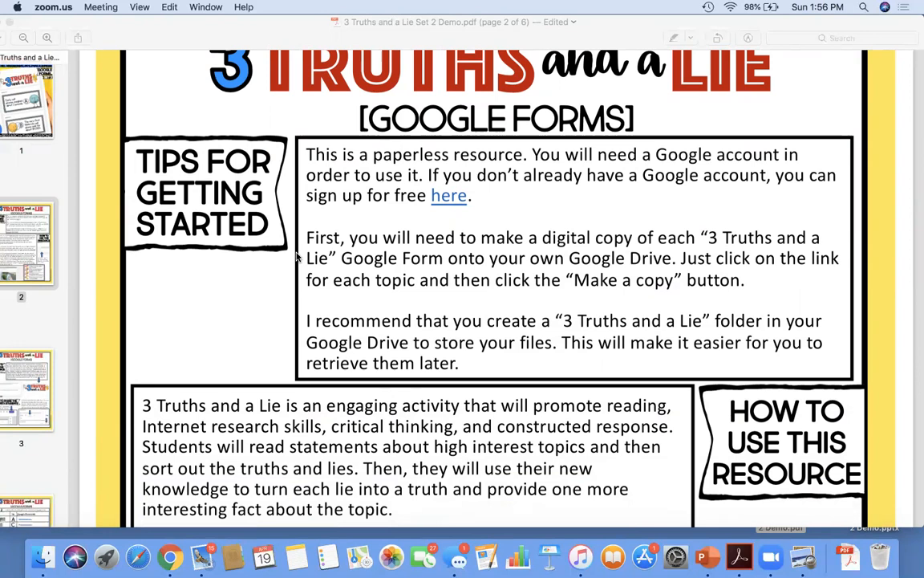
pyautogui.moveTo(493, 220)
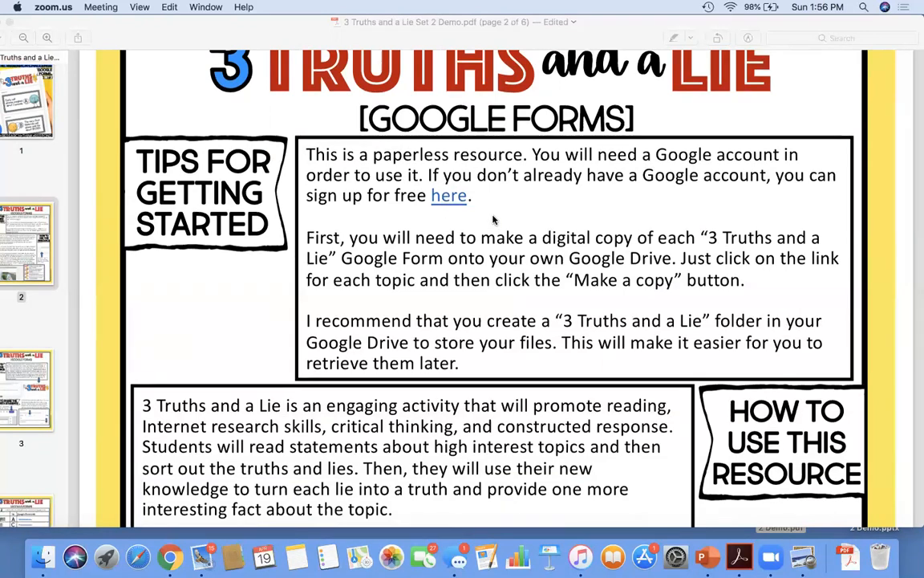
pyautogui.moveTo(464, 222)
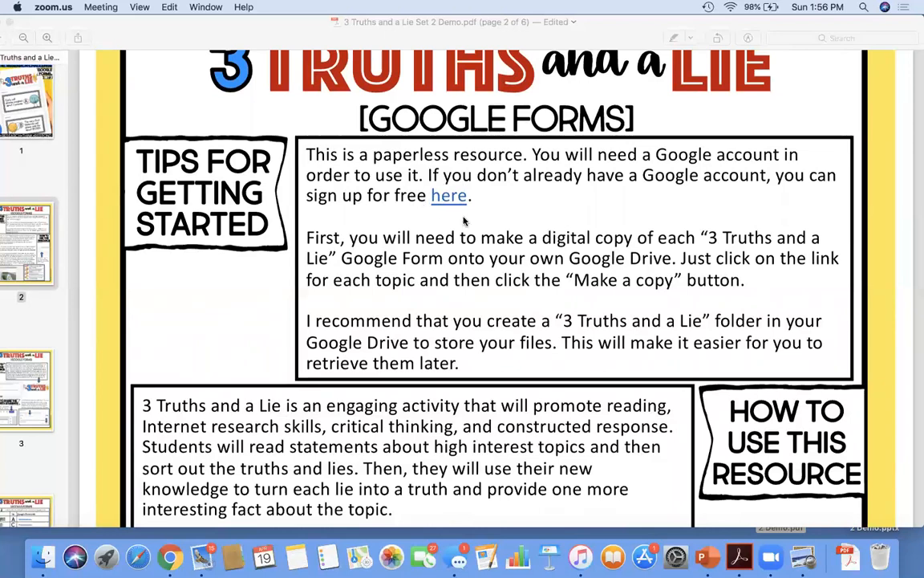
pyautogui.moveTo(477, 199)
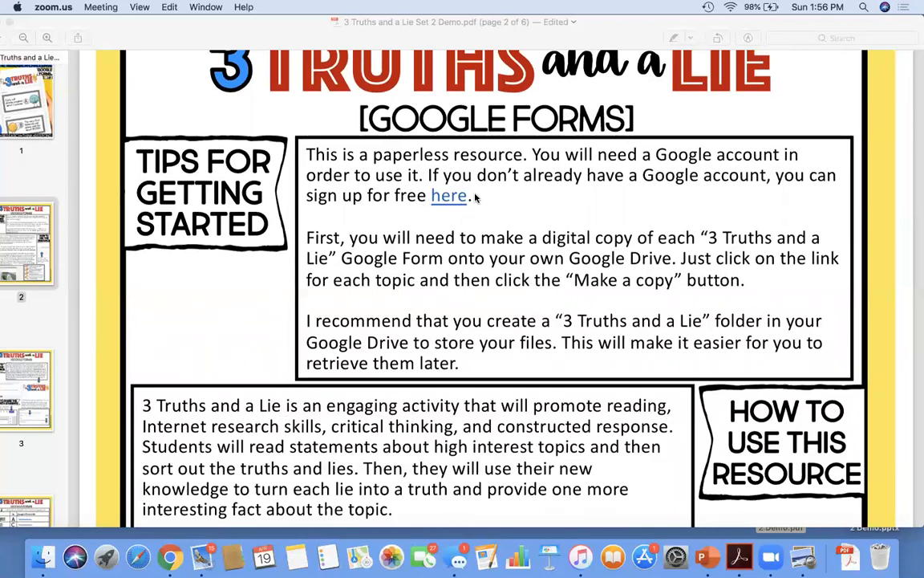
# Step: Scroll down page 2 through How to Use This Resource and the truth/lie answer chart
pyautogui.scroll(-3)
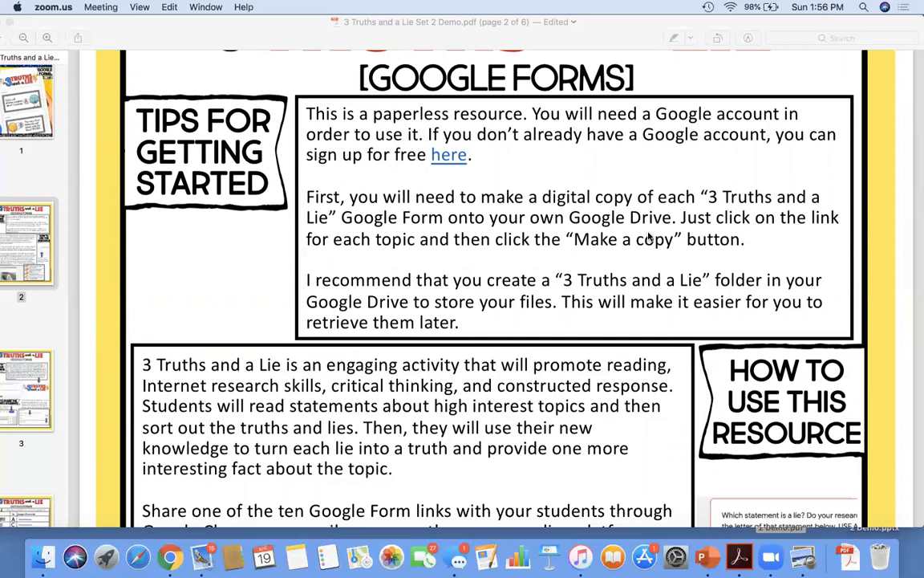
pyautogui.moveTo(629, 250)
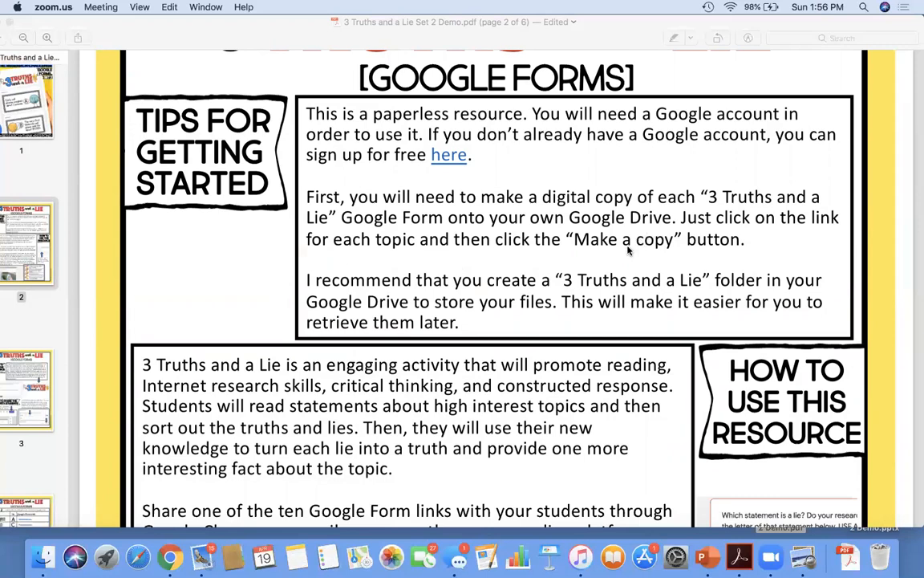
pyautogui.scroll(-3)
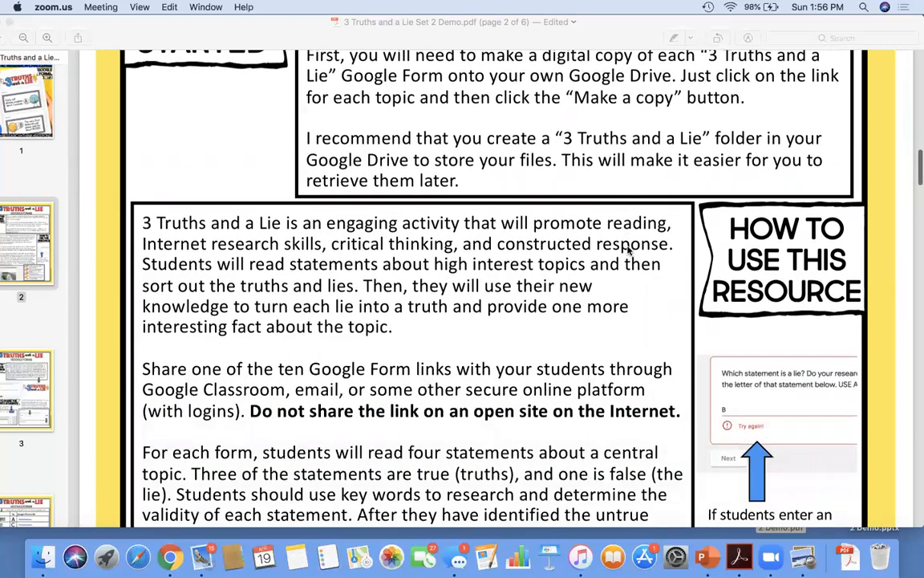
pyautogui.scroll(-3)
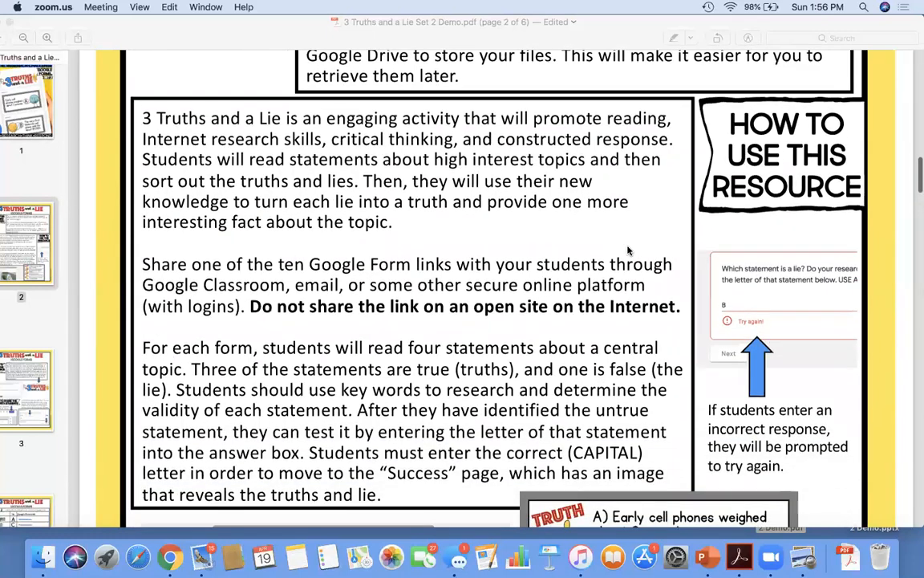
pyautogui.moveTo(311, 167)
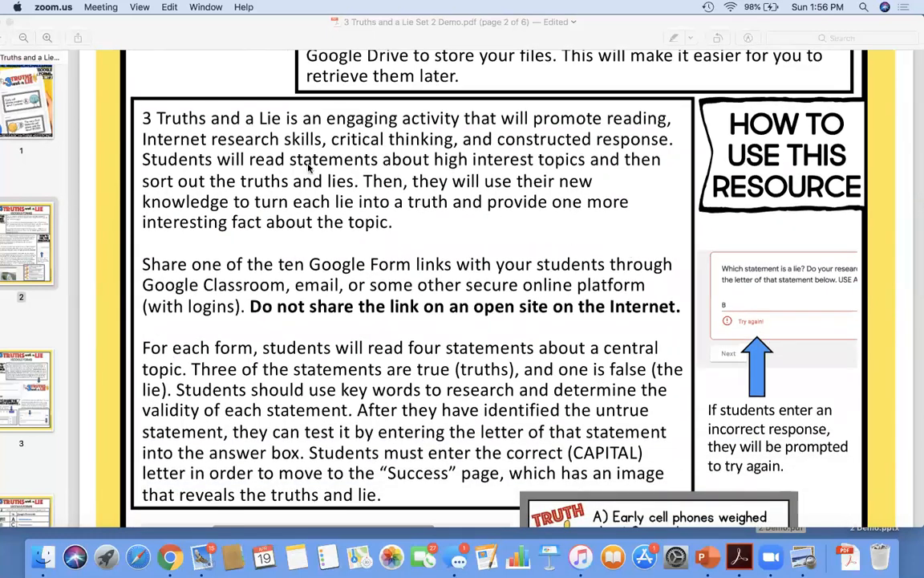
pyautogui.moveTo(130, 182)
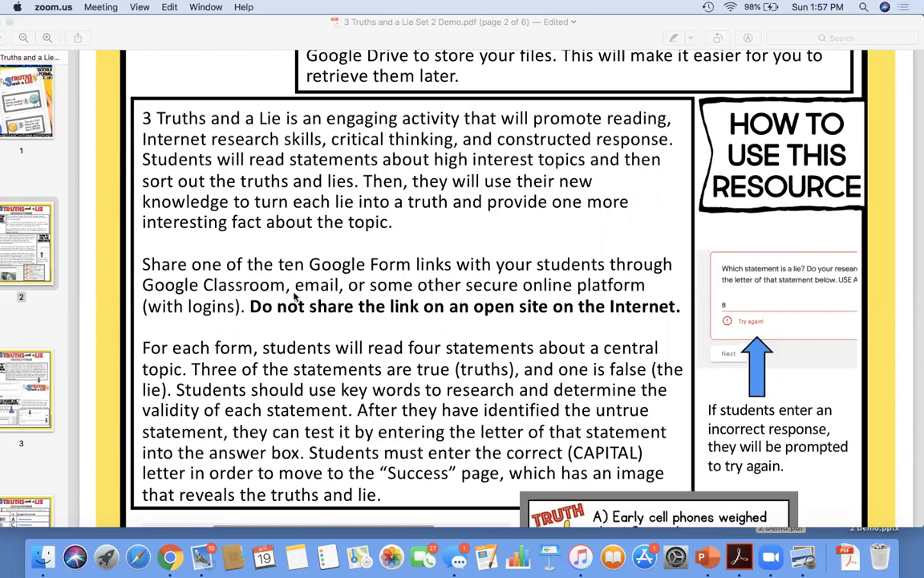
pyautogui.scroll(-3)
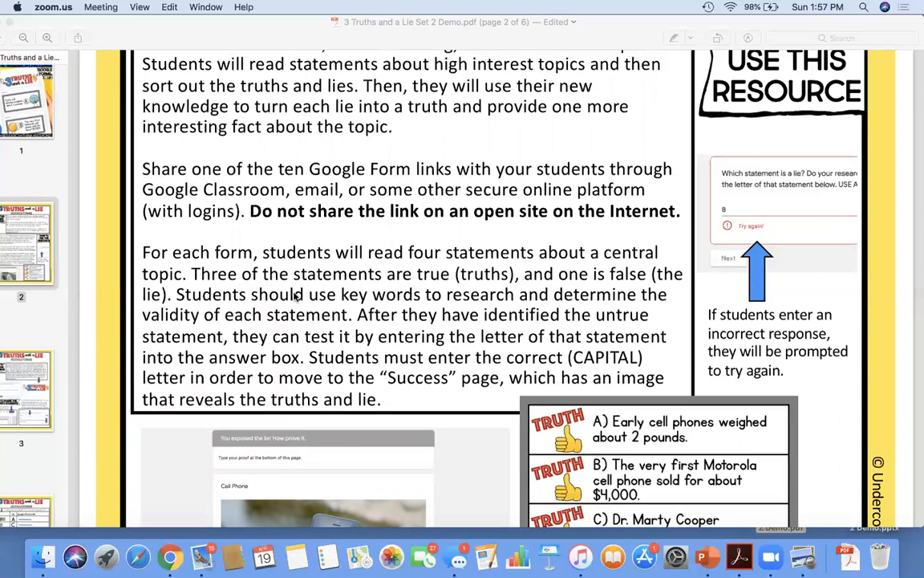
pyautogui.moveTo(224, 369)
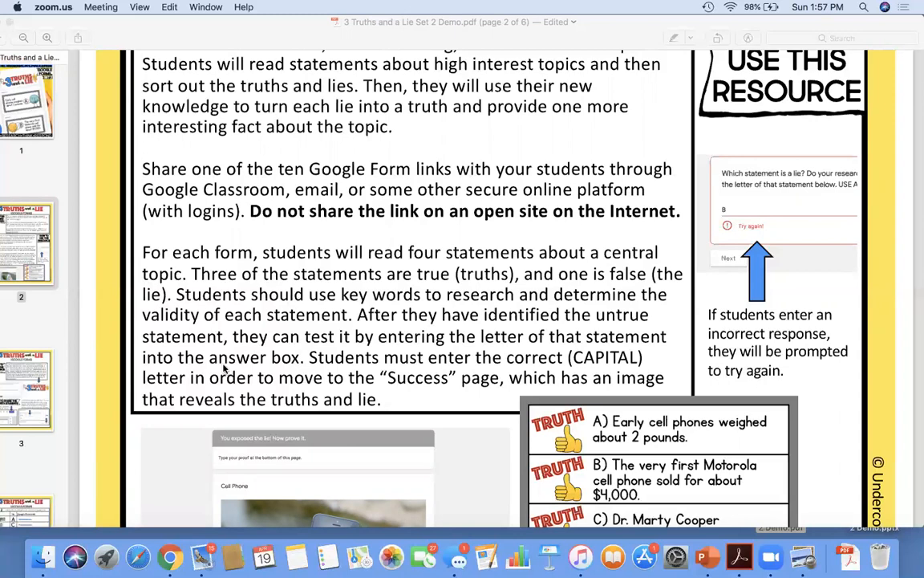
# Step: Scroll onto page 3 and its How to Share the Link with Students steps
pyautogui.scroll(-3)
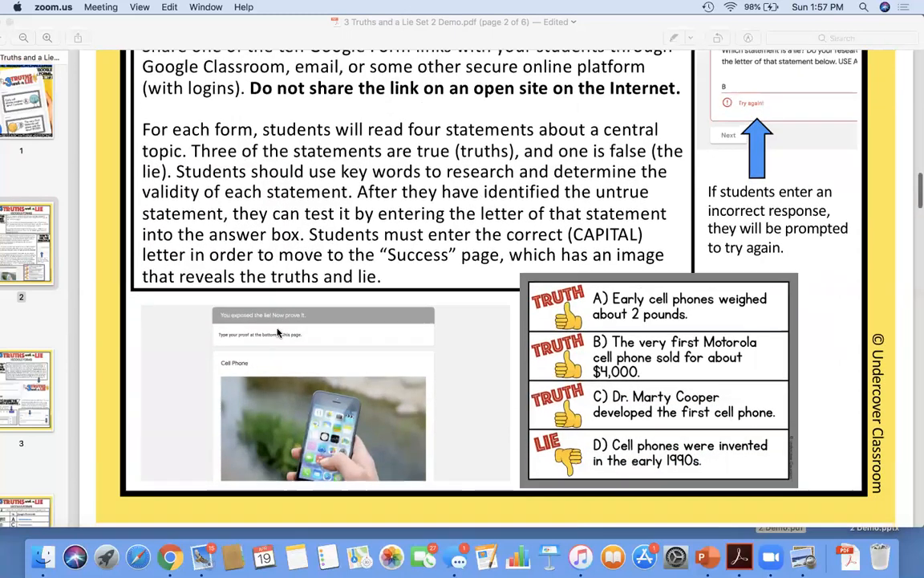
pyautogui.scroll(-3)
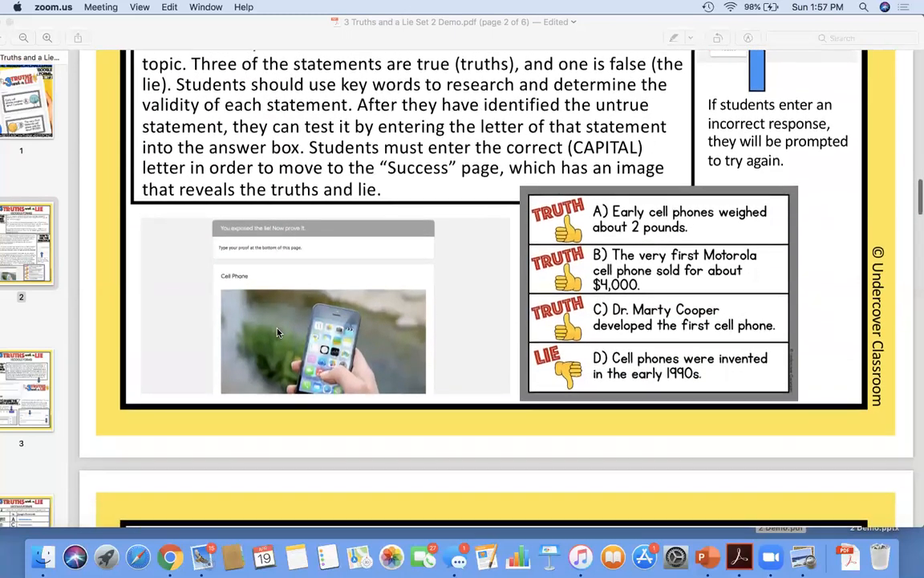
pyautogui.scroll(-3)
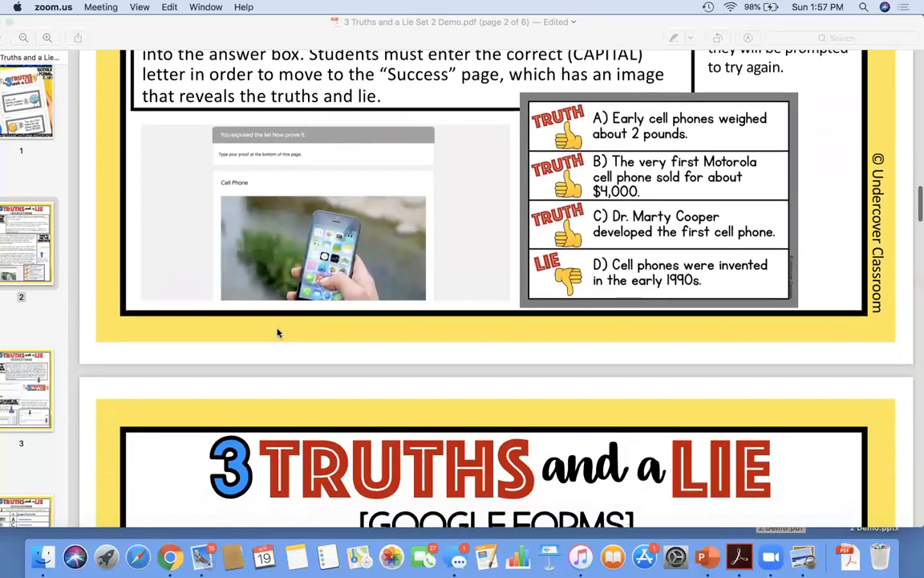
pyautogui.scroll(-3)
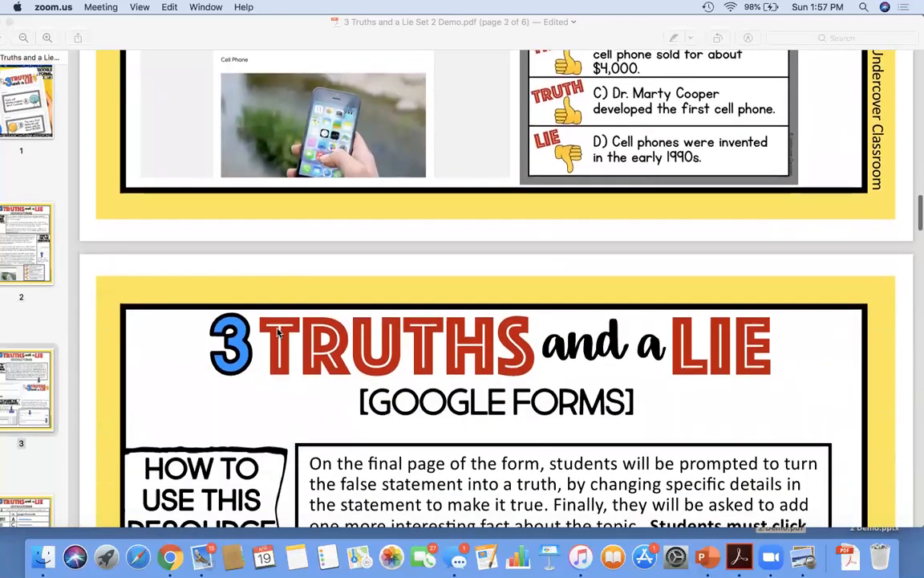
pyautogui.scroll(-3)
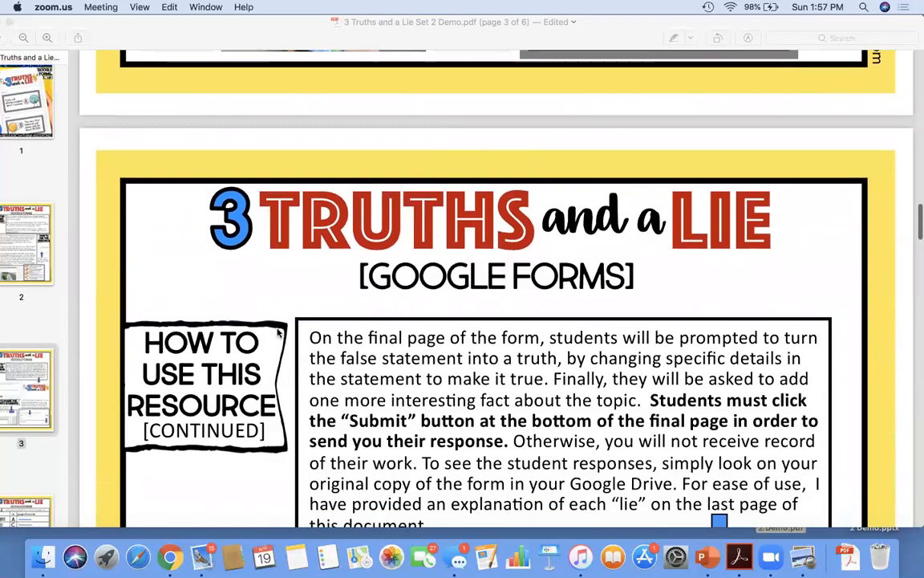
pyautogui.scroll(-3)
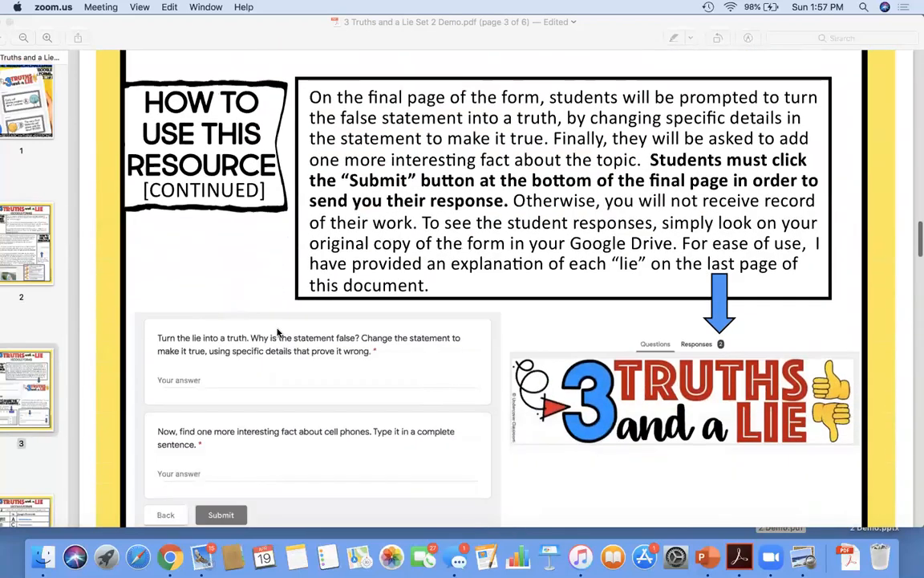
pyautogui.scroll(-3)
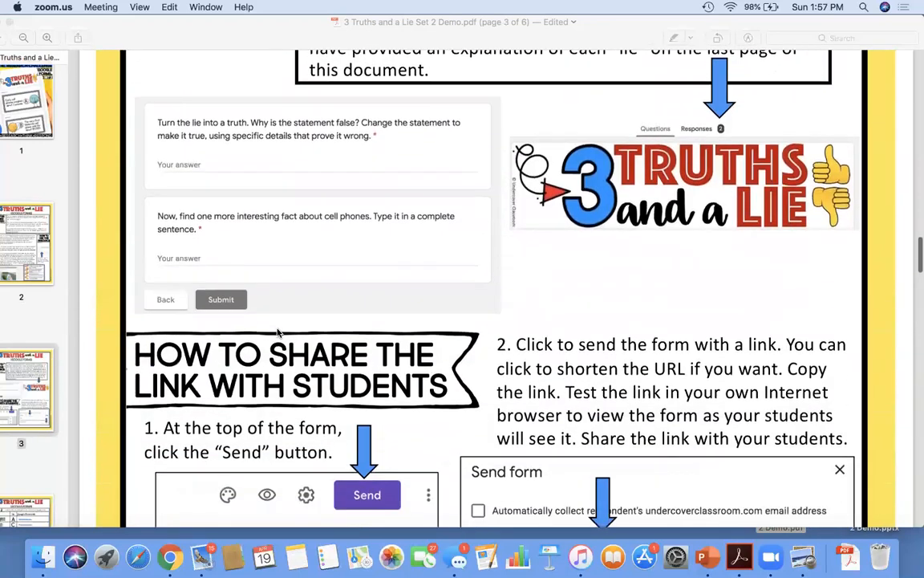
pyautogui.scroll(-3)
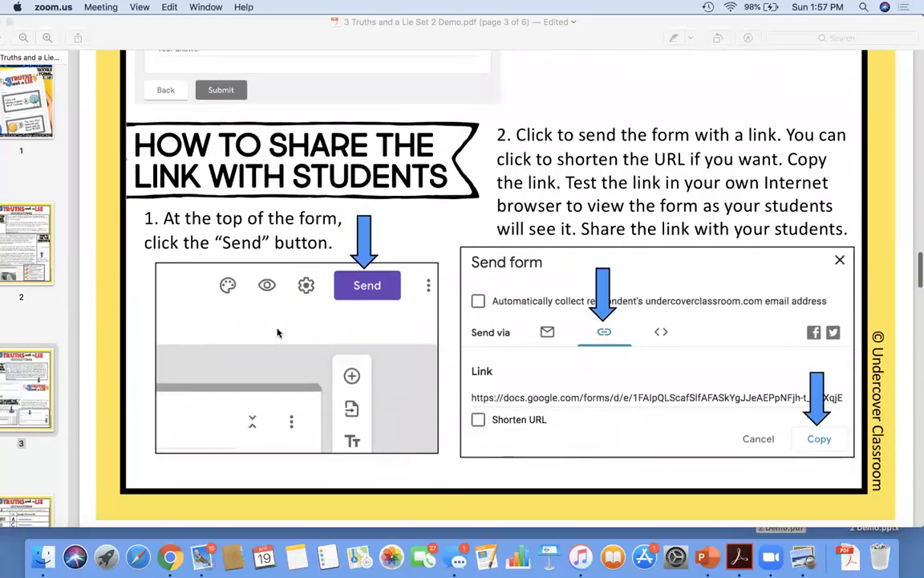
pyautogui.scroll(-3)
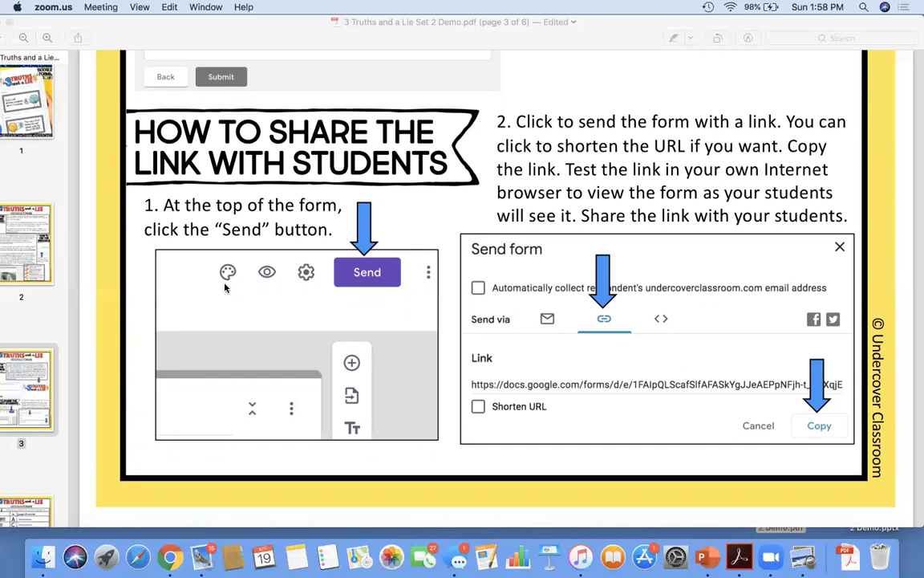
pyautogui.scroll(-3)
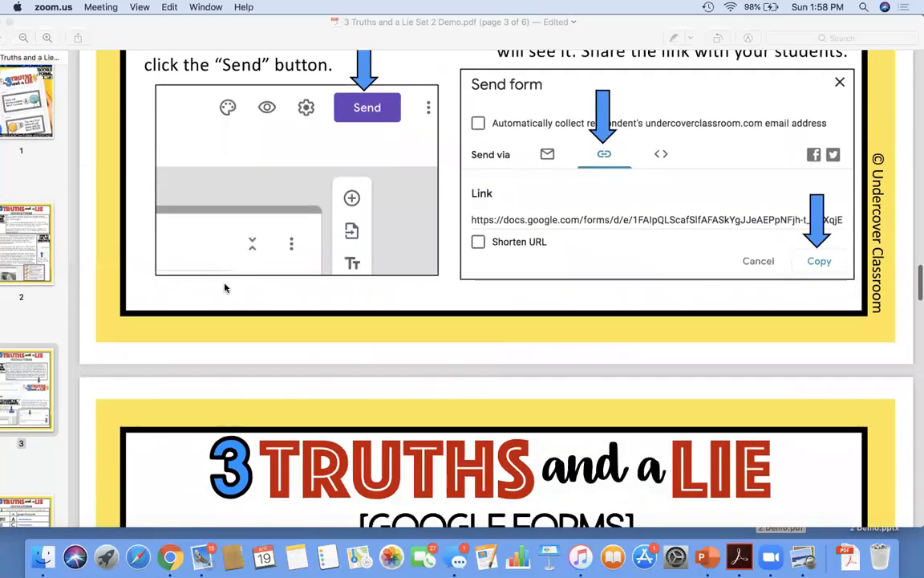
pyautogui.scroll(-3)
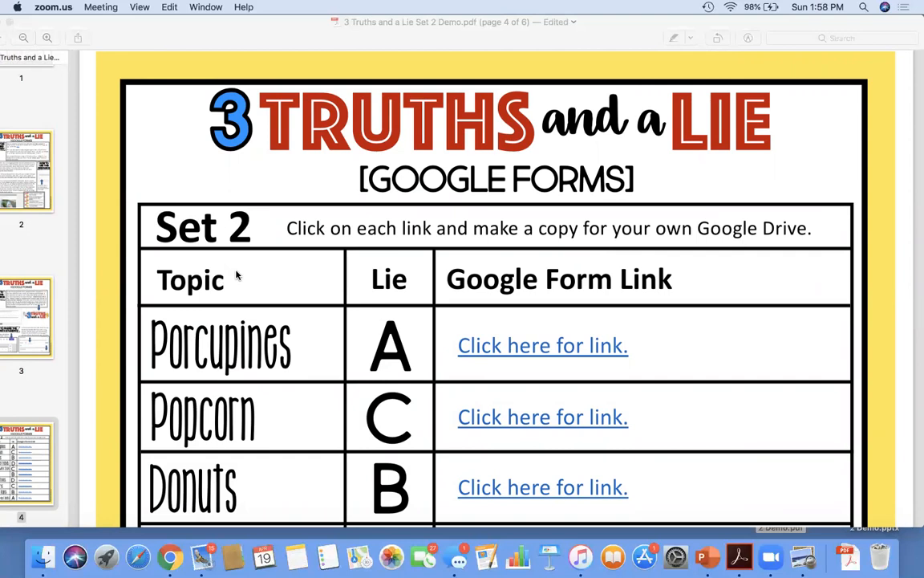
pyautogui.moveTo(381, 295)
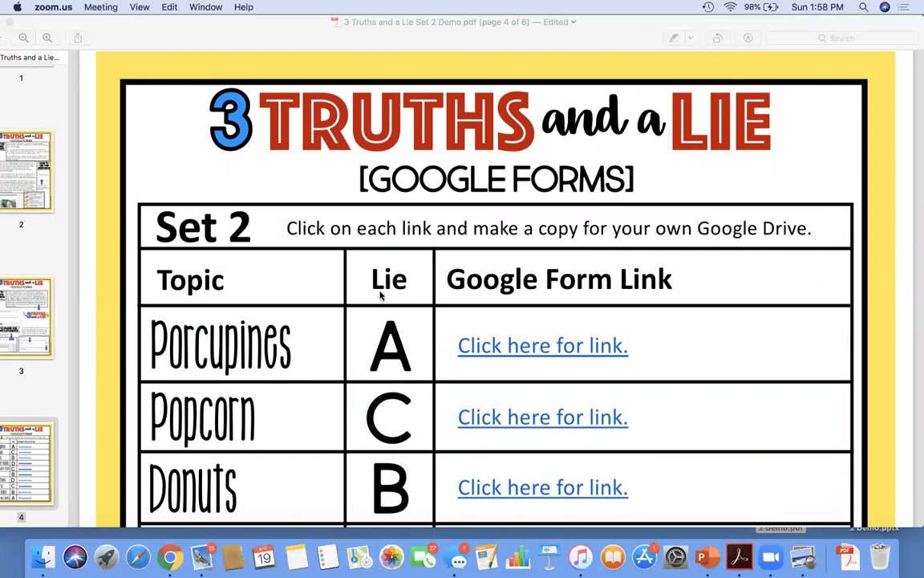
pyautogui.moveTo(411, 279)
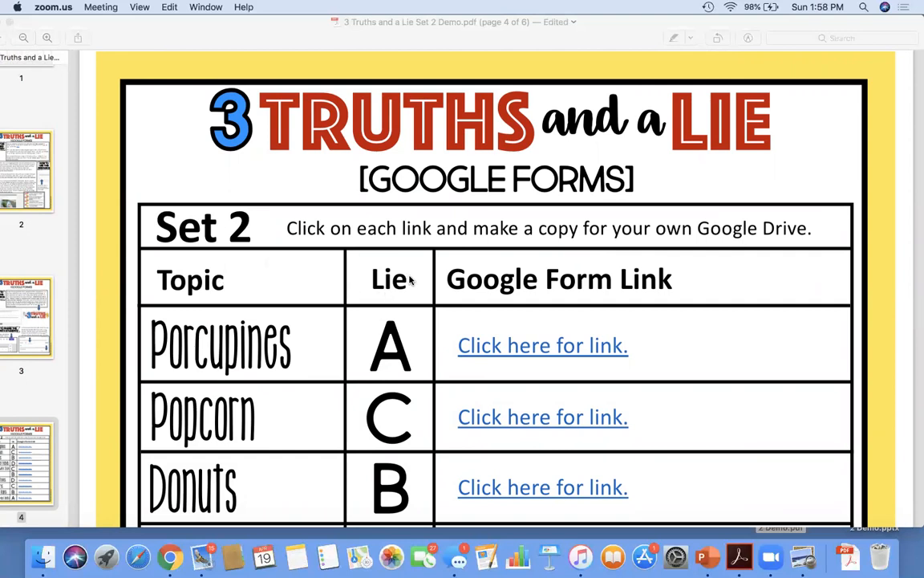
pyautogui.moveTo(417, 342)
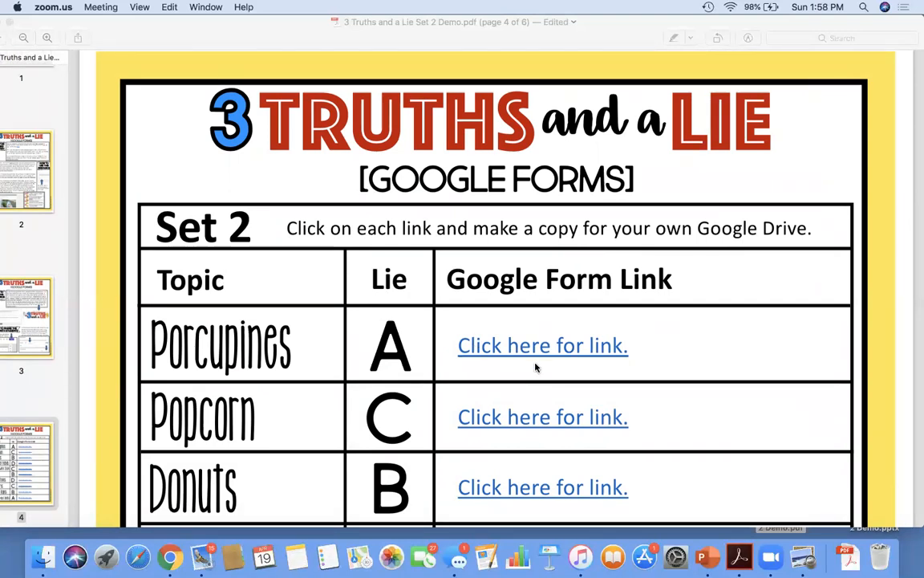
pyautogui.moveTo(271, 357)
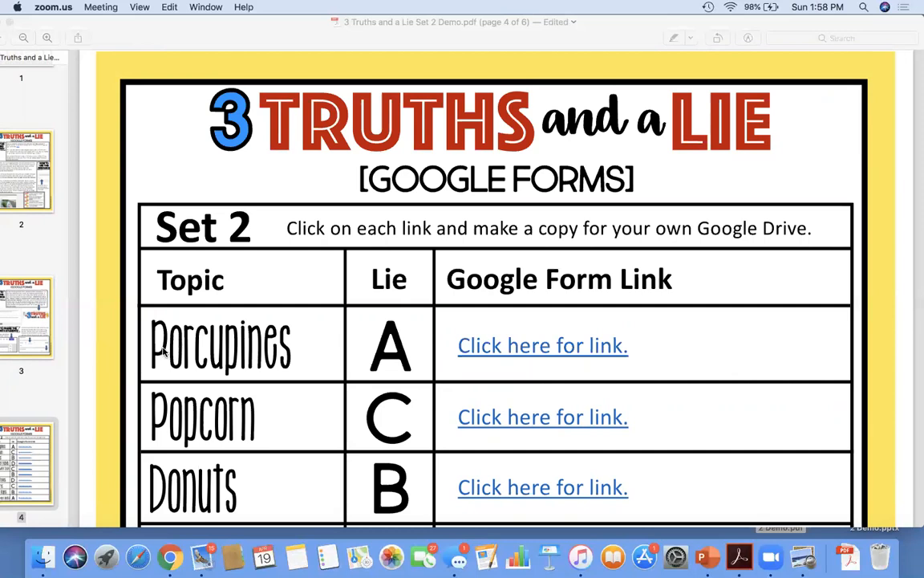
pyautogui.moveTo(357, 353)
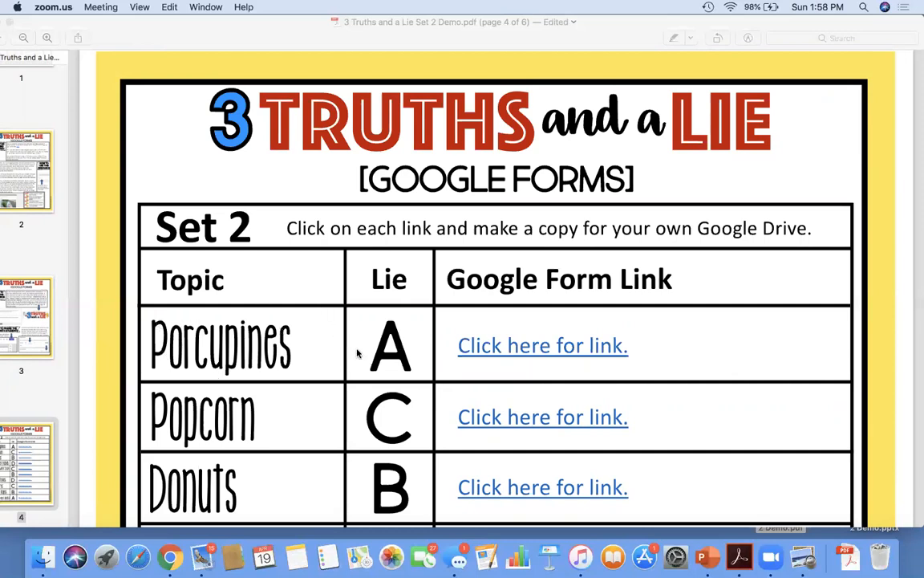
pyautogui.moveTo(333, 380)
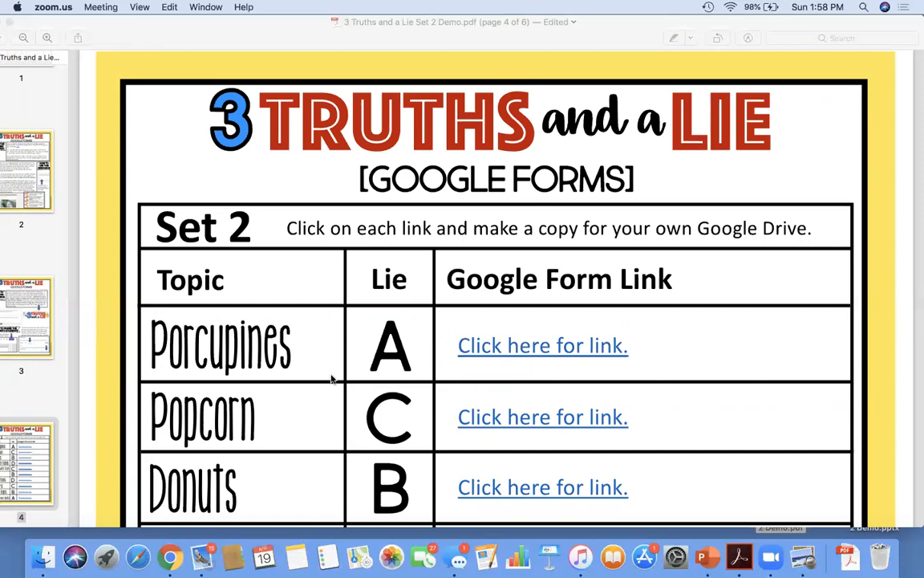
pyautogui.scroll(-3)
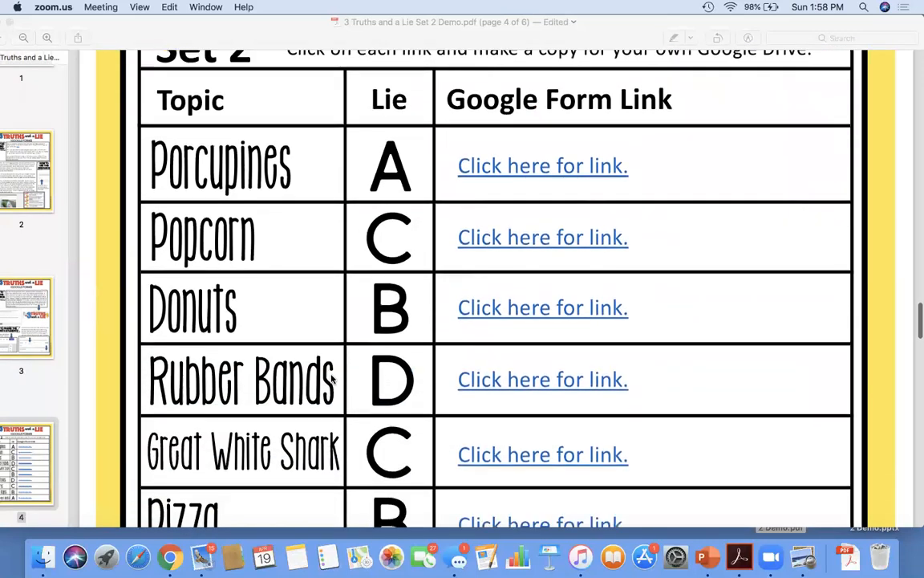
pyautogui.scroll(-3)
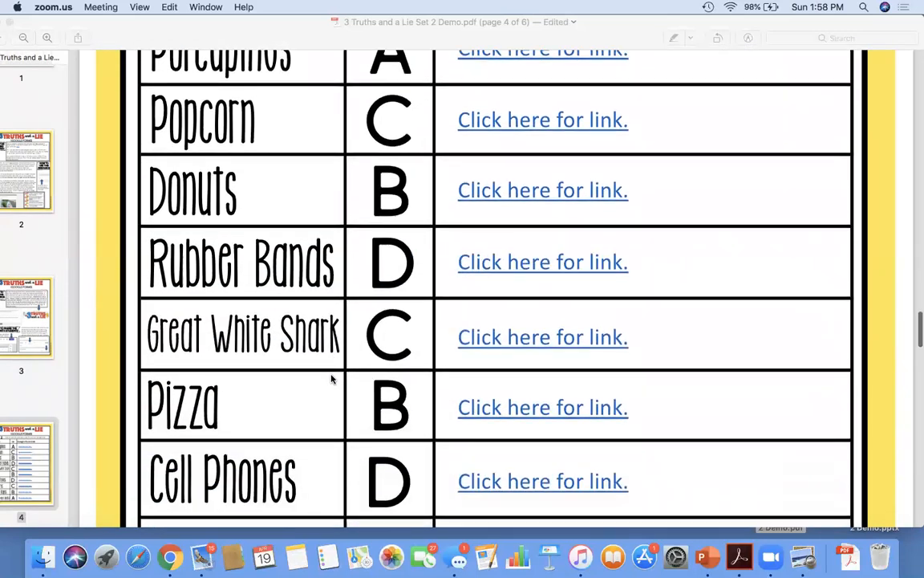
pyautogui.scroll(-3)
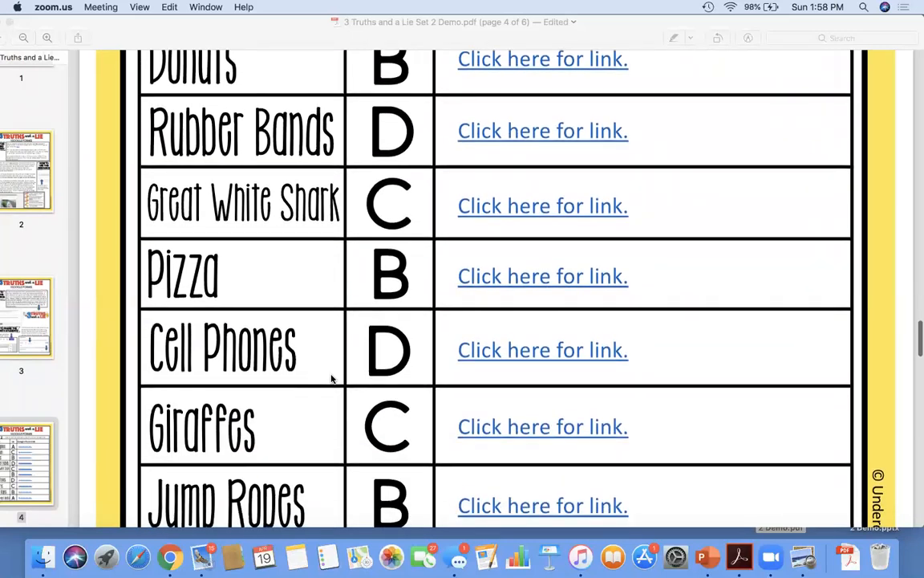
pyautogui.scroll(-3)
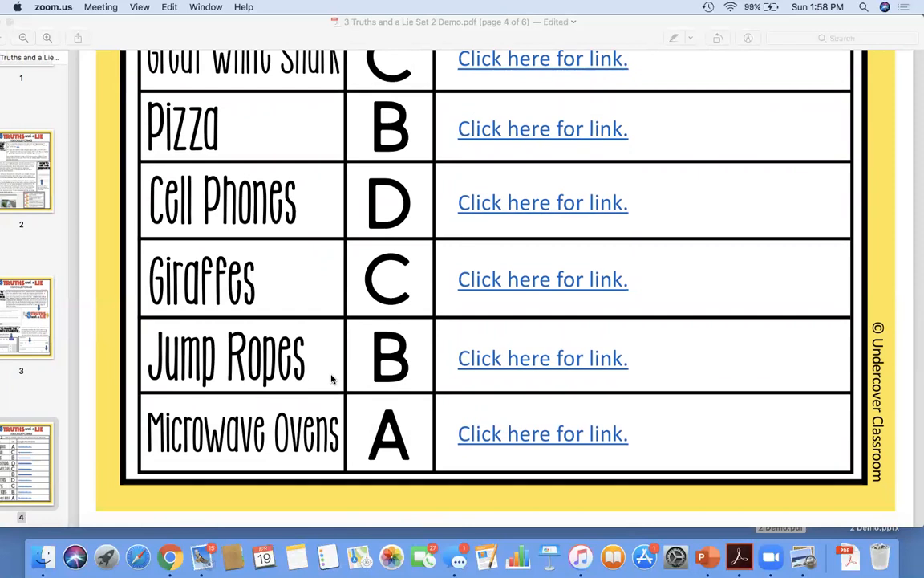
pyautogui.scroll(-3)
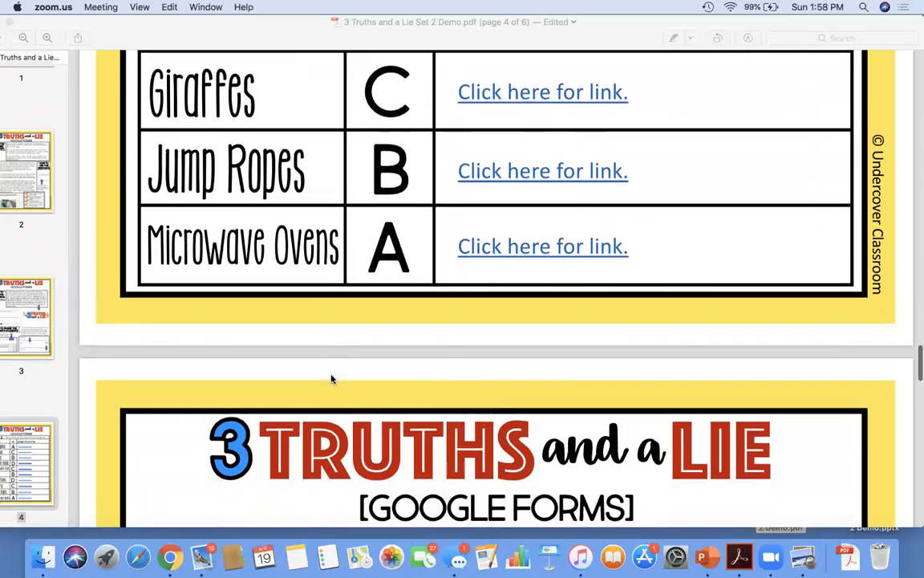
# Step: Read through page 5's Lies Exposed boxes, from porcupine quills to jump-rope calories
pyautogui.scroll(-3)
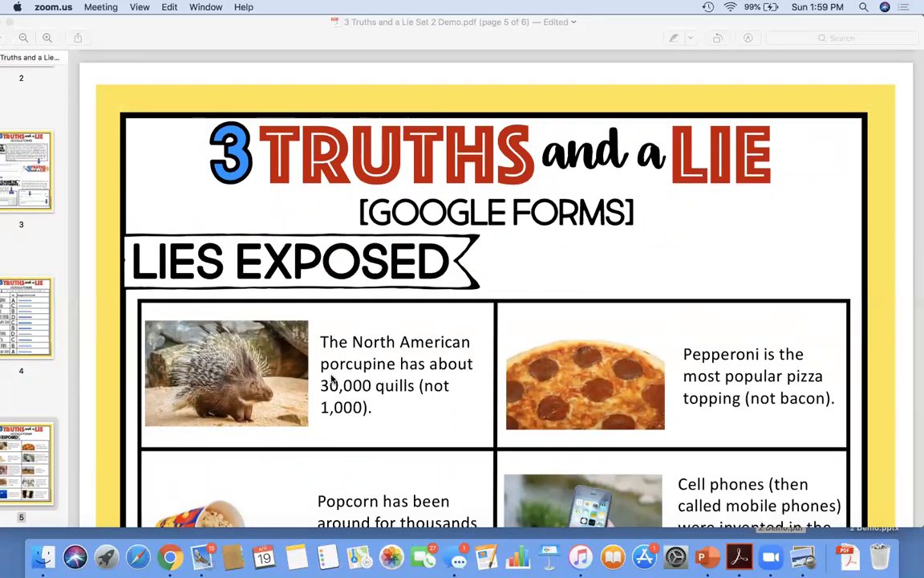
pyautogui.moveTo(222, 408)
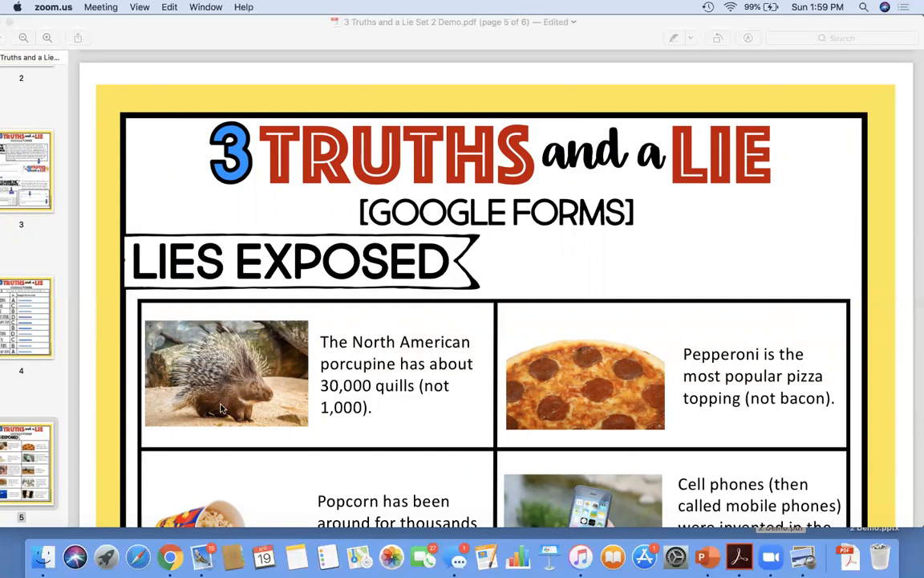
pyautogui.moveTo(428, 425)
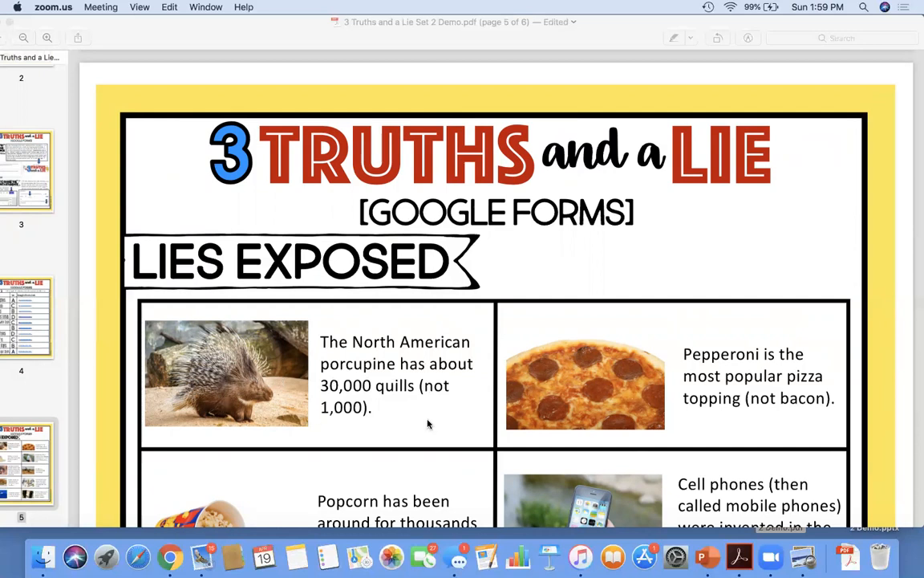
pyautogui.moveTo(474, 382)
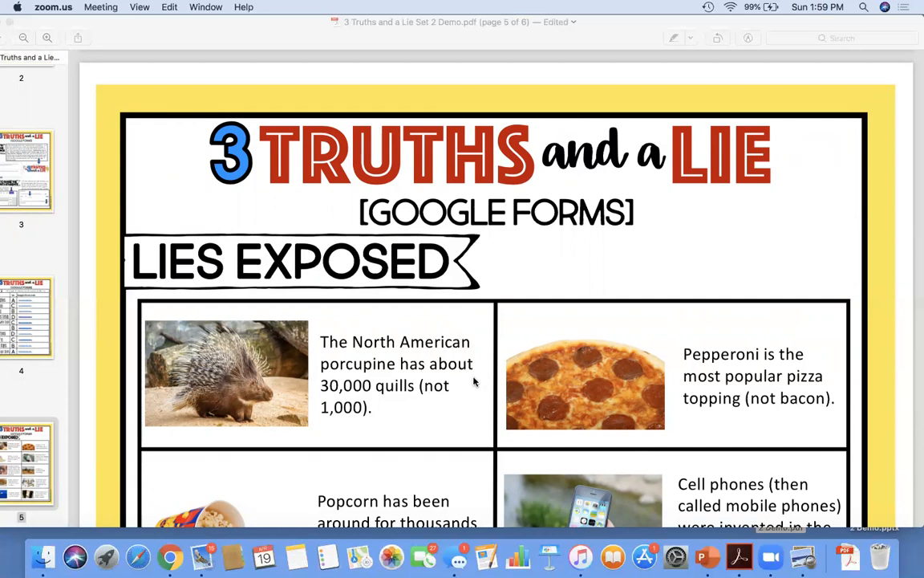
pyautogui.moveTo(405, 407)
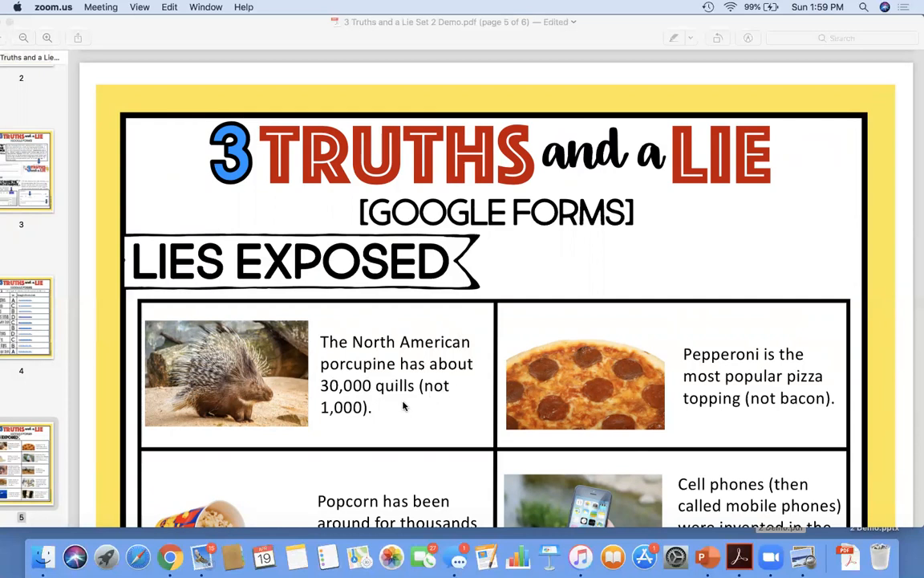
pyautogui.moveTo(366, 356)
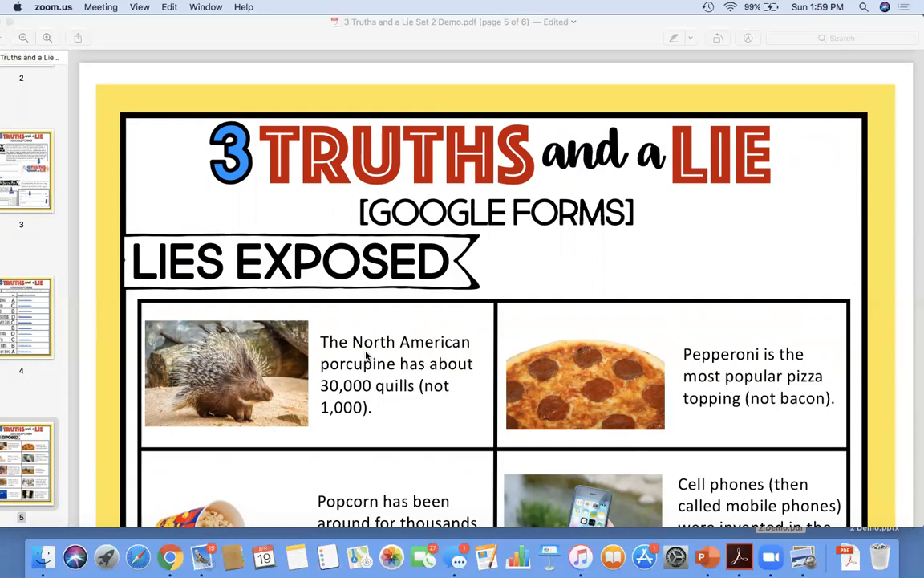
pyautogui.moveTo(373, 432)
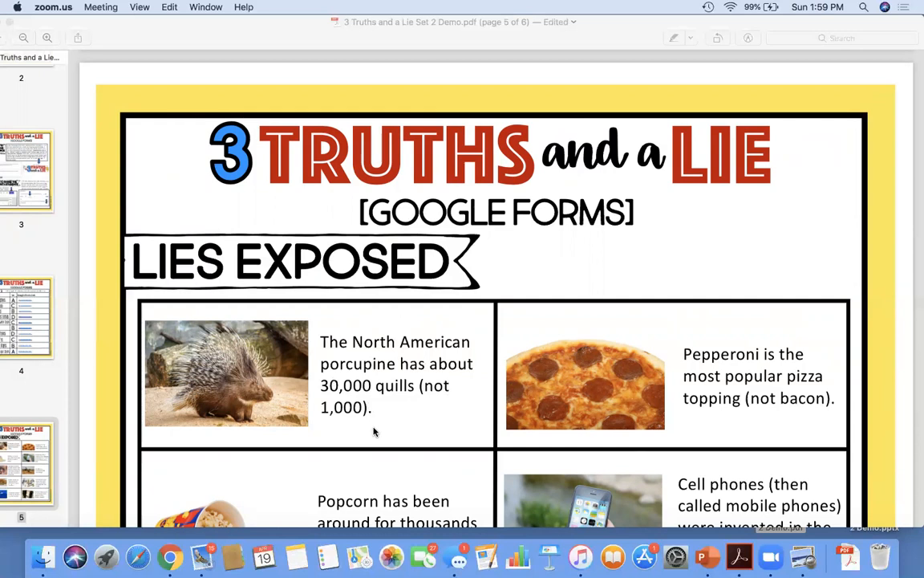
pyautogui.scroll(-3)
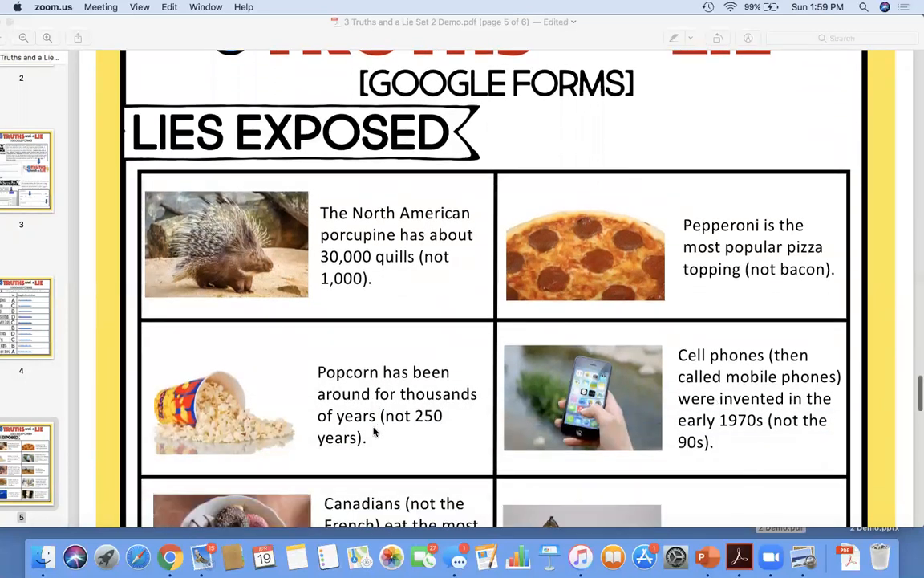
pyautogui.scroll(-3)
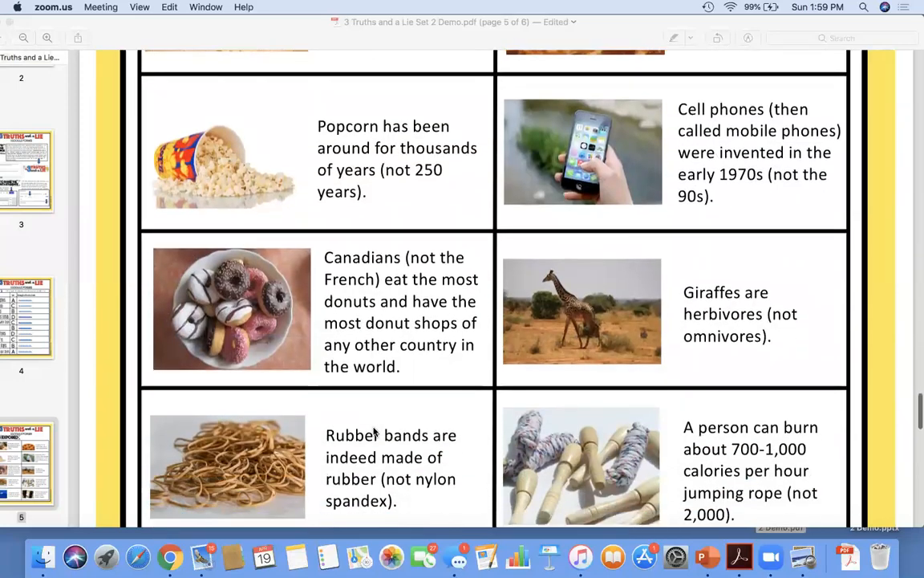
pyautogui.scroll(-3)
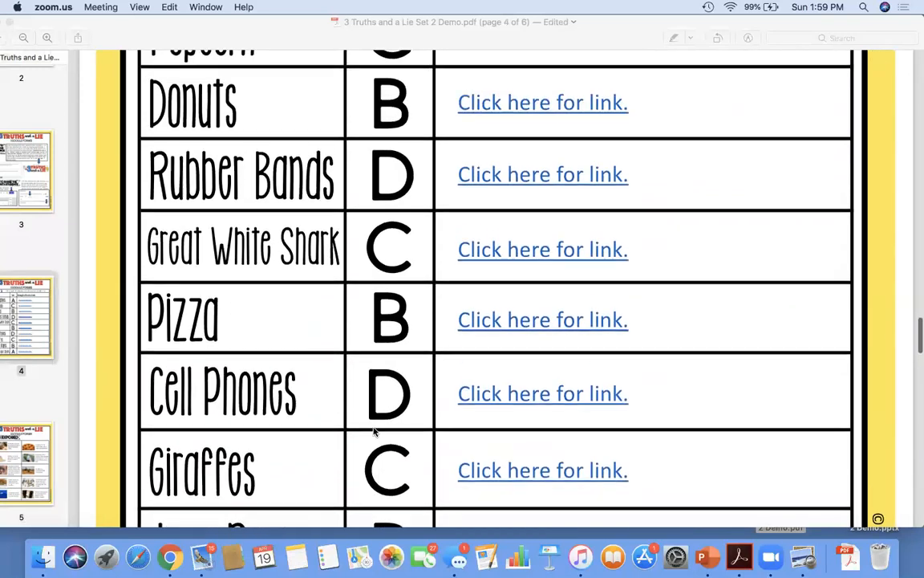
pyautogui.moveTo(296, 301)
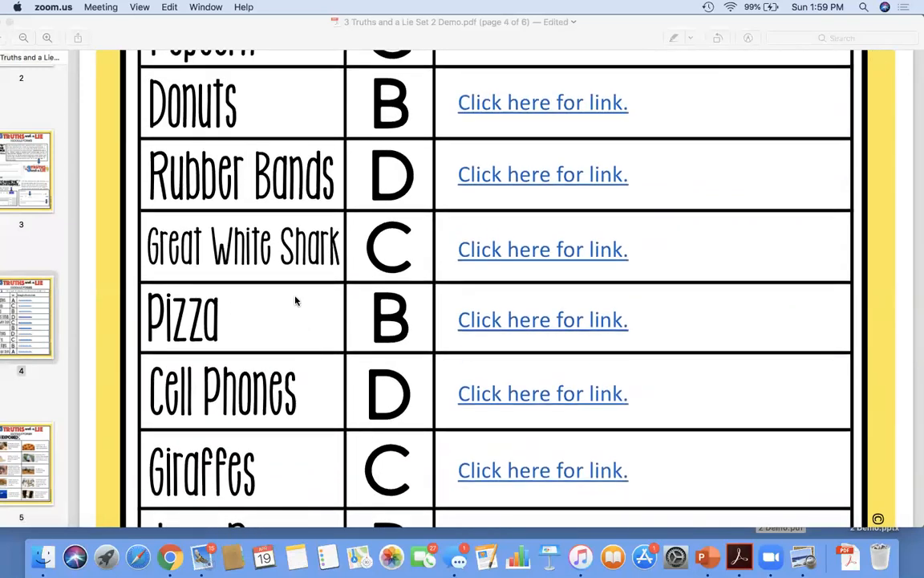
# Step: Follow the Cell Phones row's 'Click here for link.' in the Set 2 topic table
pyautogui.scroll(-3)
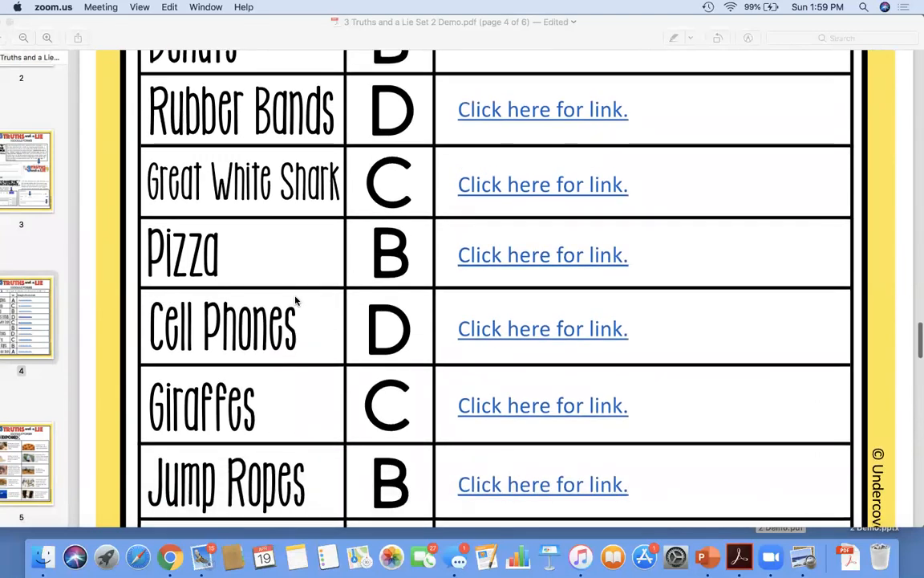
pyautogui.moveTo(455, 346)
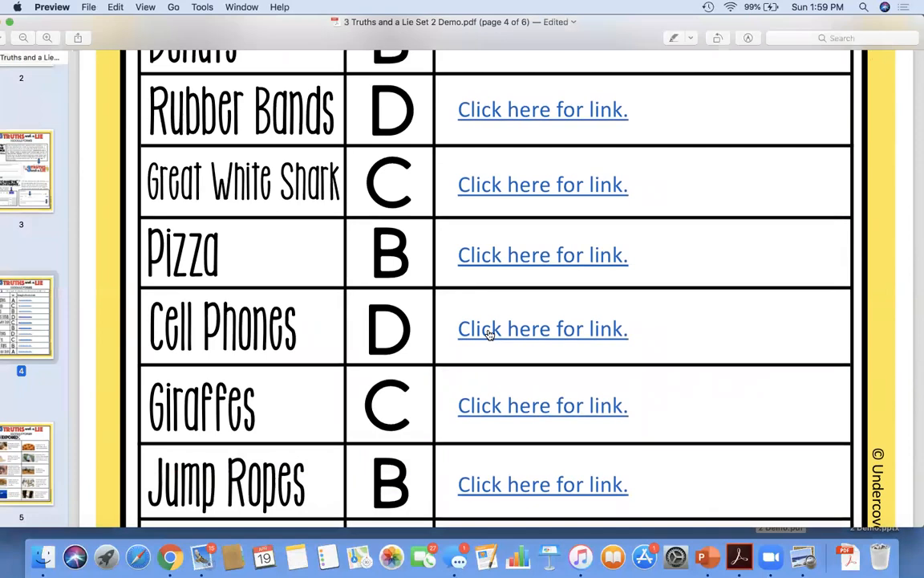
pyautogui.click(543, 328)
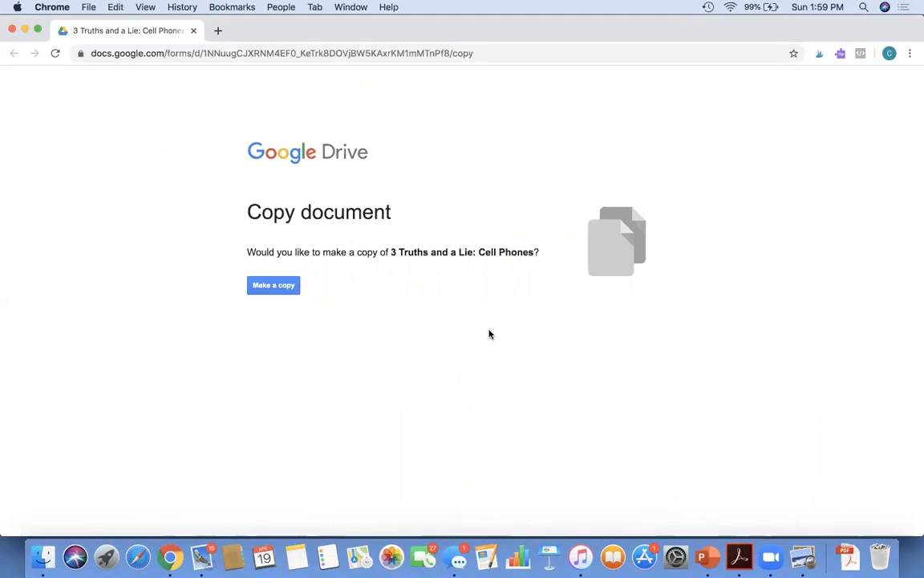
# Step: Copy '3 Truths and a Lie: Cell Phones' from Drive's copy page and open it for editing
pyautogui.click(273, 284)
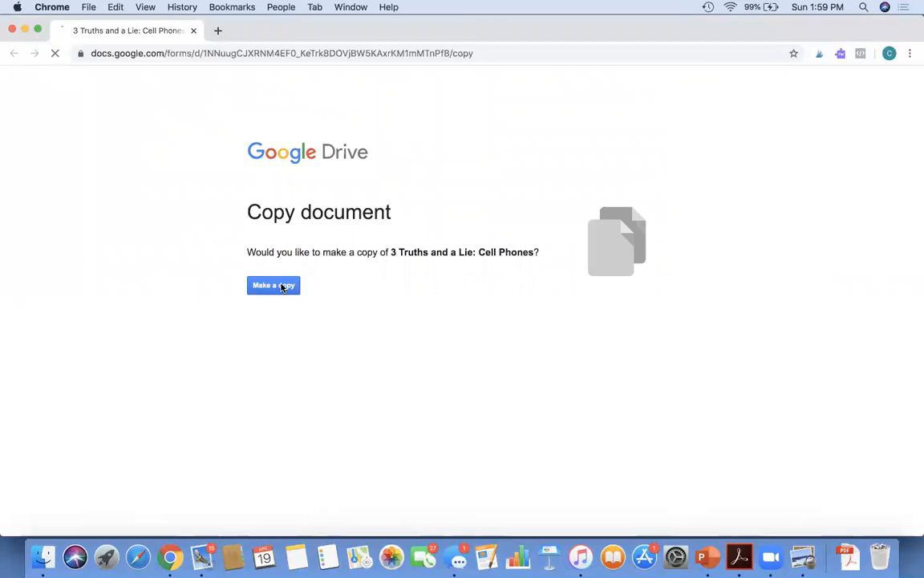
pyautogui.click(274, 285)
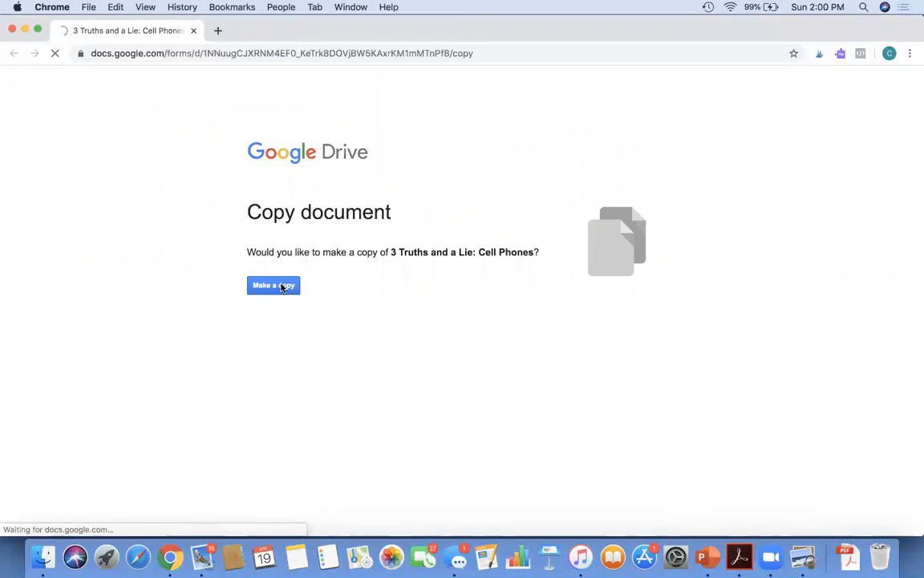
pyautogui.click(274, 285)
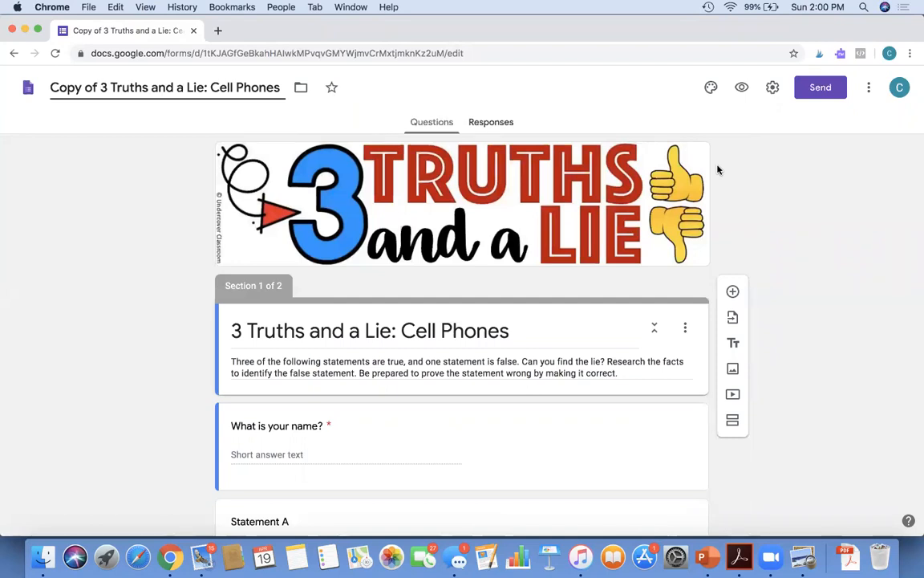
pyautogui.click(100, 87)
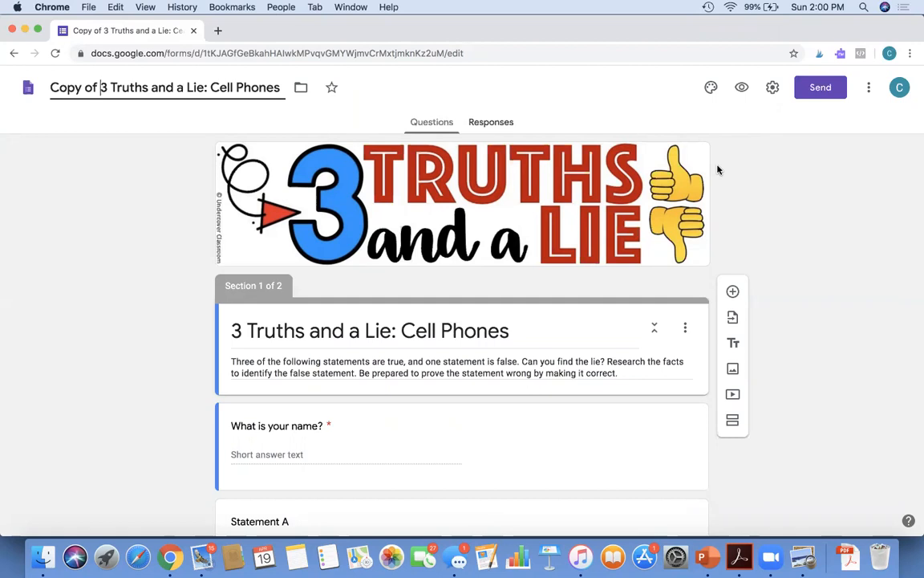
pyautogui.moveTo(642, 307)
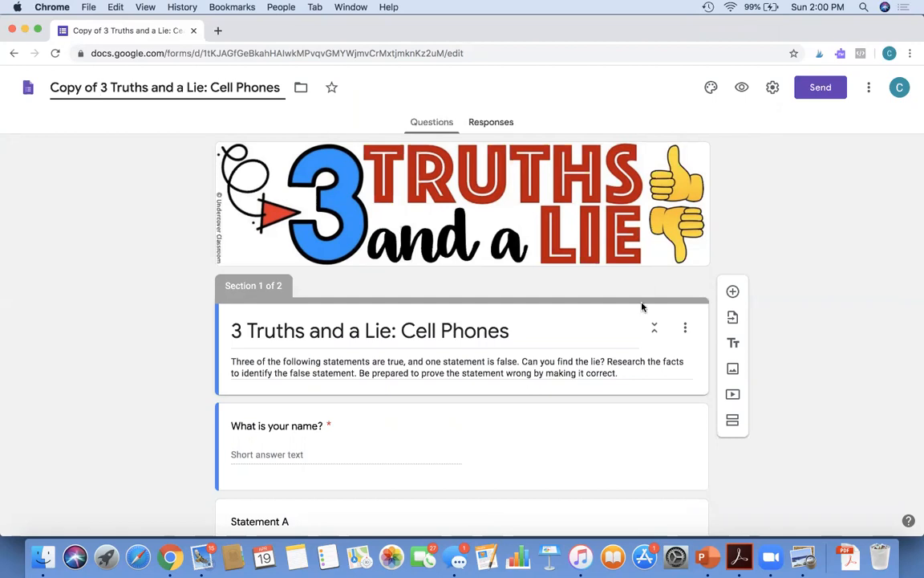
pyautogui.scroll(-3)
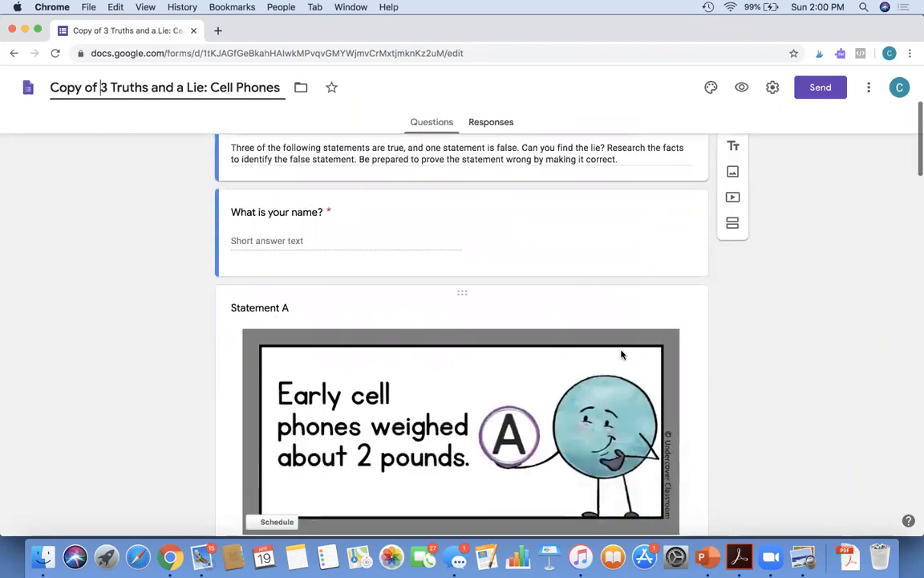
pyautogui.scroll(-3)
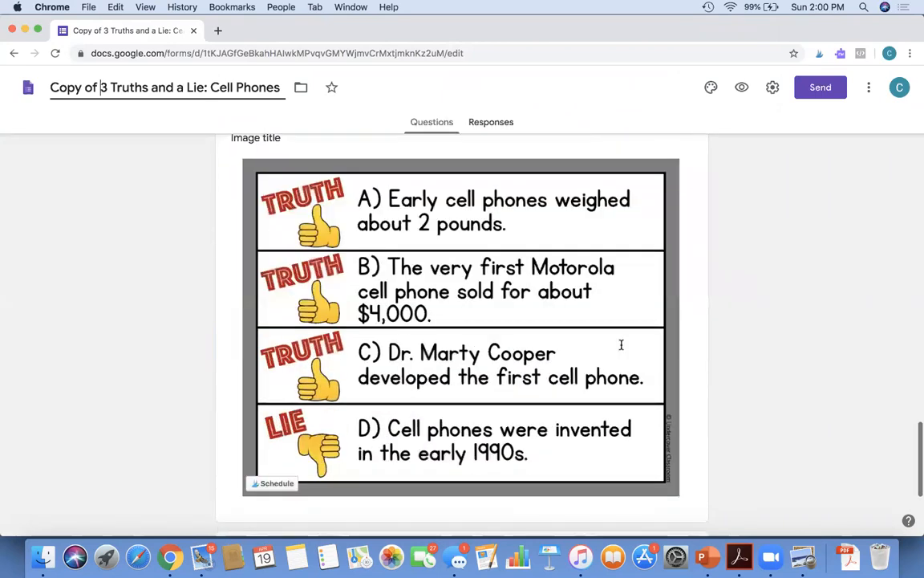
pyautogui.scroll(-3)
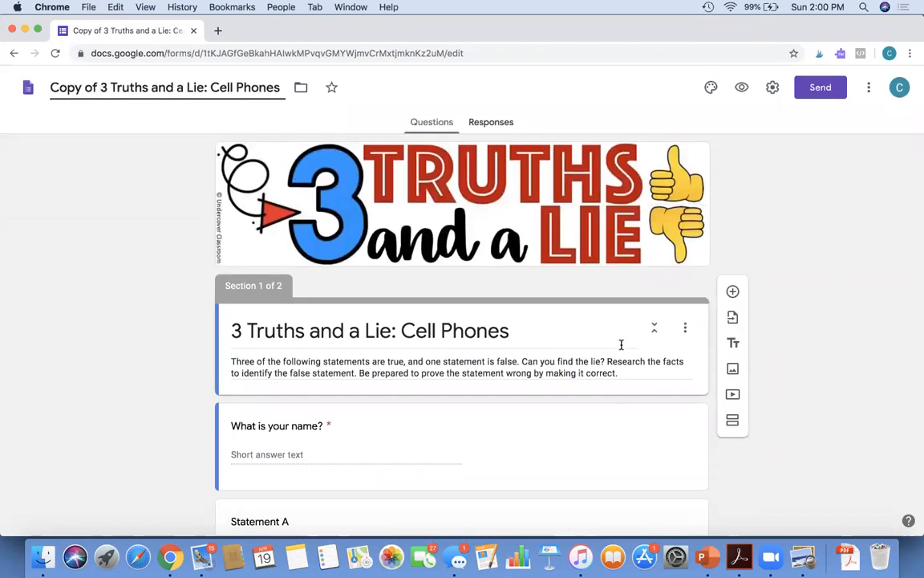
pyautogui.moveTo(608, 286)
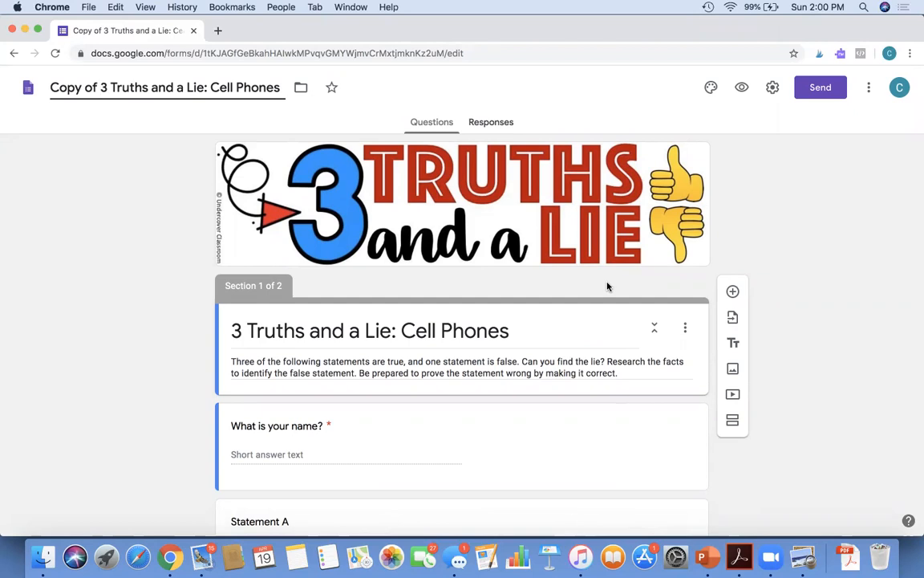
pyautogui.moveTo(488, 317)
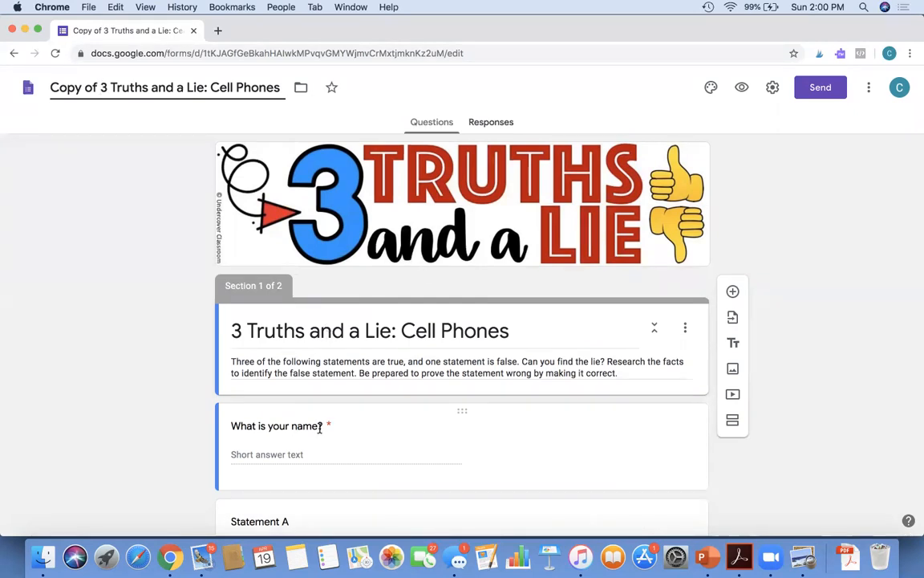
pyautogui.scroll(-3)
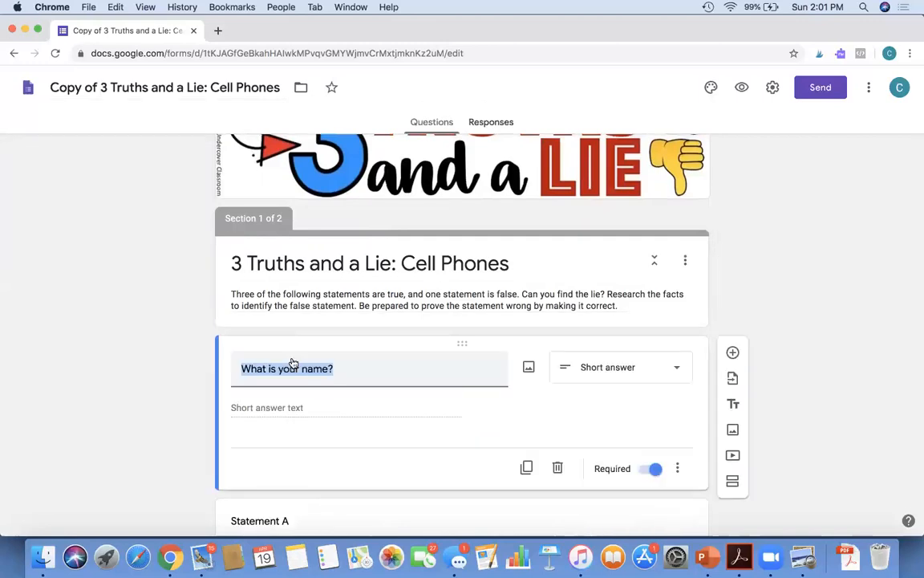
pyautogui.click(192, 368)
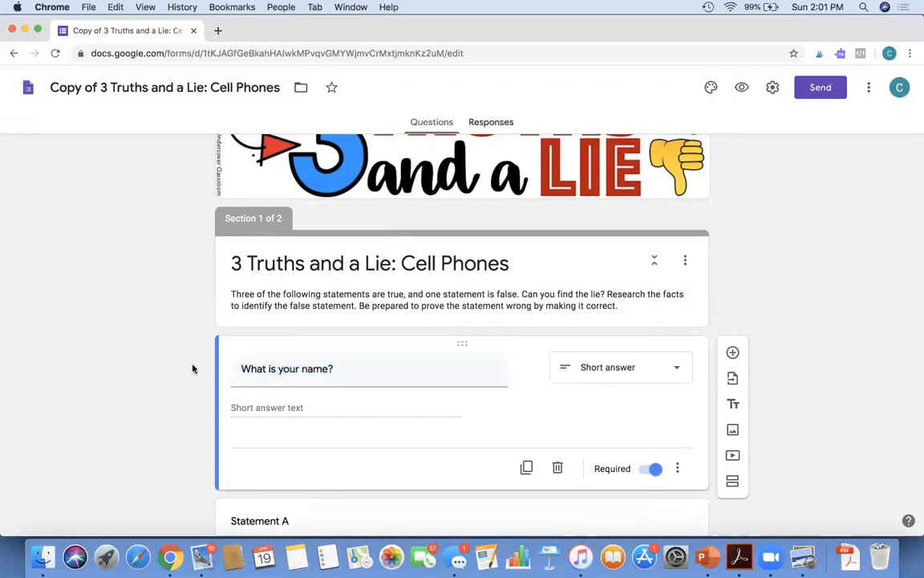
pyautogui.moveTo(796, 299)
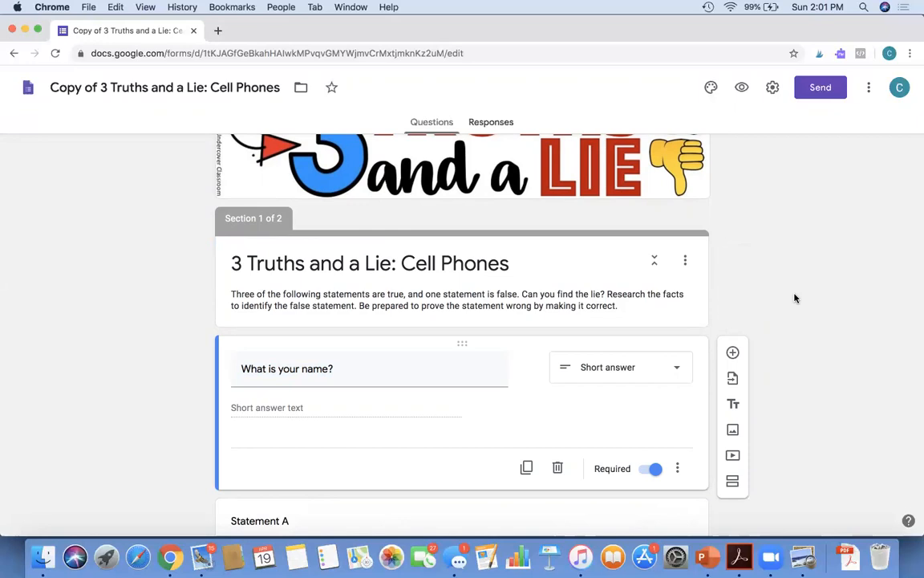
pyautogui.moveTo(852, 119)
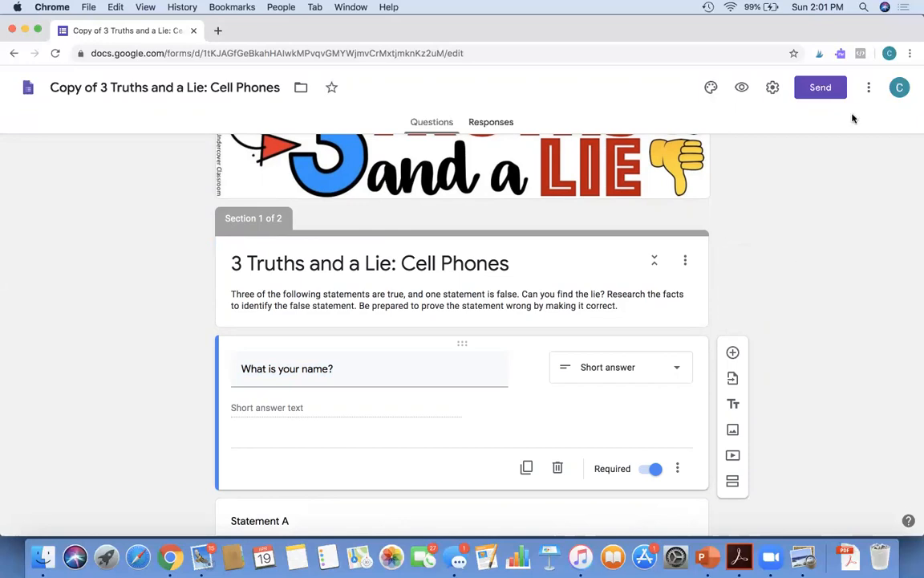
pyautogui.moveTo(699, 29)
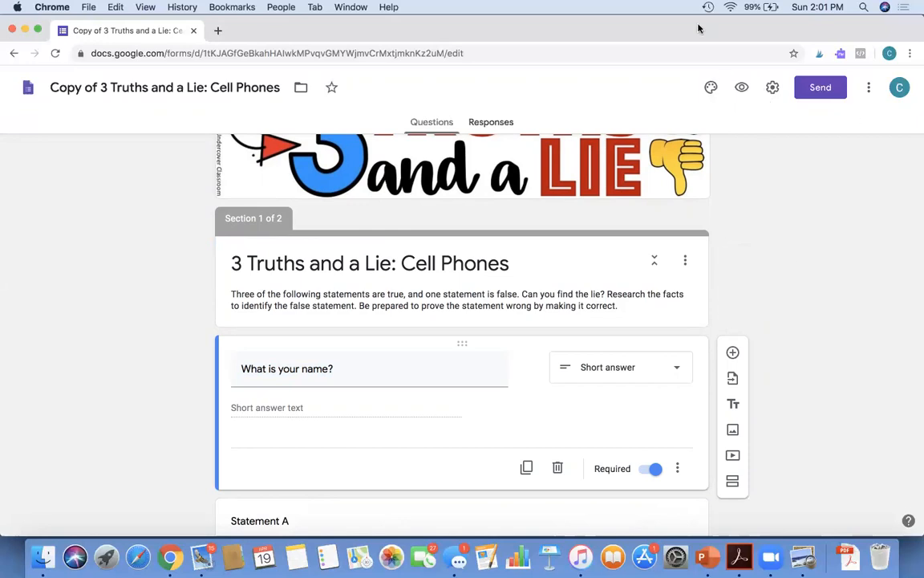
pyautogui.moveTo(823, 123)
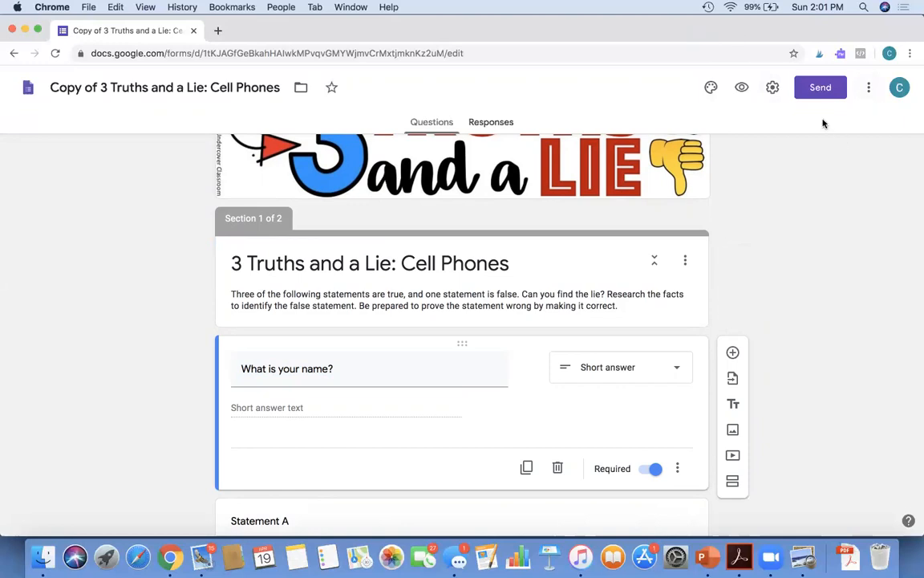
pyautogui.moveTo(820, 88)
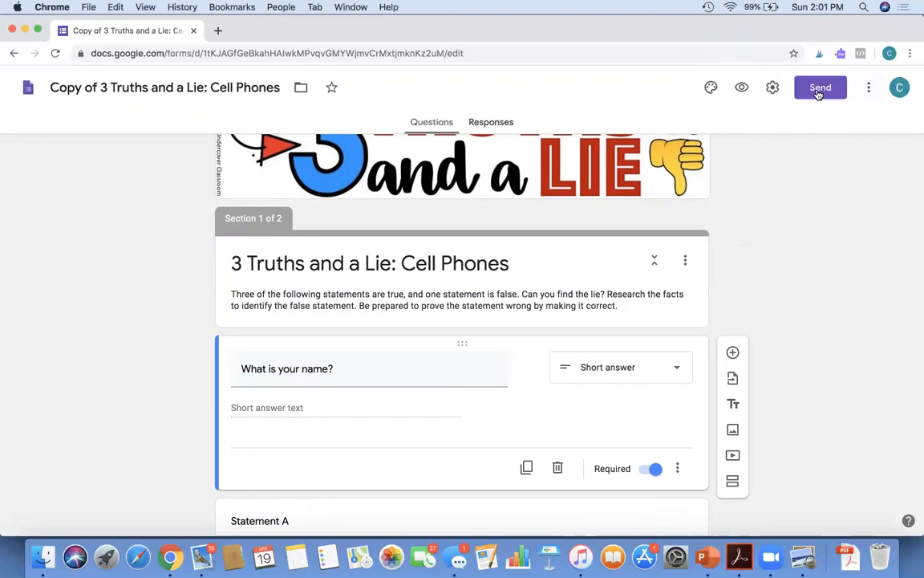
# Step: Generate and copy a shortened forms.gle link in Send, then close the dialog
pyautogui.click(820, 87)
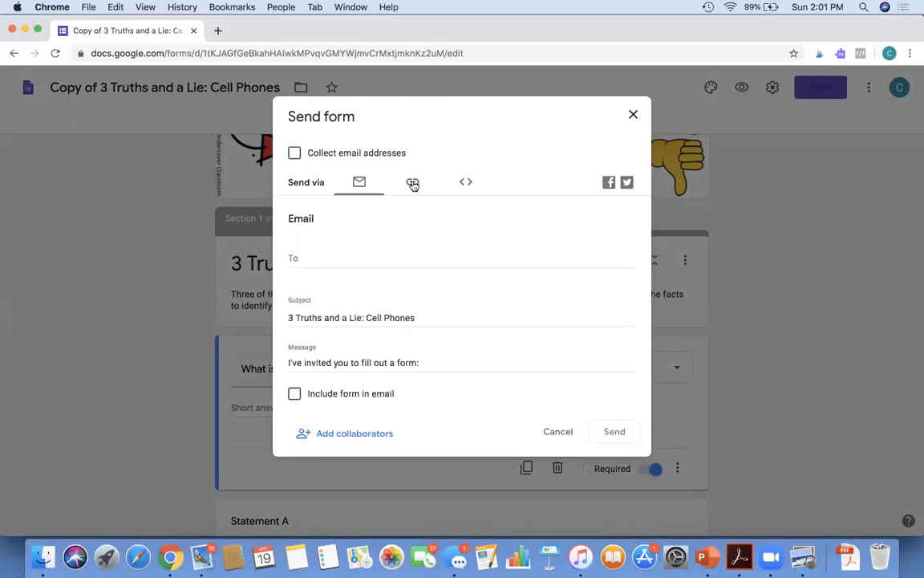
pyautogui.click(413, 181)
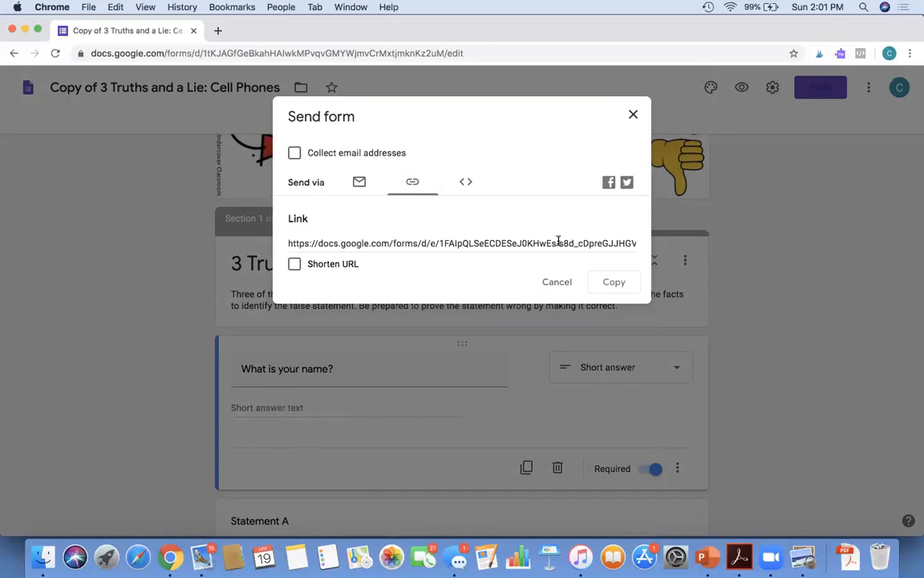
pyautogui.click(294, 264)
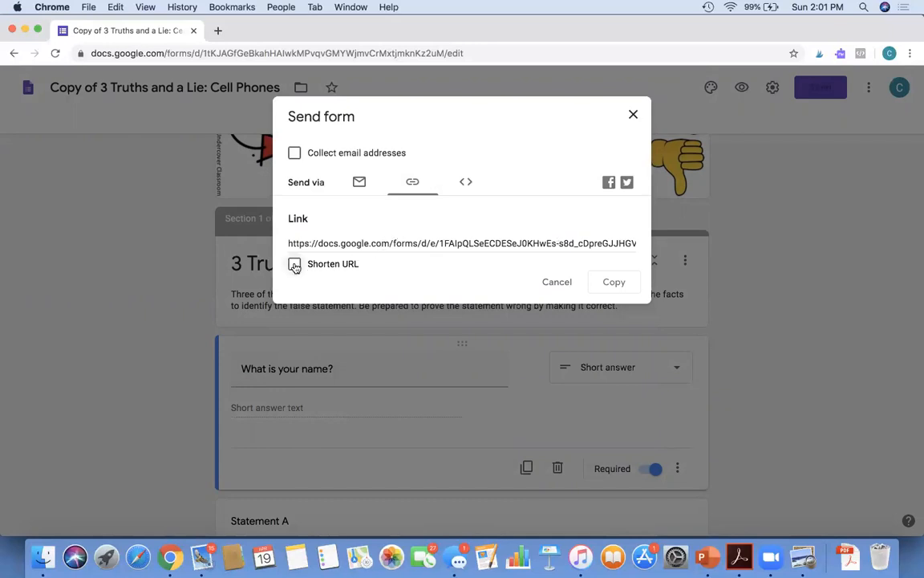
pyautogui.click(295, 264)
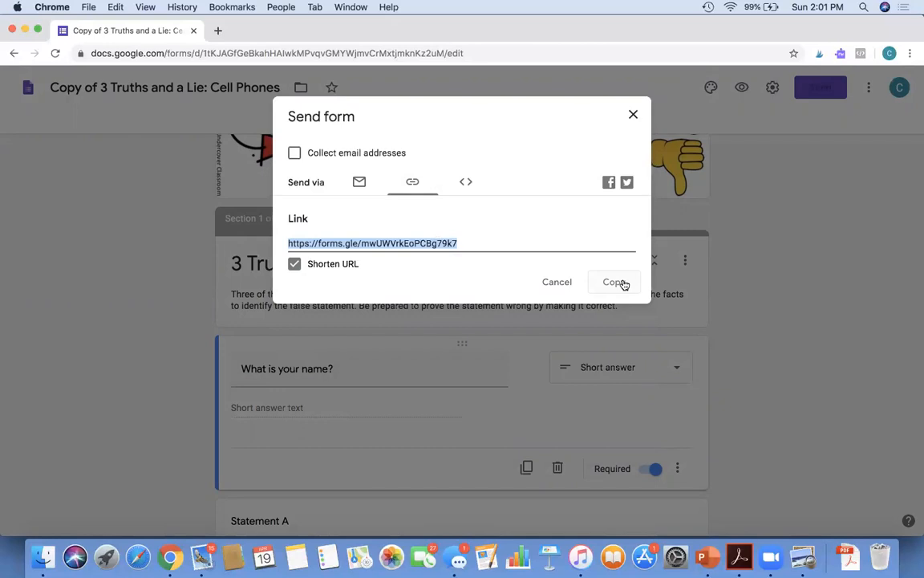
pyautogui.moveTo(637, 138)
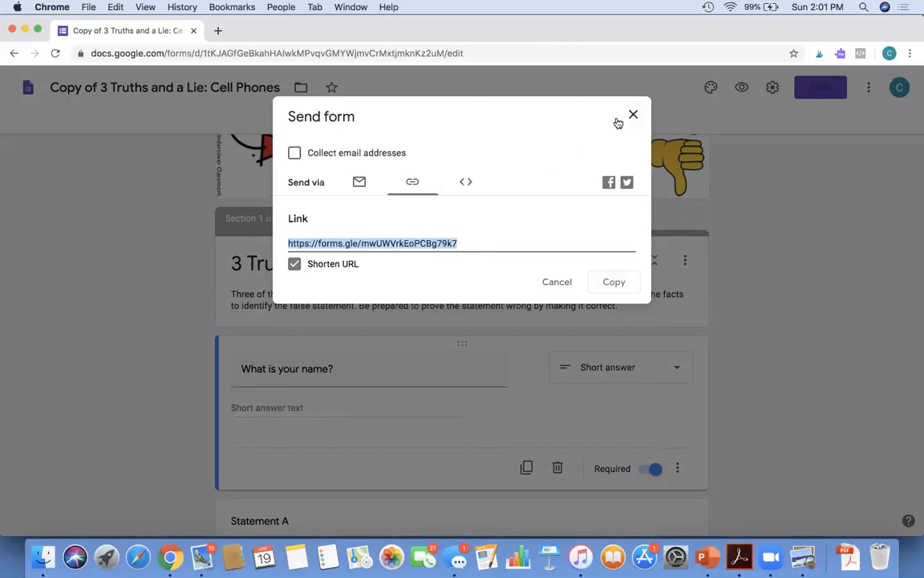
pyautogui.moveTo(633, 116)
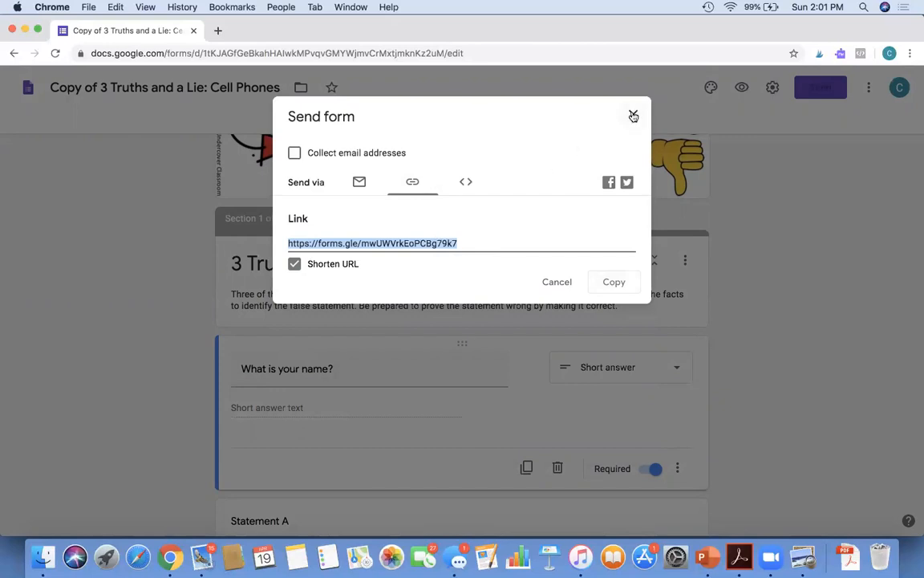
pyautogui.click(633, 115)
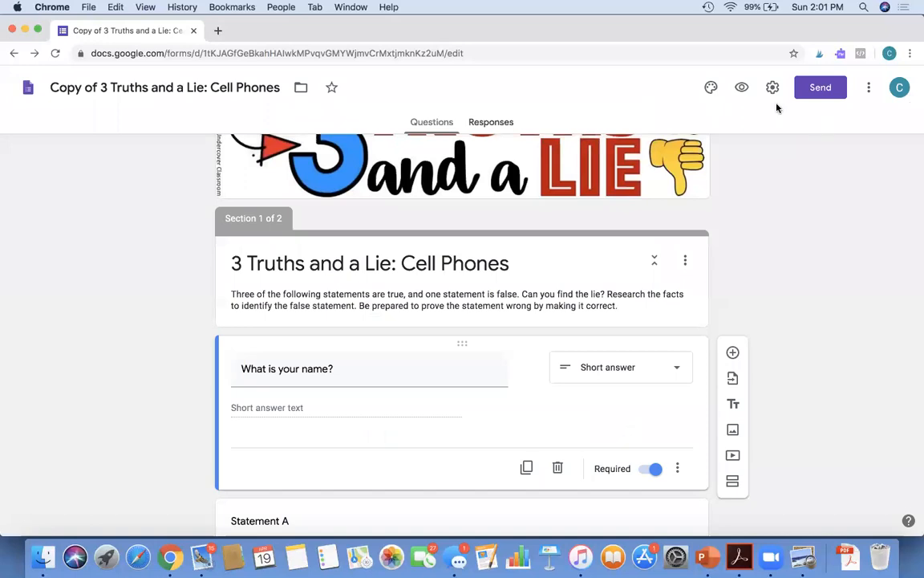
pyautogui.moveTo(755, 122)
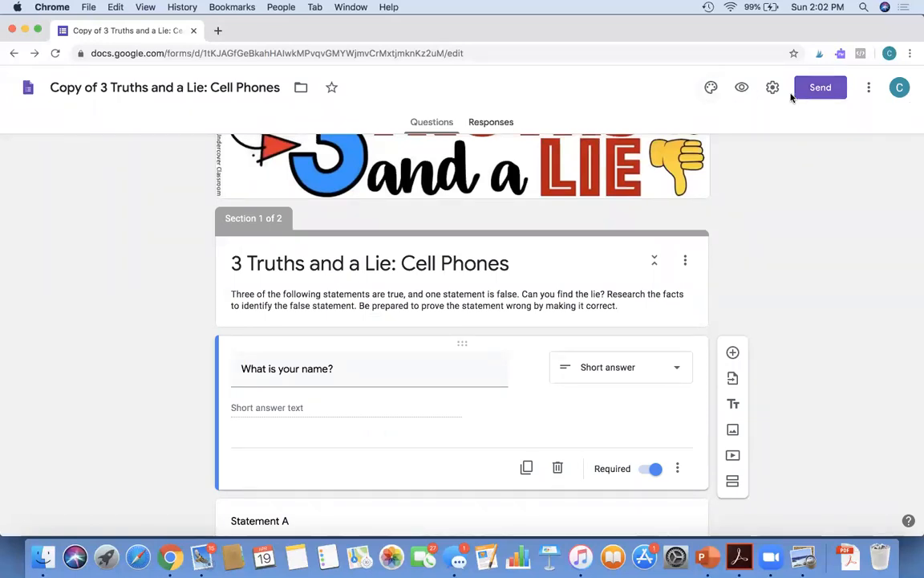
pyautogui.moveTo(742, 88)
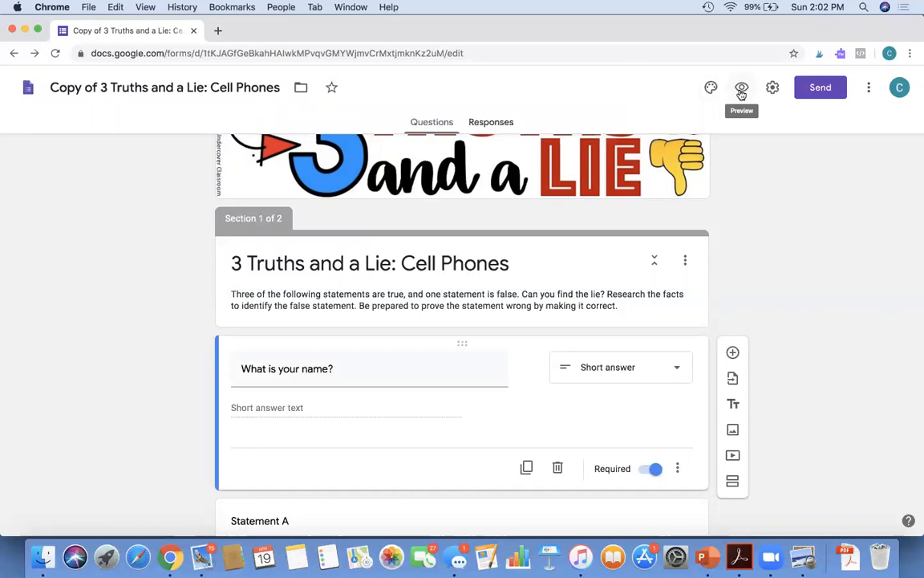
# Step: Preview the form as a student and scroll past Statements C and D to the lie question
pyautogui.click(741, 88)
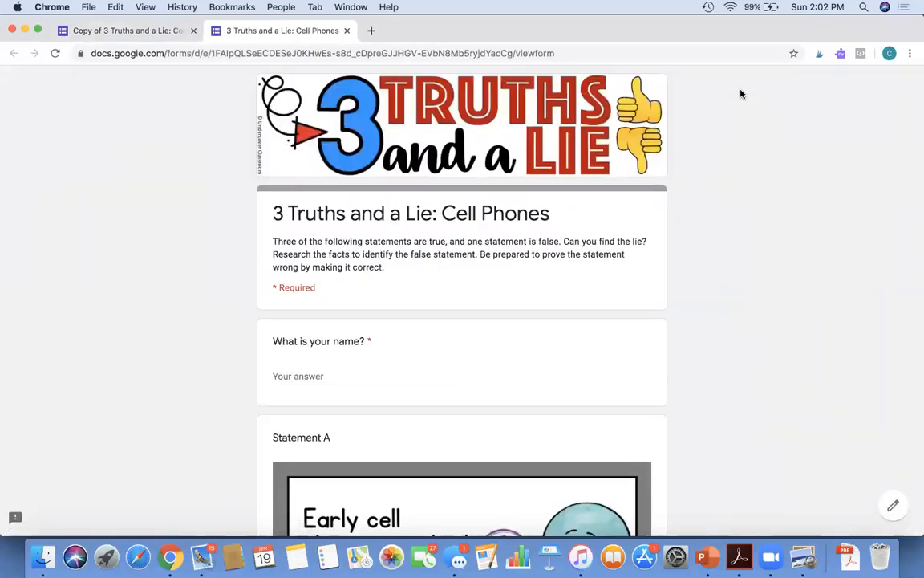
pyautogui.moveTo(441, 160)
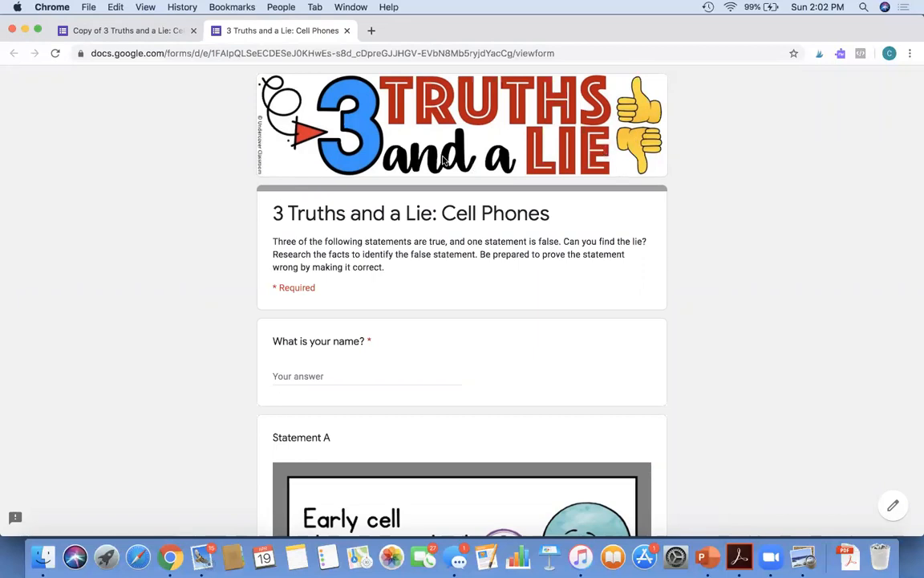
pyautogui.moveTo(423, 119)
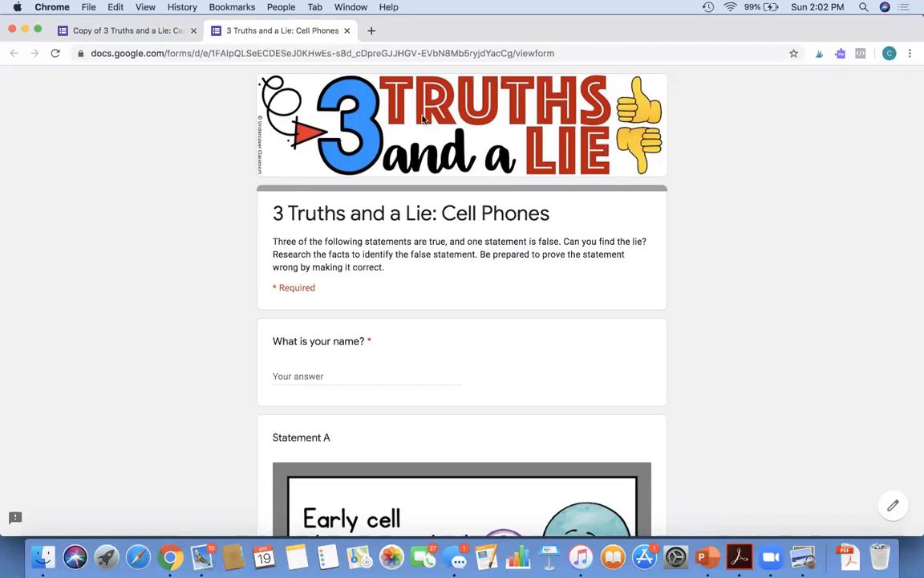
pyautogui.moveTo(275, 249)
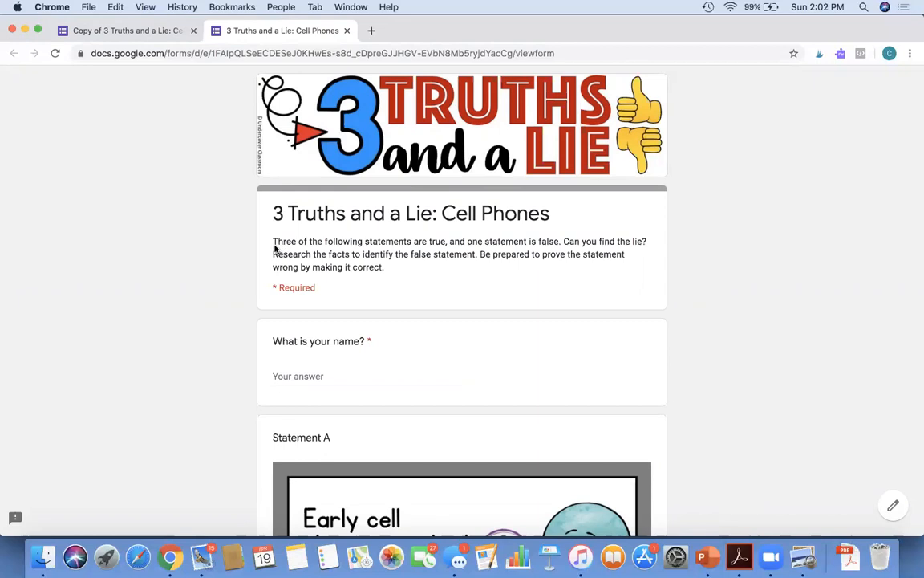
pyautogui.moveTo(268, 243)
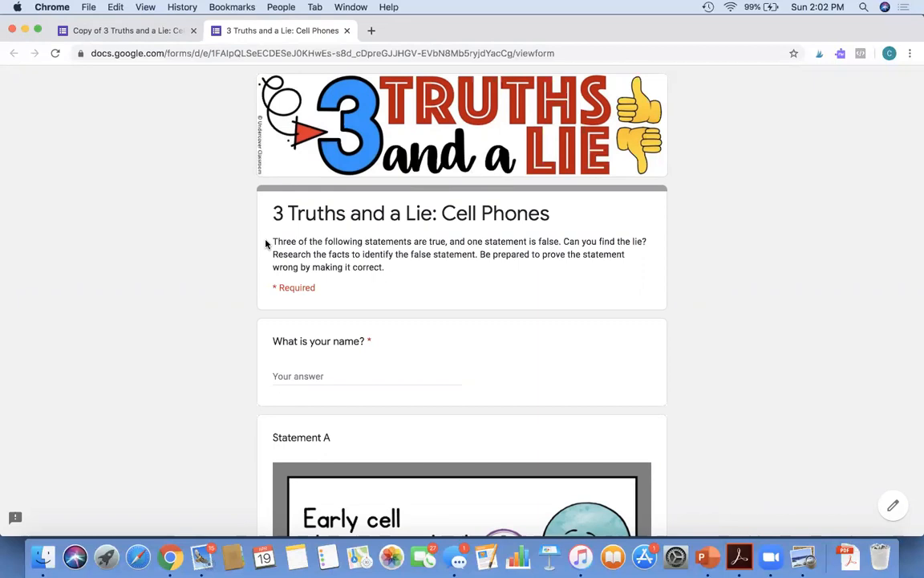
pyautogui.moveTo(280, 280)
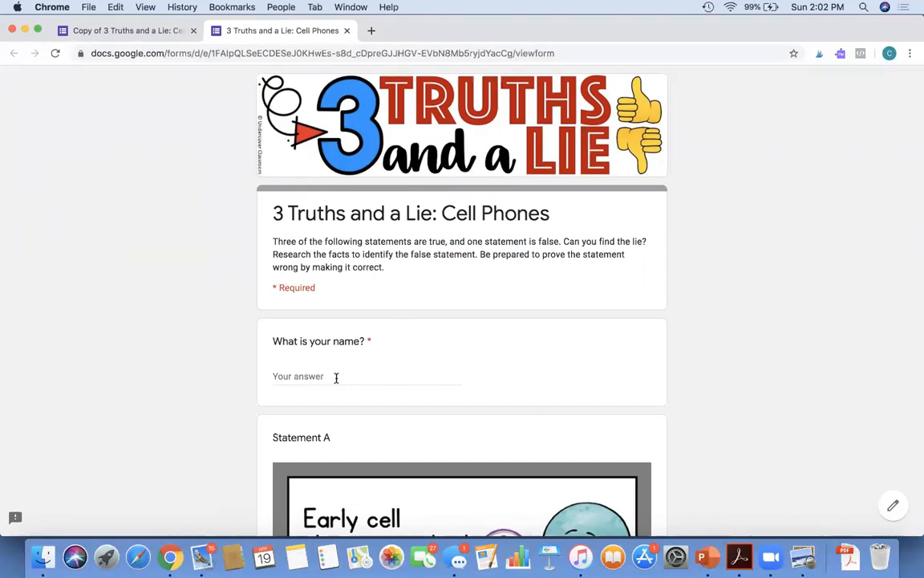
pyautogui.write('Test')
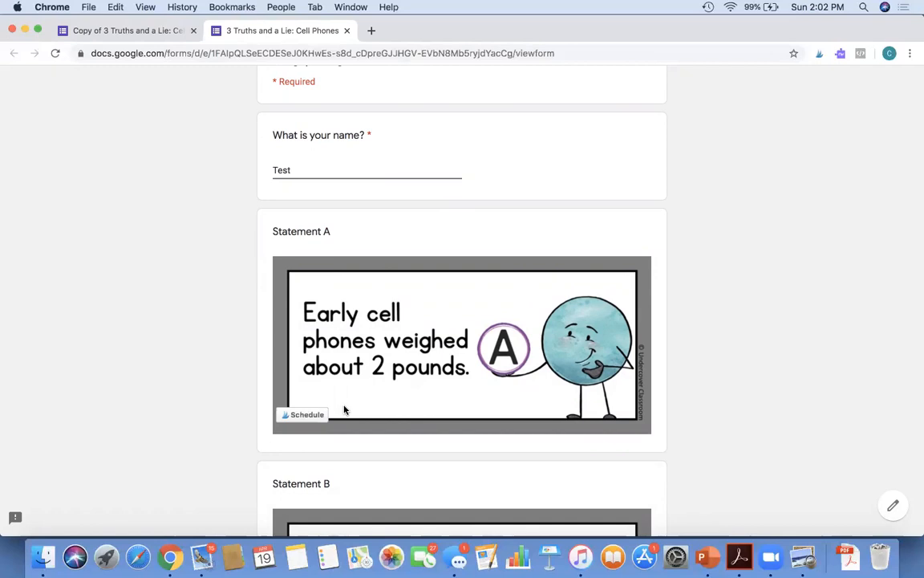
pyautogui.scroll(-3)
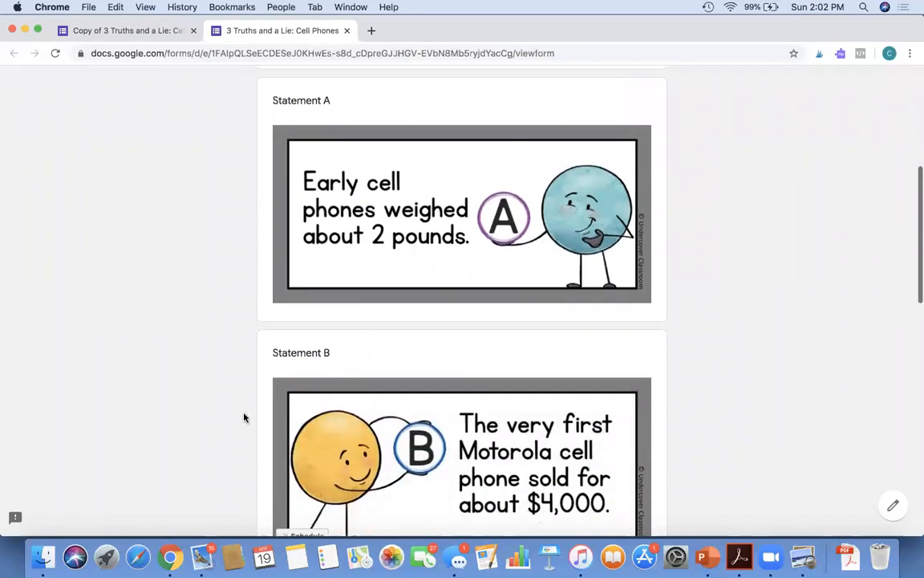
pyautogui.scroll(-3)
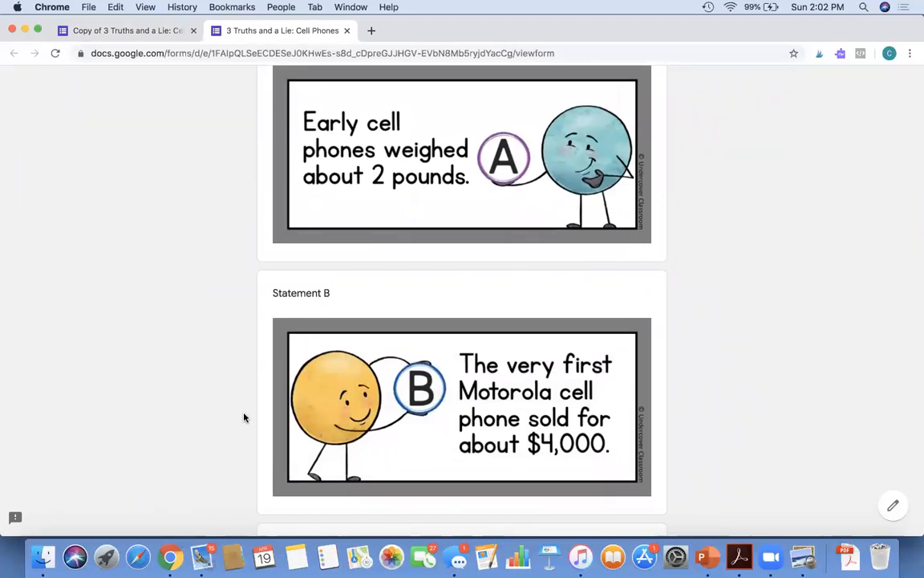
pyautogui.scroll(-3)
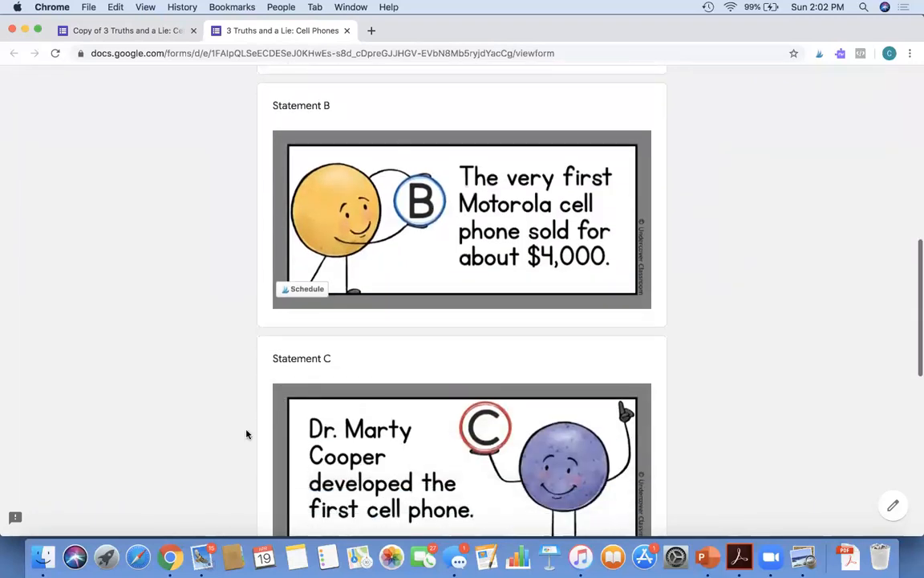
pyautogui.scroll(-3)
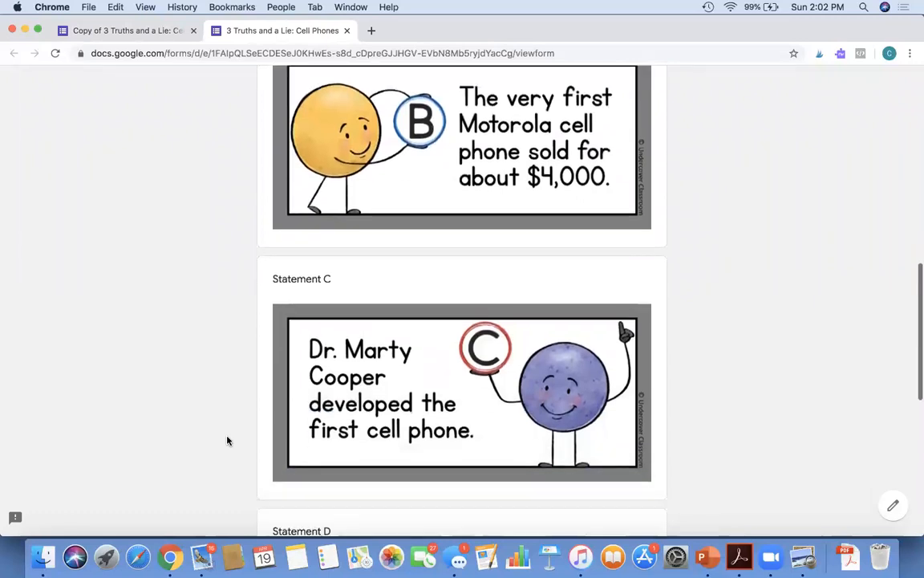
pyautogui.scroll(-3)
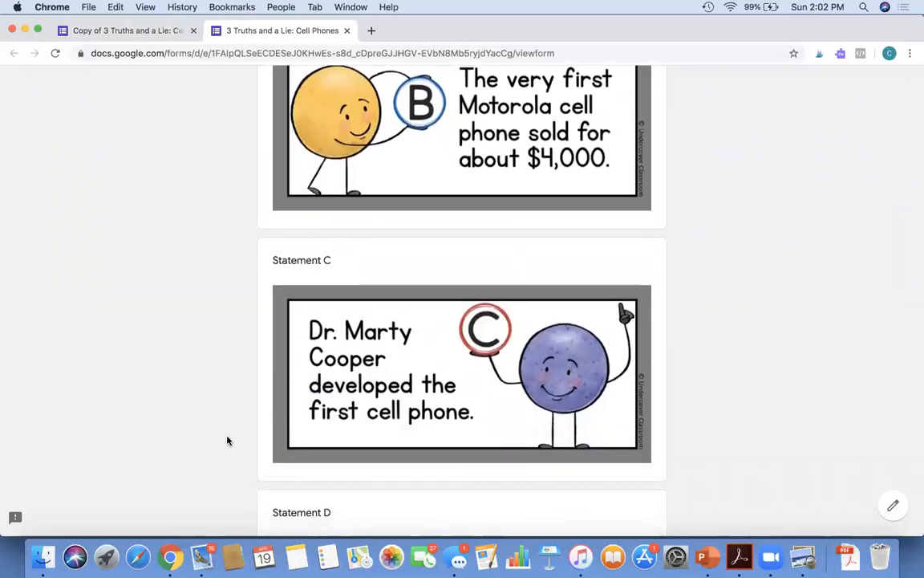
pyautogui.scroll(-3)
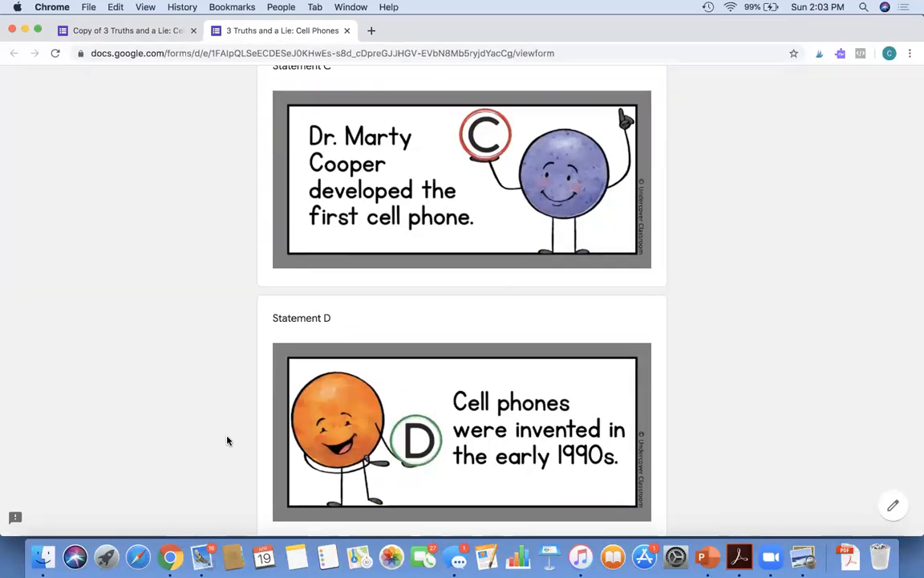
pyautogui.moveTo(684, 345)
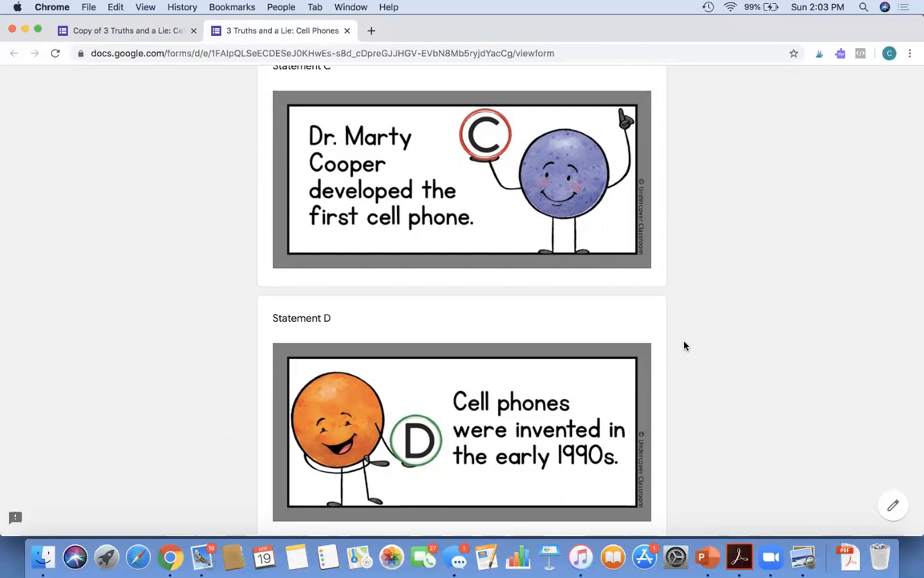
pyautogui.moveTo(490, 326)
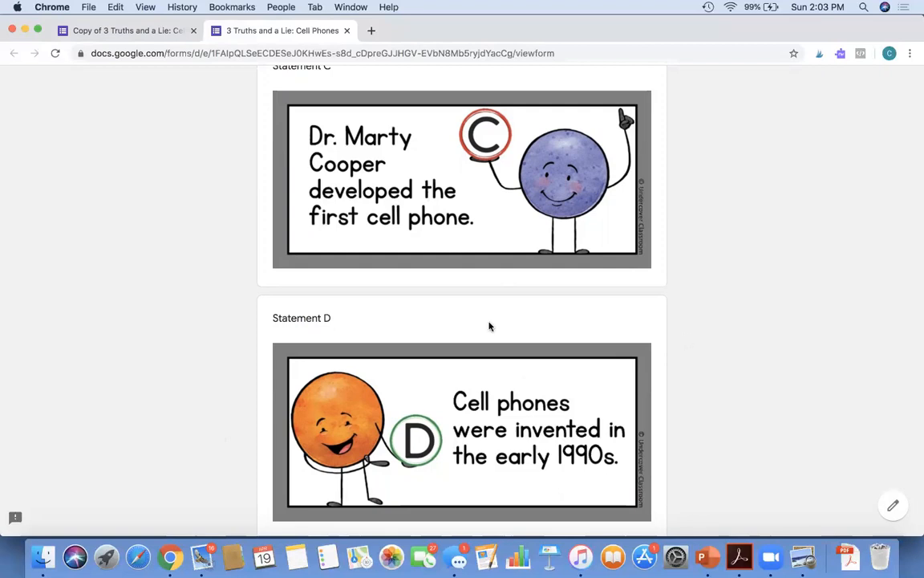
pyautogui.moveTo(238, 396)
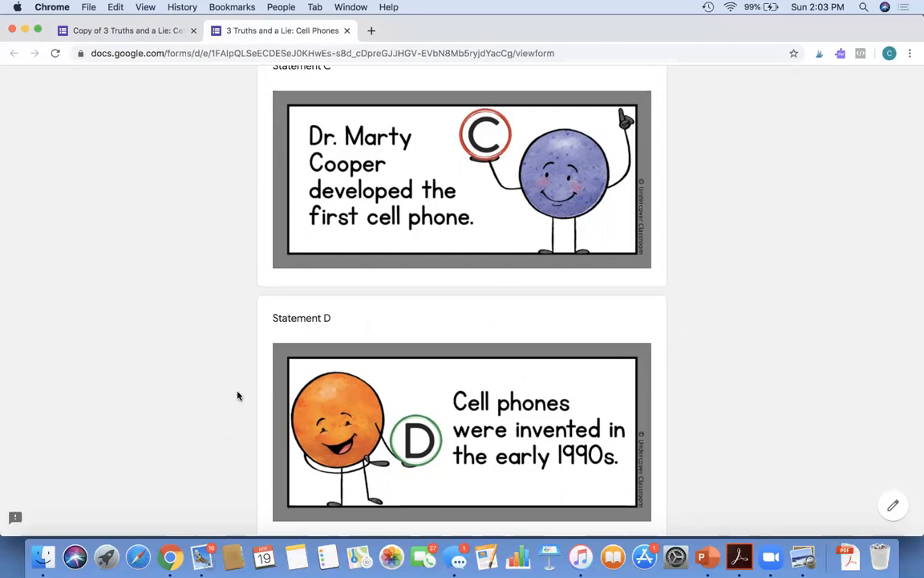
pyautogui.scroll(-3)
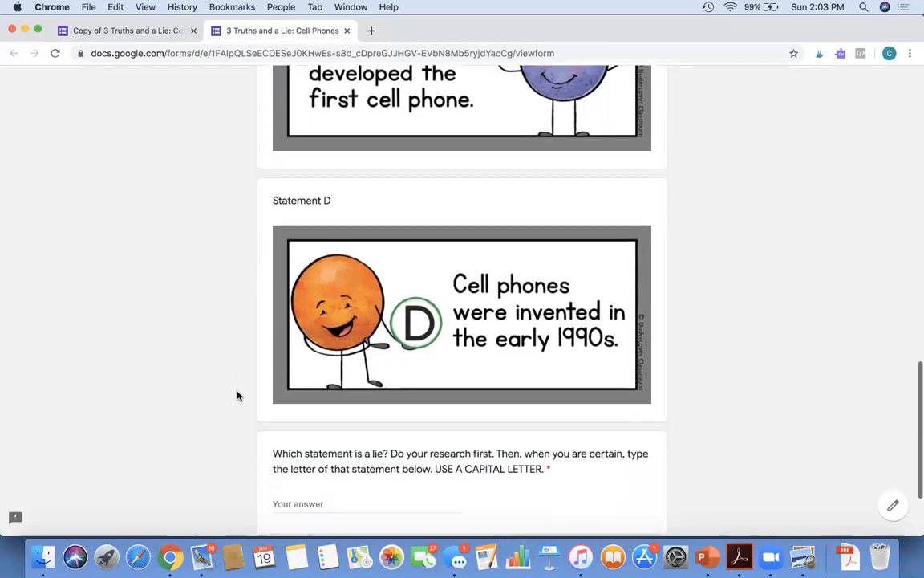
pyautogui.scroll(-3)
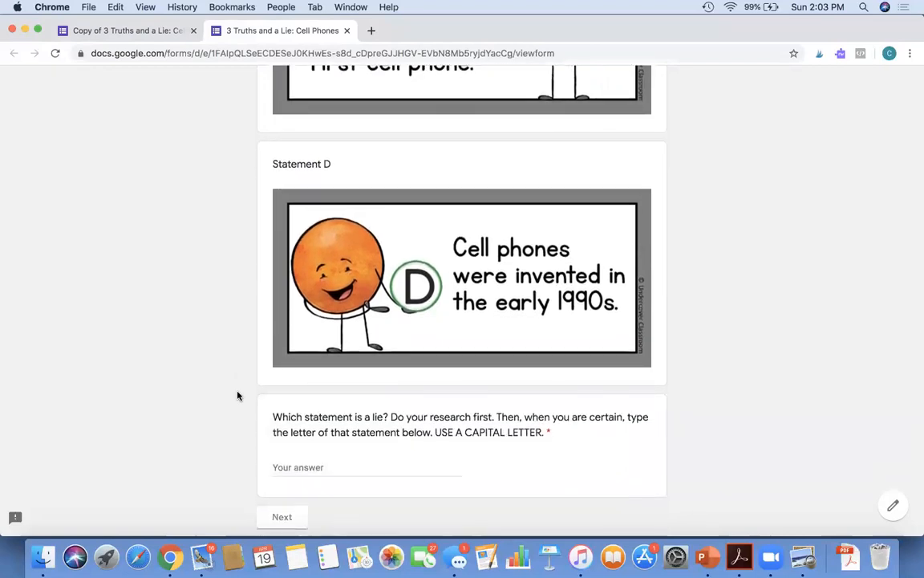
pyautogui.moveTo(325, 420)
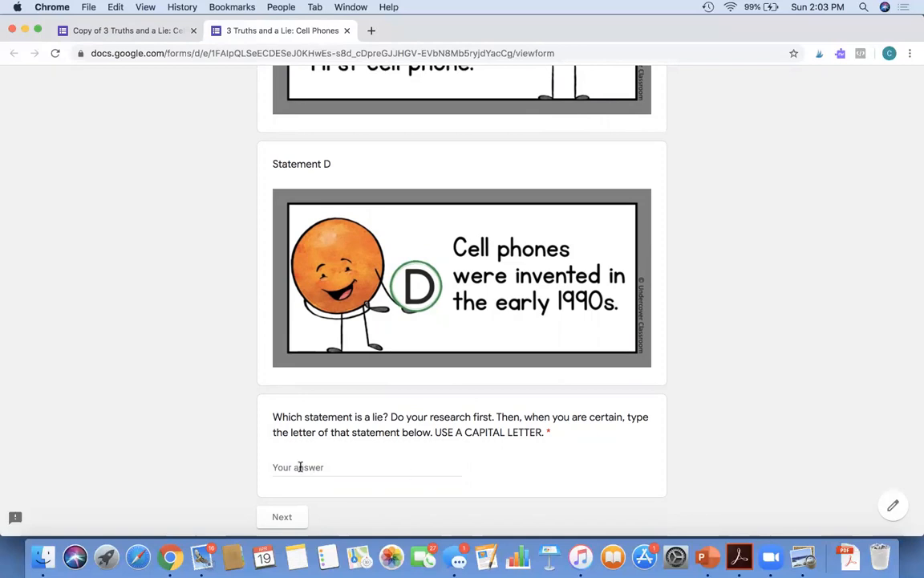
# Step: Test the lie question: A and lowercase d get 'Try again!', capital D is accepted
pyautogui.write('A')
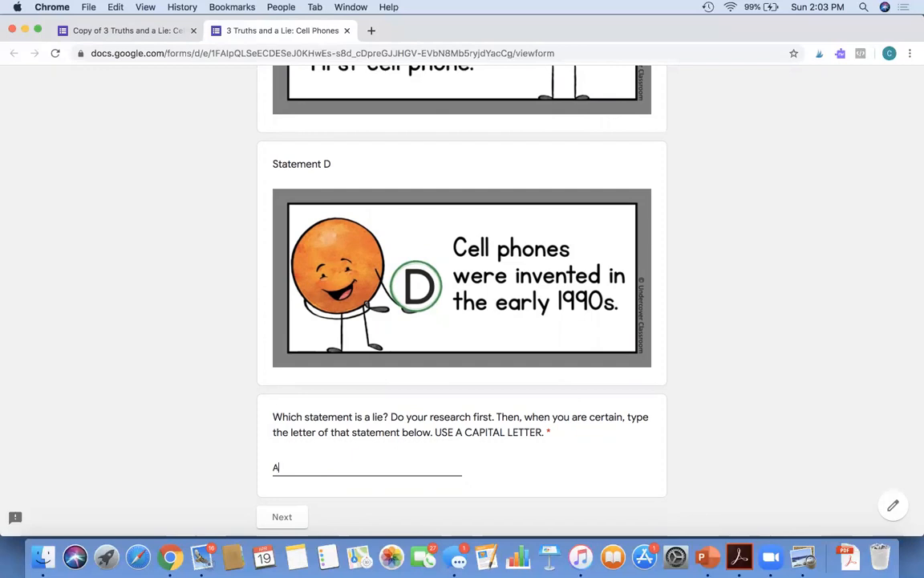
pyautogui.click(282, 516)
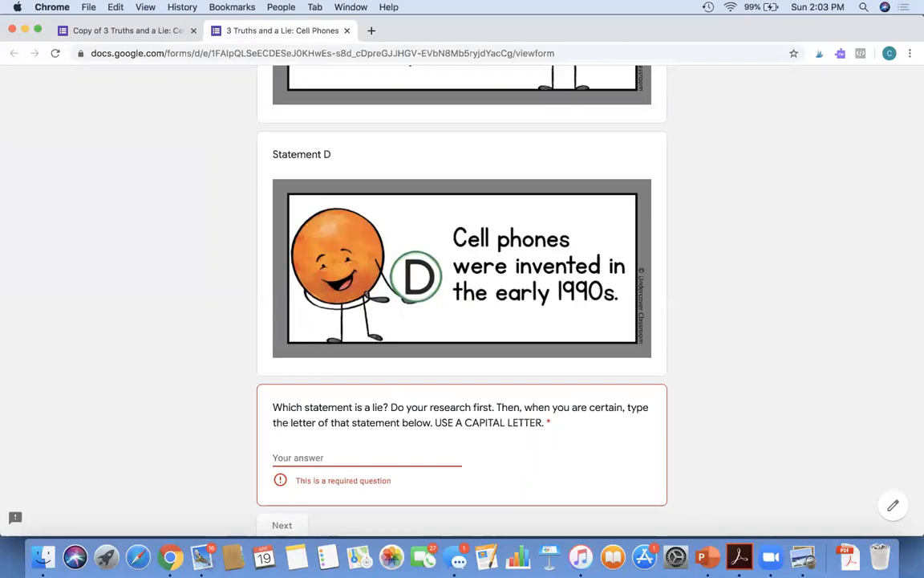
pyautogui.write('d')
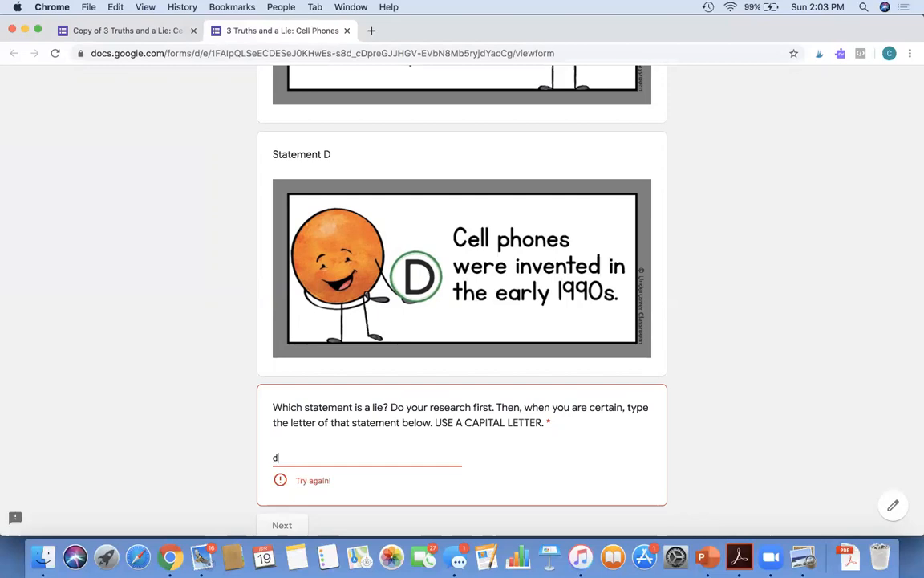
pyautogui.write('D')
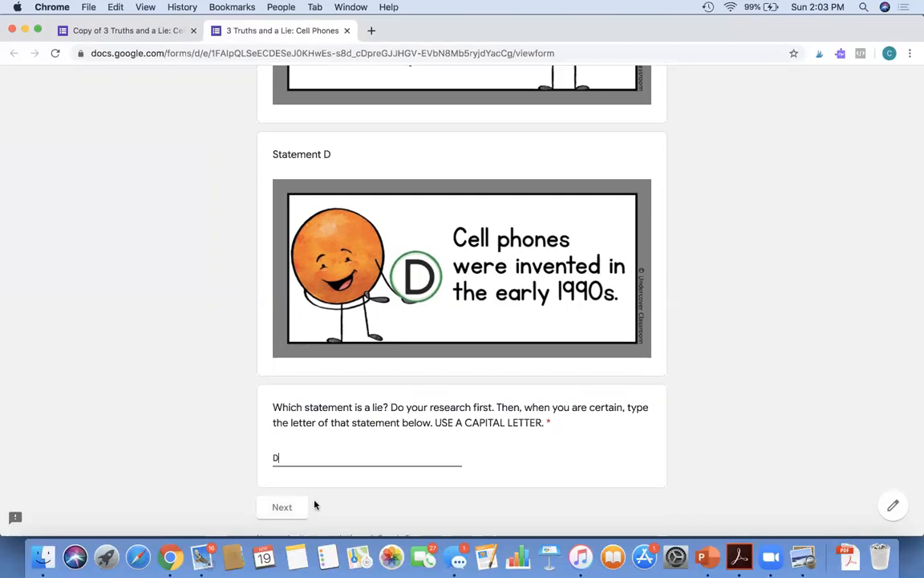
pyautogui.scroll(-3)
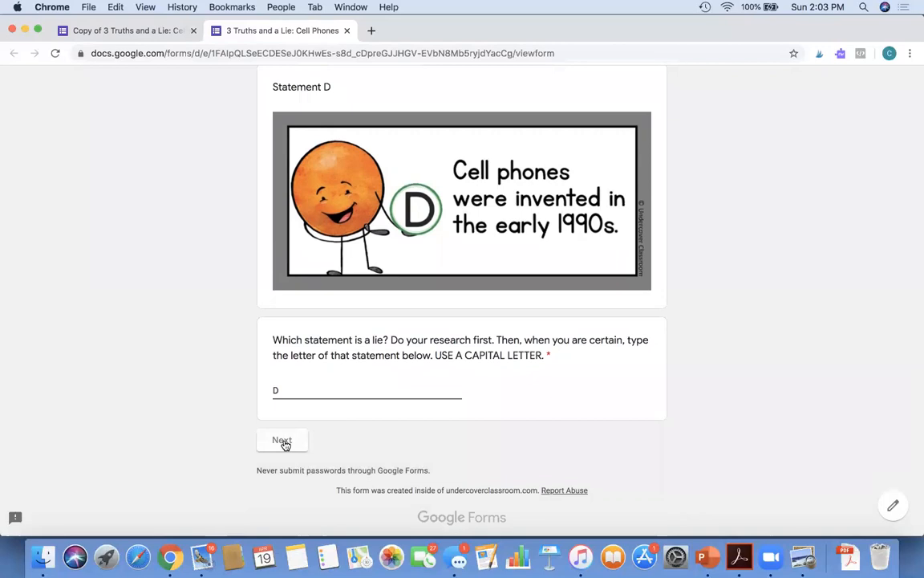
# Step: Advance to 'You exposed the lie! Now prove it' and scroll to its two proof questions
pyautogui.click(282, 440)
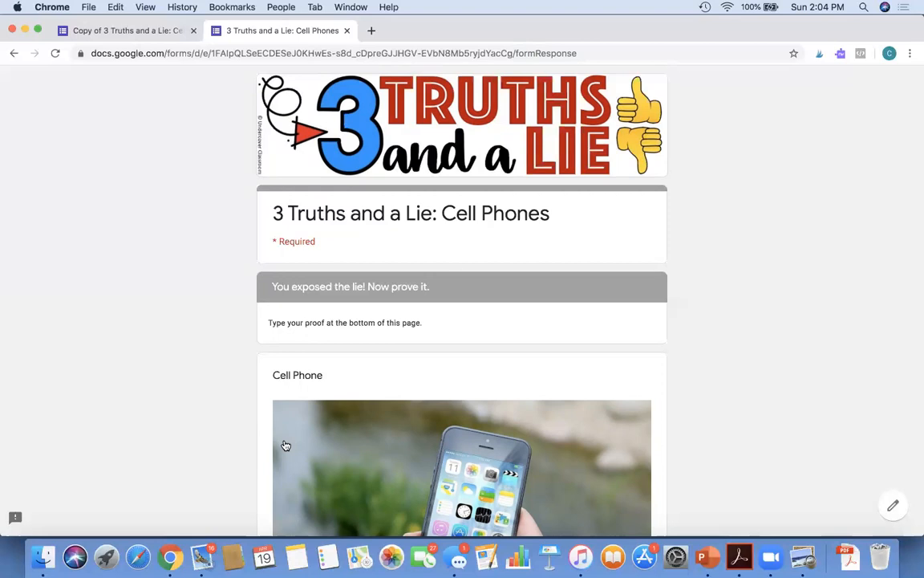
pyautogui.moveTo(252, 321)
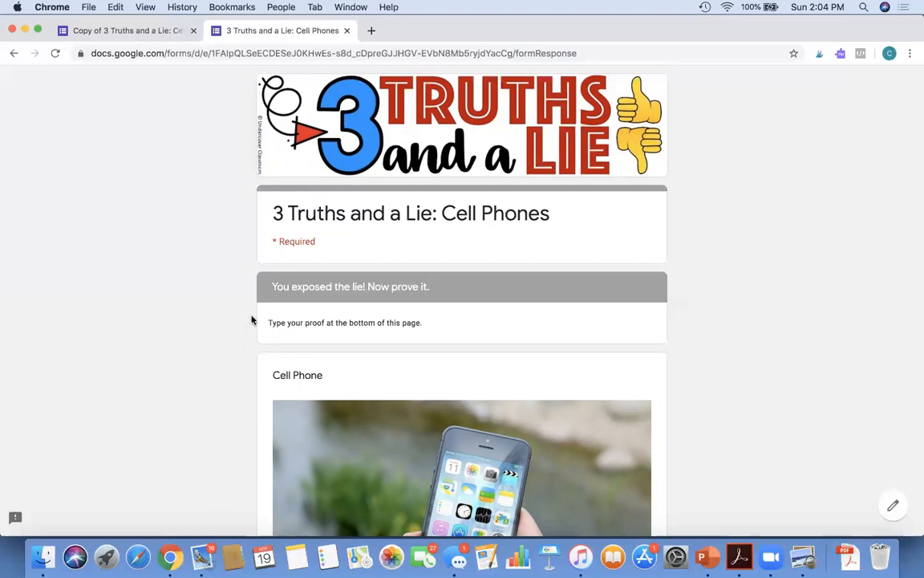
pyautogui.moveTo(524, 340)
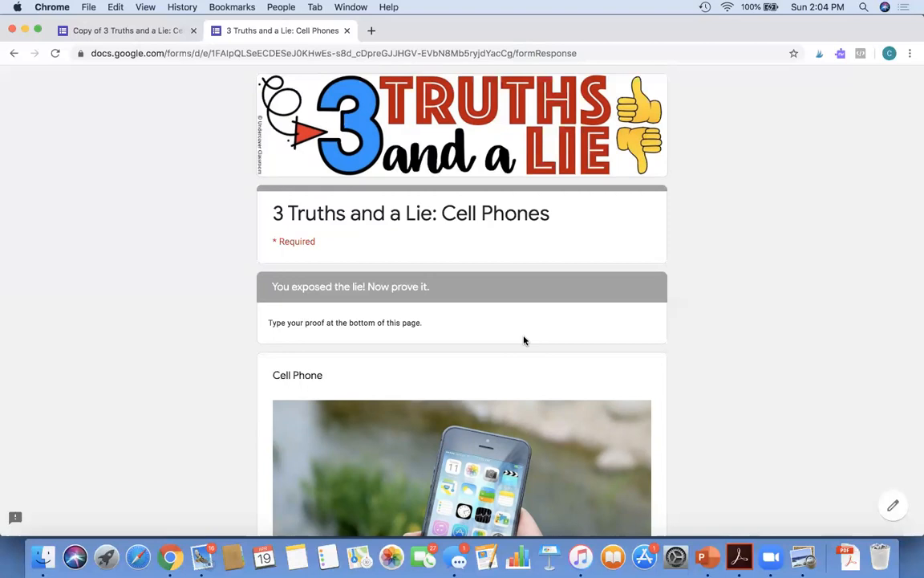
pyautogui.scroll(-3)
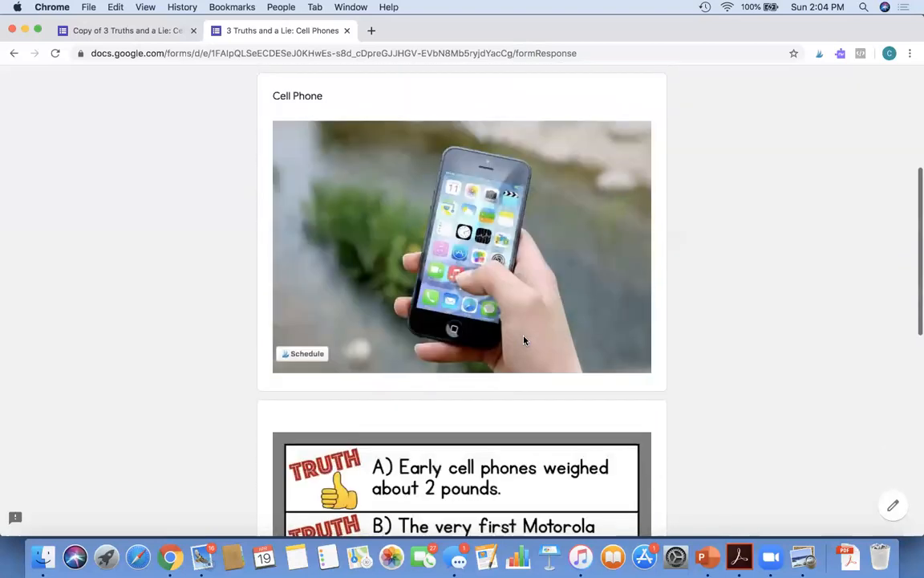
pyautogui.scroll(-3)
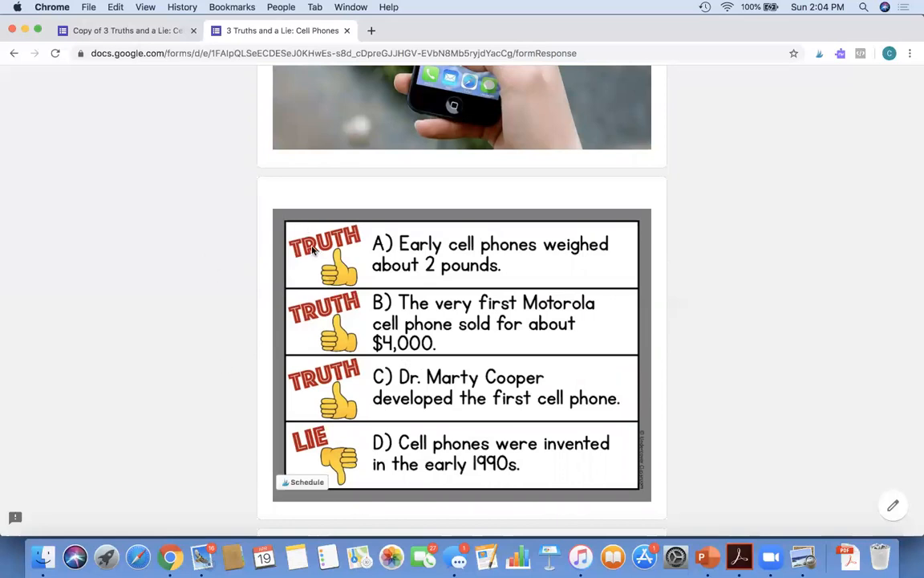
pyautogui.moveTo(320, 441)
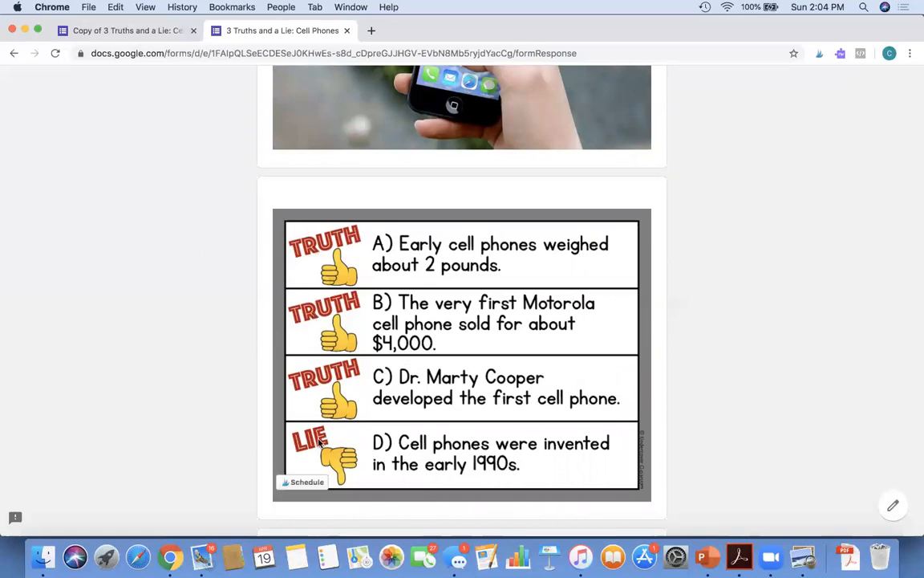
pyautogui.scroll(-3)
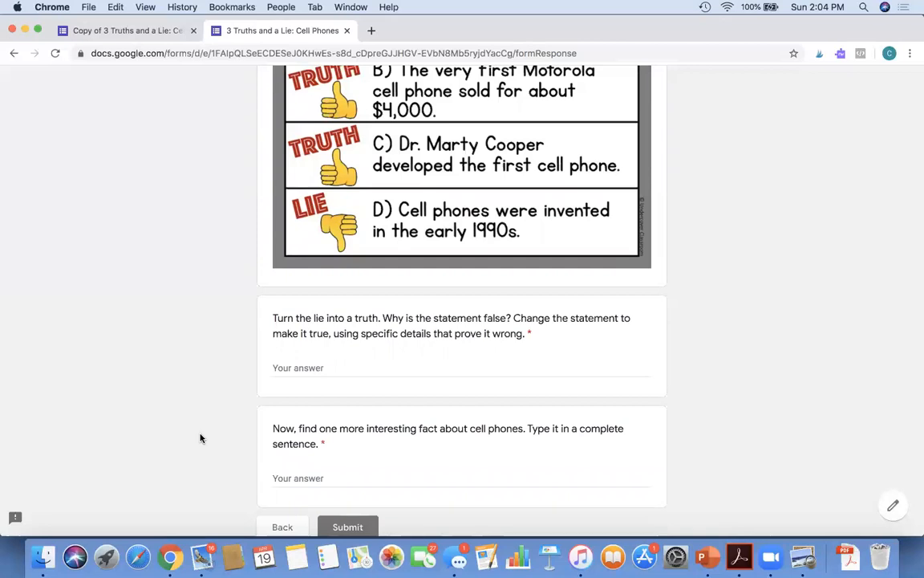
pyautogui.moveTo(273, 371)
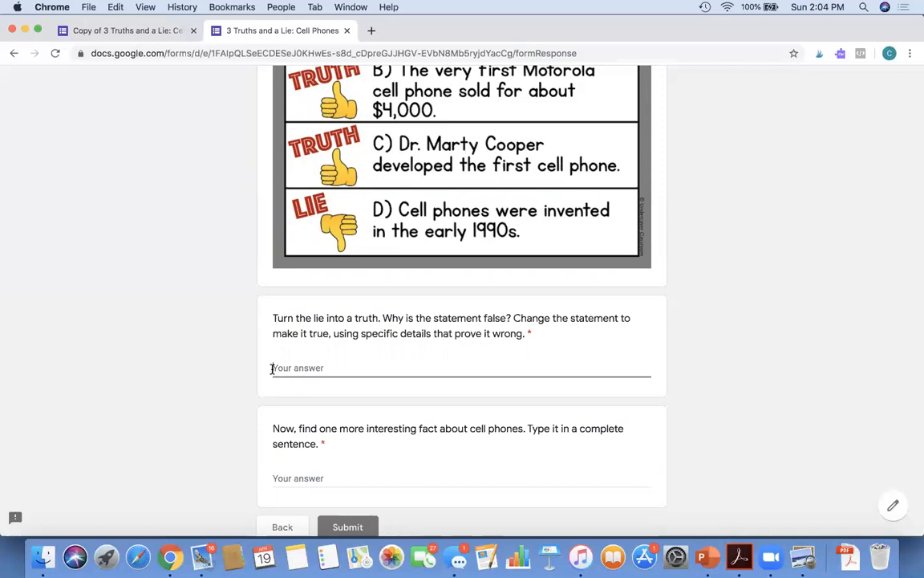
# Step: Answer the proof question with 'The first cell phone was made on April 3, 1973.'
pyautogui.write('T')
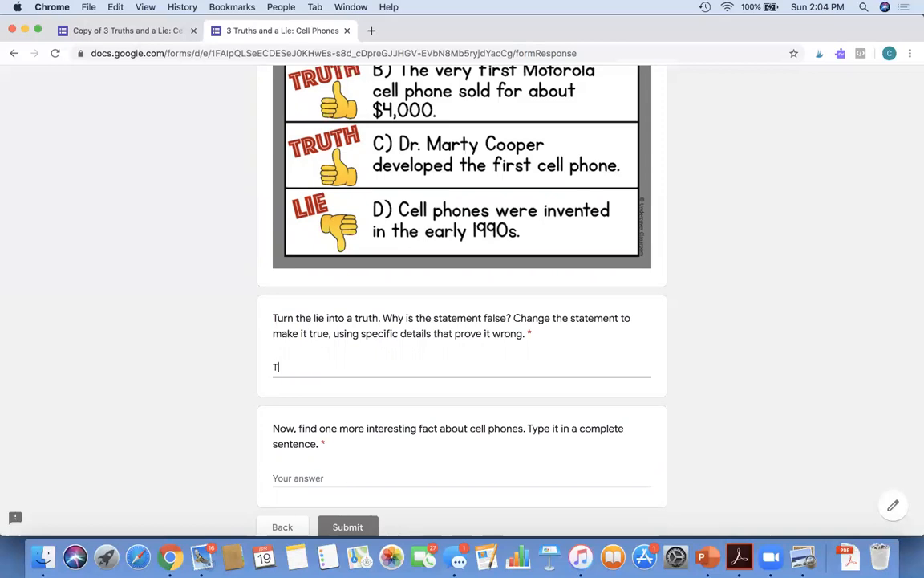
pyautogui.write('he first c')
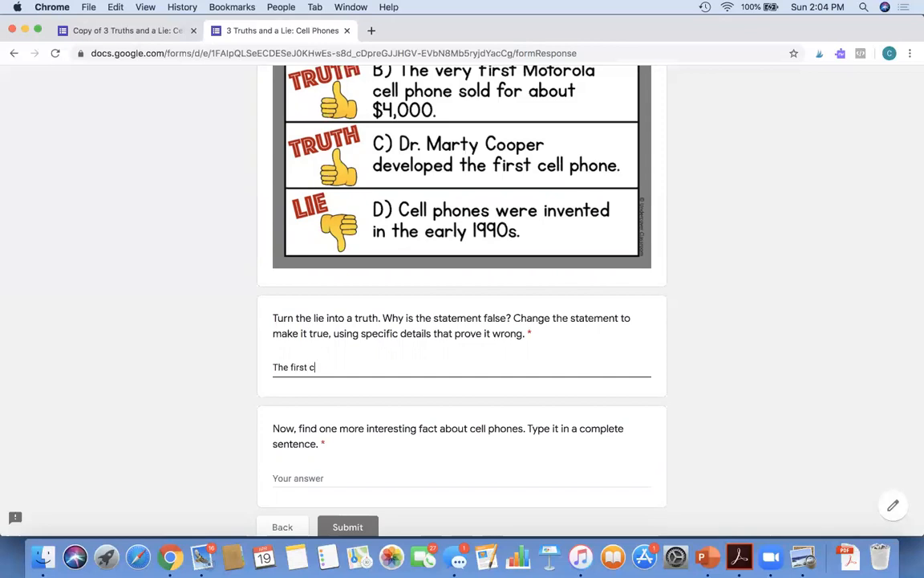
pyautogui.write('ell phone')
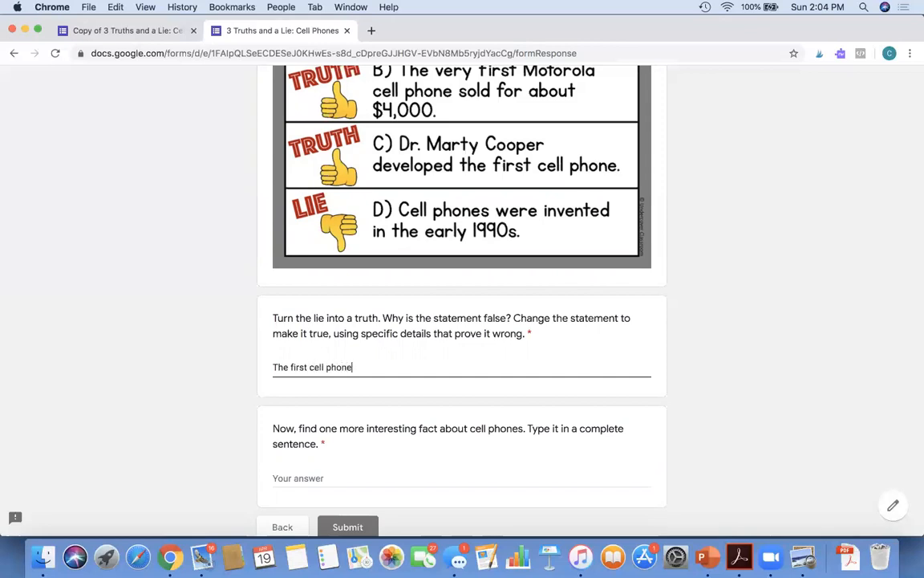
pyautogui.write('was mad')
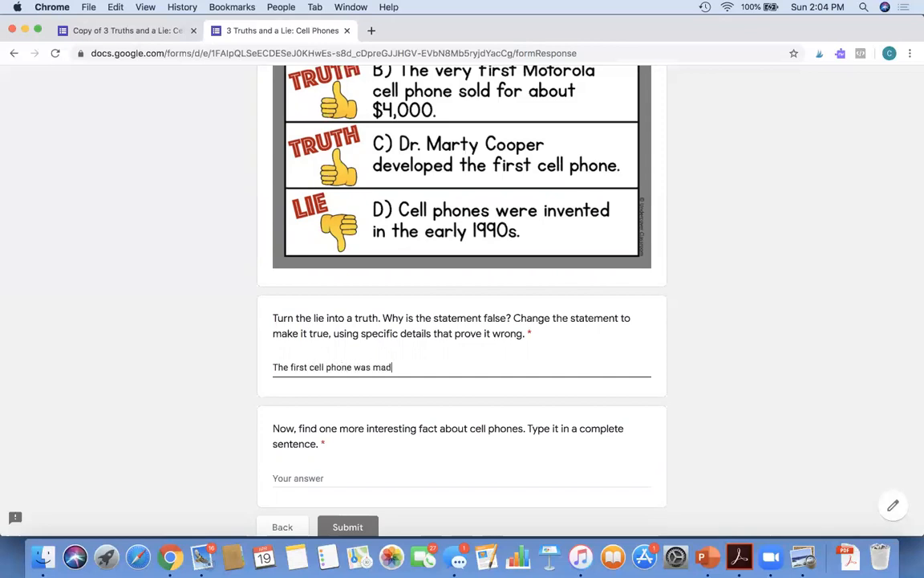
pyautogui.write('e on April')
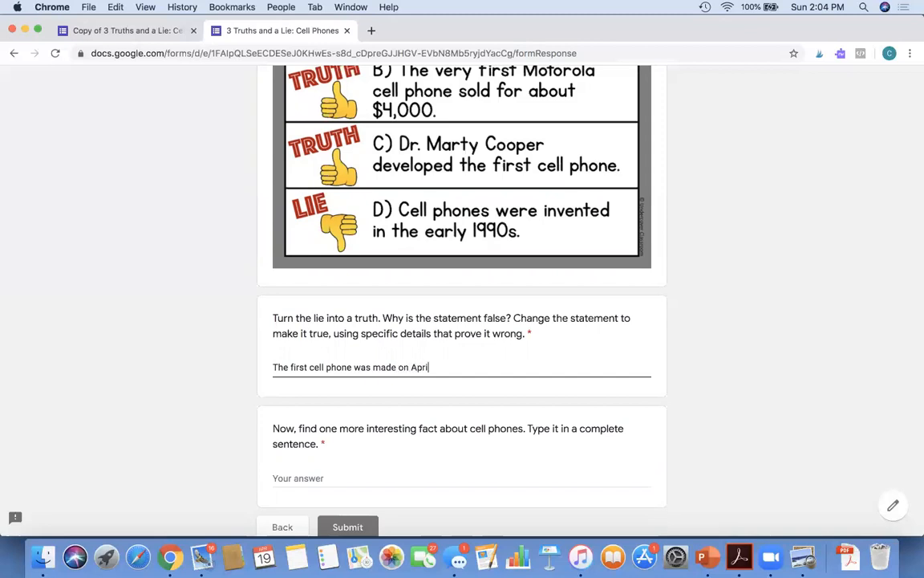
pyautogui.write('3,')
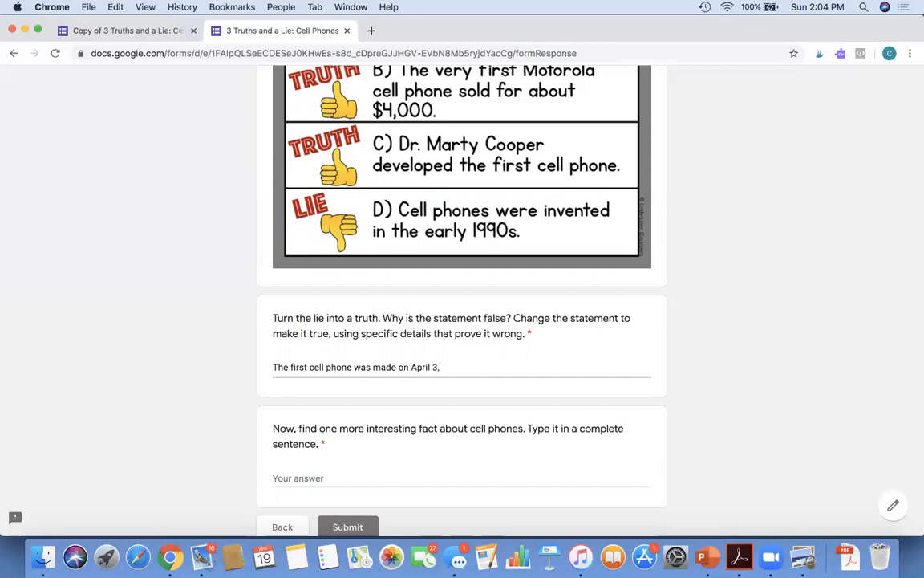
pyautogui.write('197')
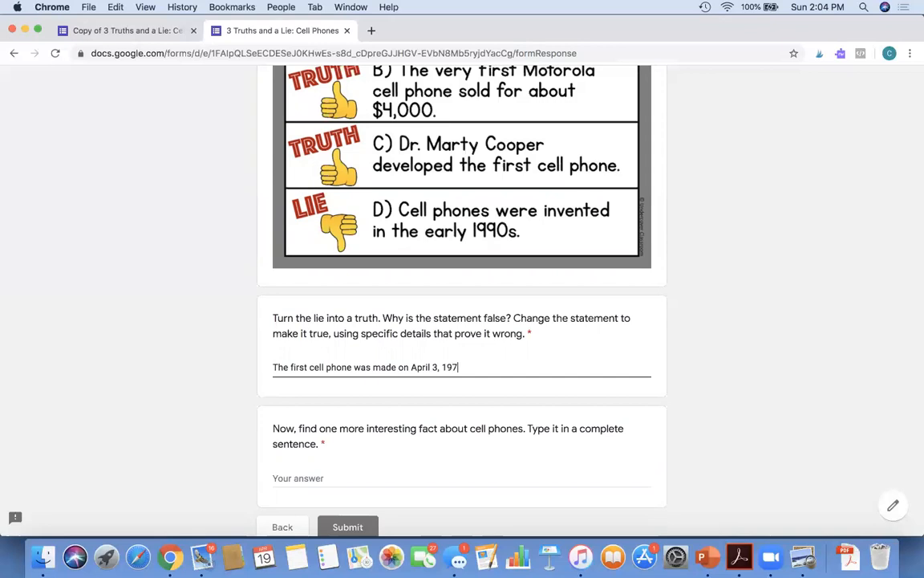
pyautogui.write('3.')
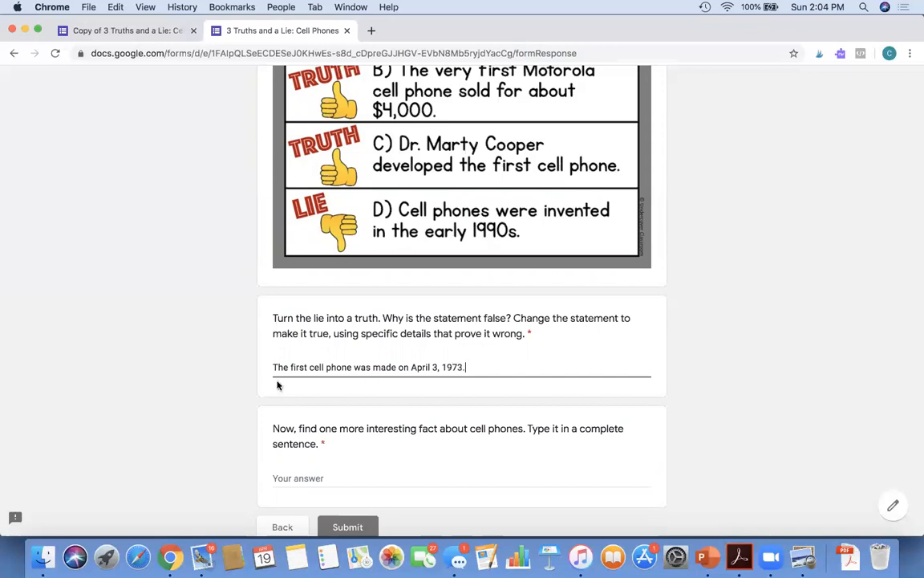
# Step: Answer the last fact question: 'The first cell phone was invented before cordless home phones were invented.'
pyautogui.scroll(-3)
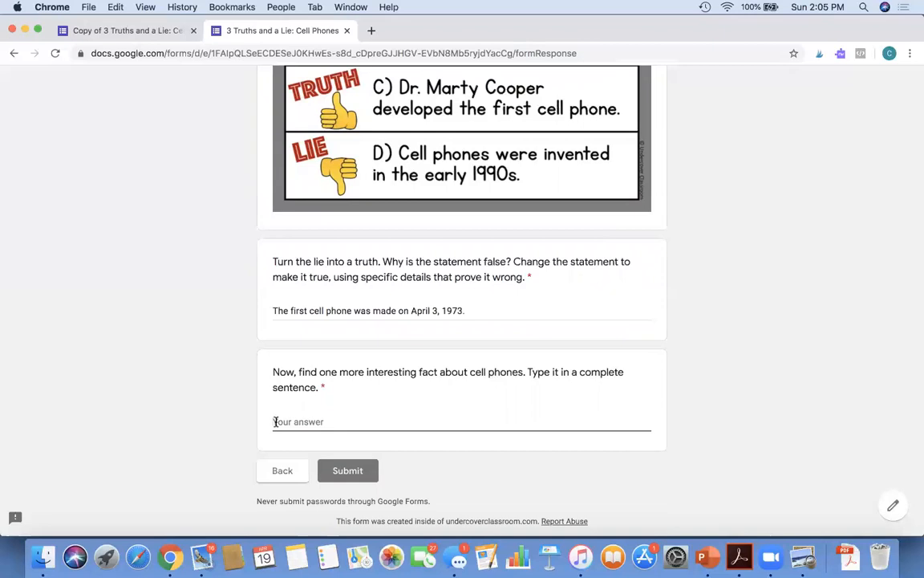
pyautogui.write('The first c')
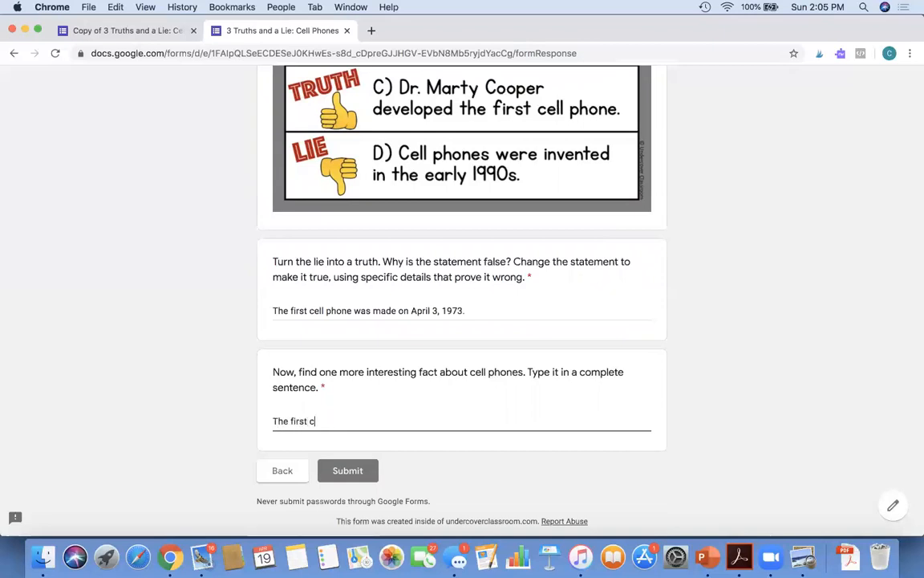
pyautogui.write('ell phon')
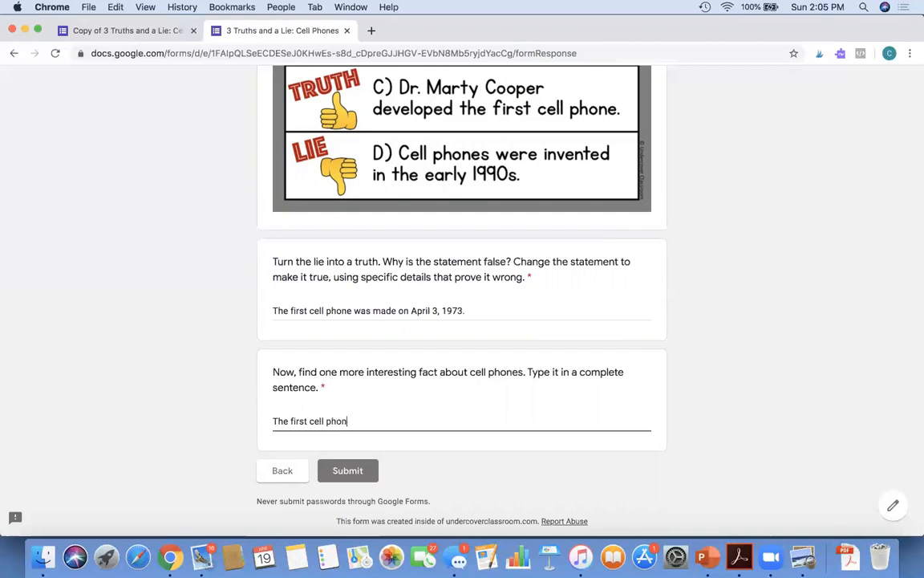
pyautogui.write('e was inven')
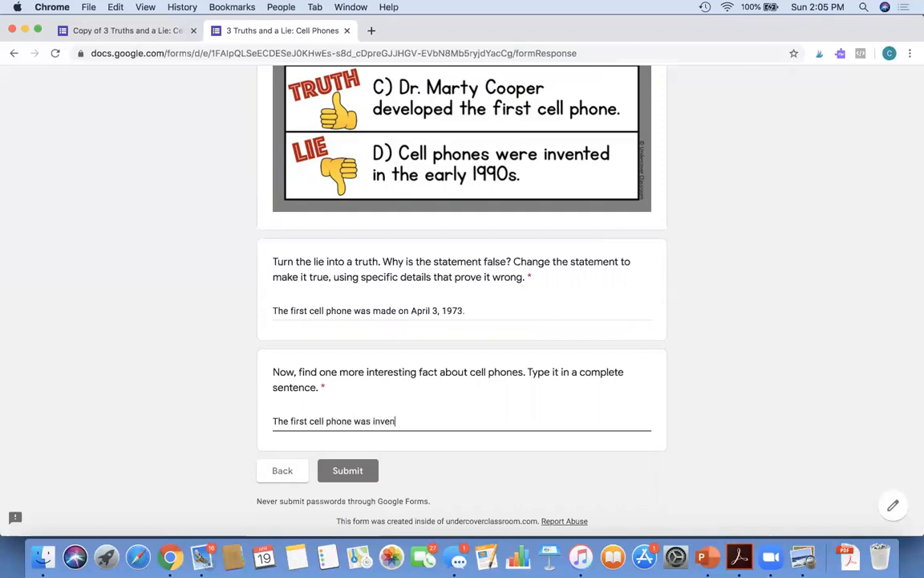
pyautogui.write('ted before co')
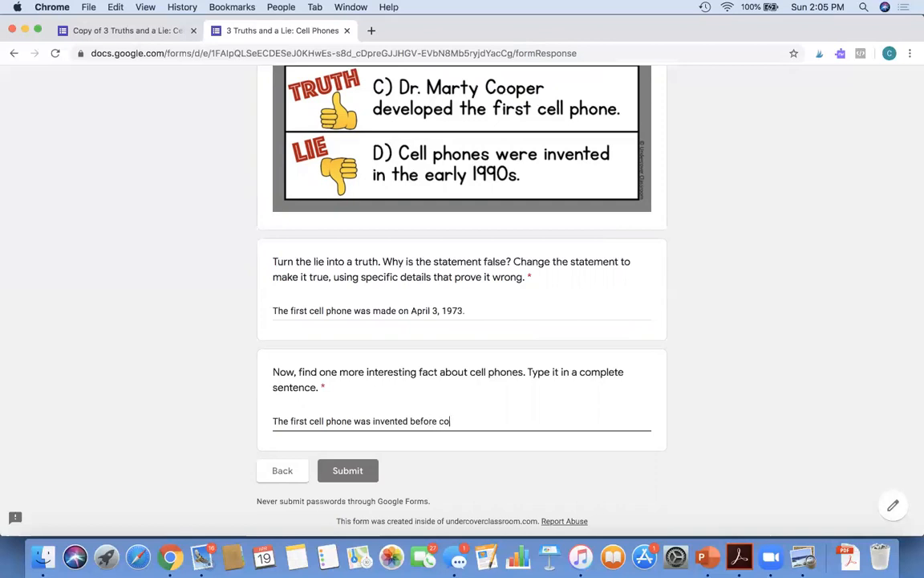
pyautogui.write('rdless')
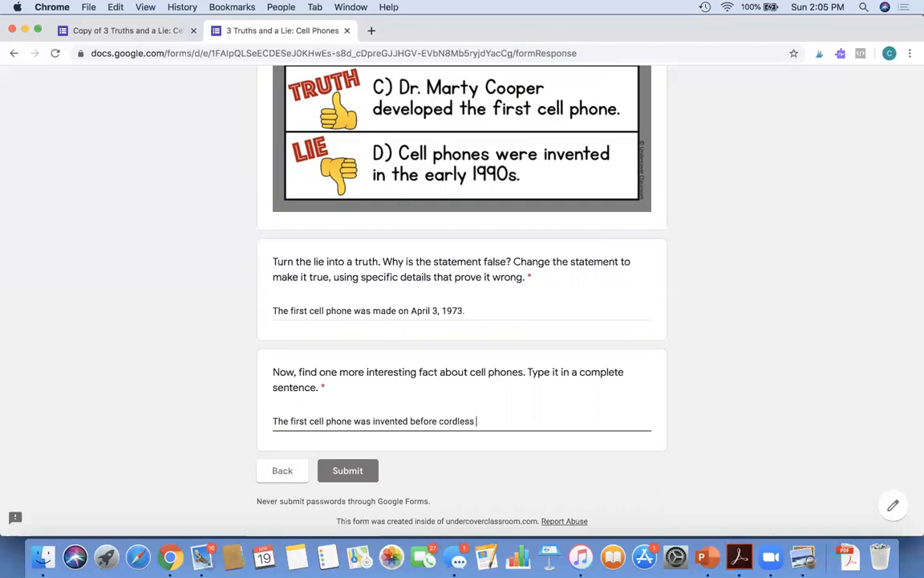
pyautogui.write('home pho')
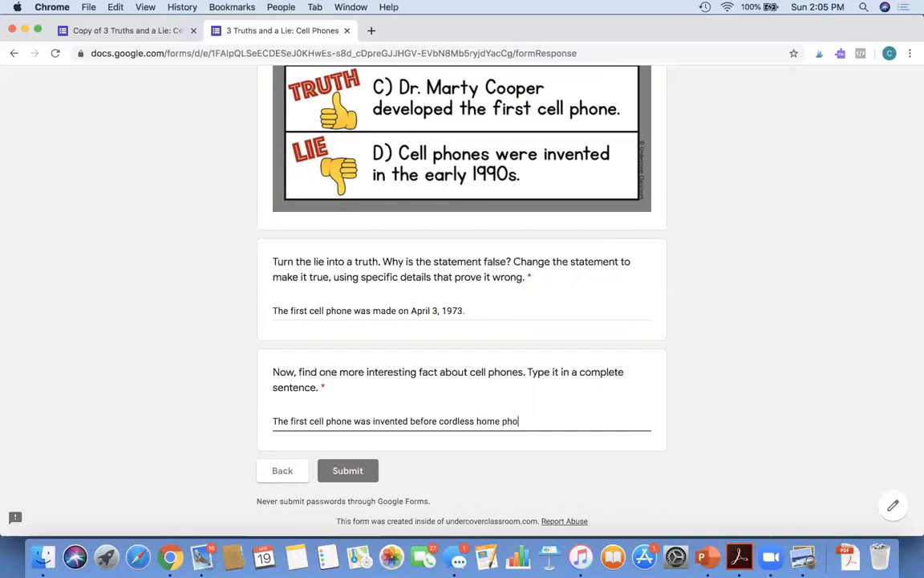
pyautogui.write('nes were')
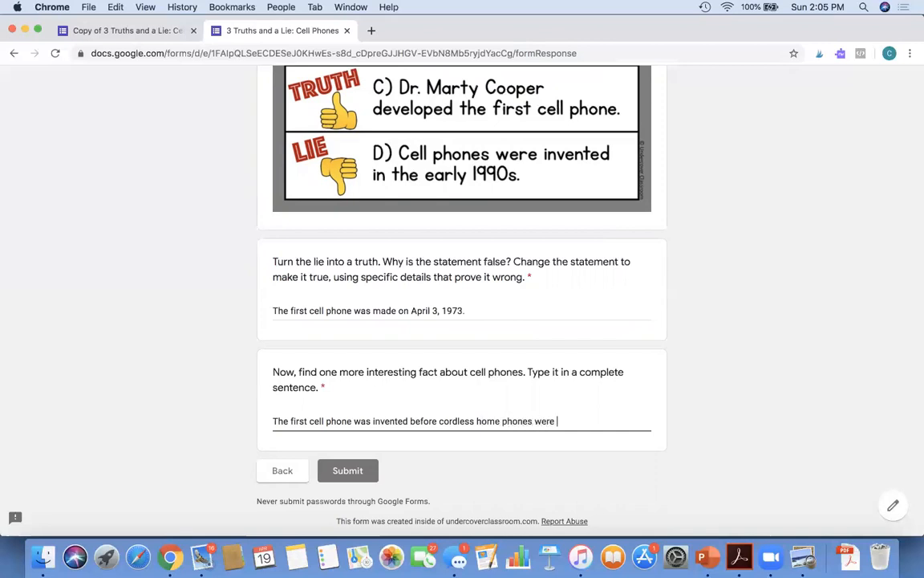
pyautogui.write('invente')
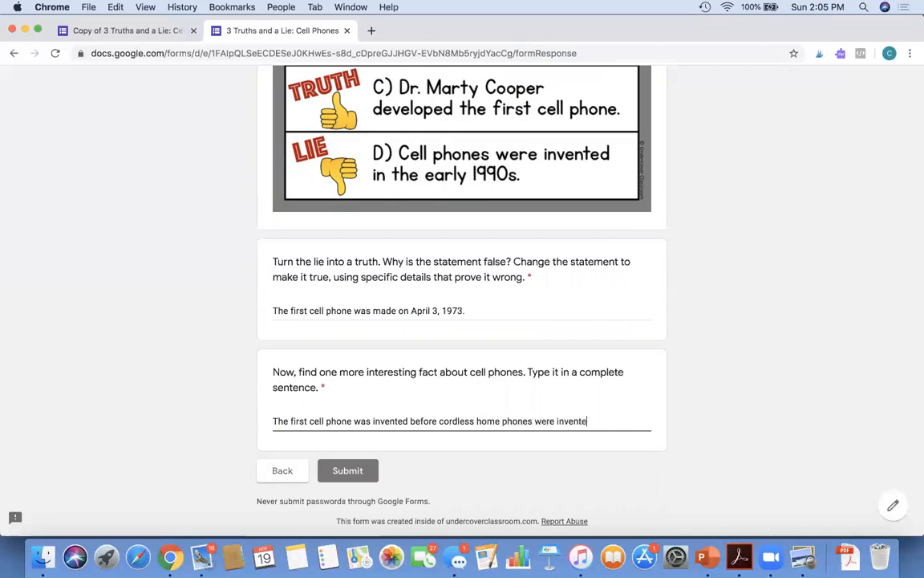
pyautogui.write('d.')
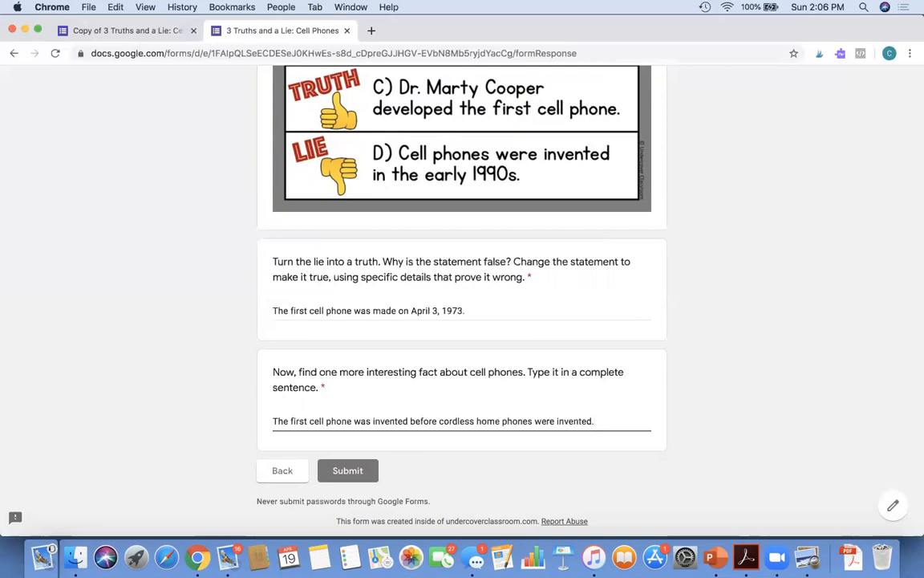
pyautogui.moveTo(613, 327)
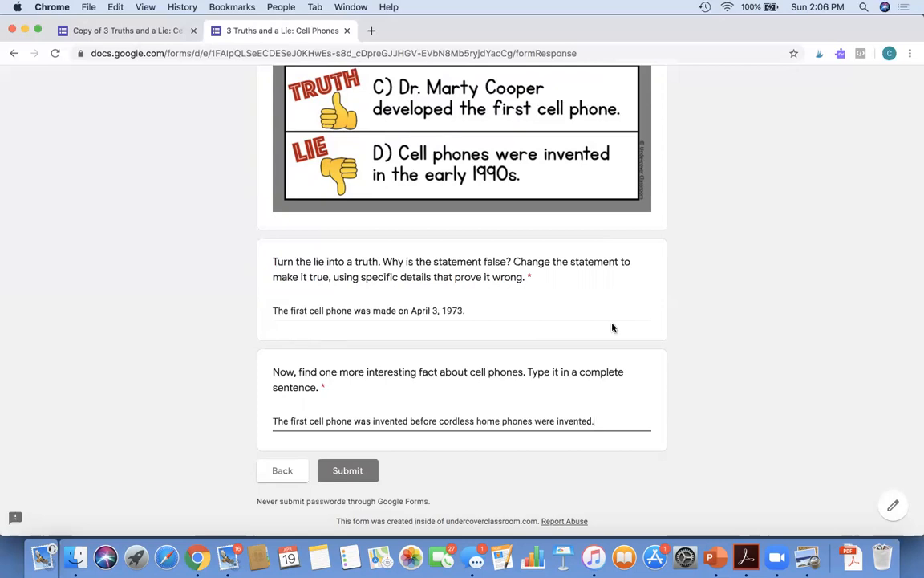
pyautogui.moveTo(708, 331)
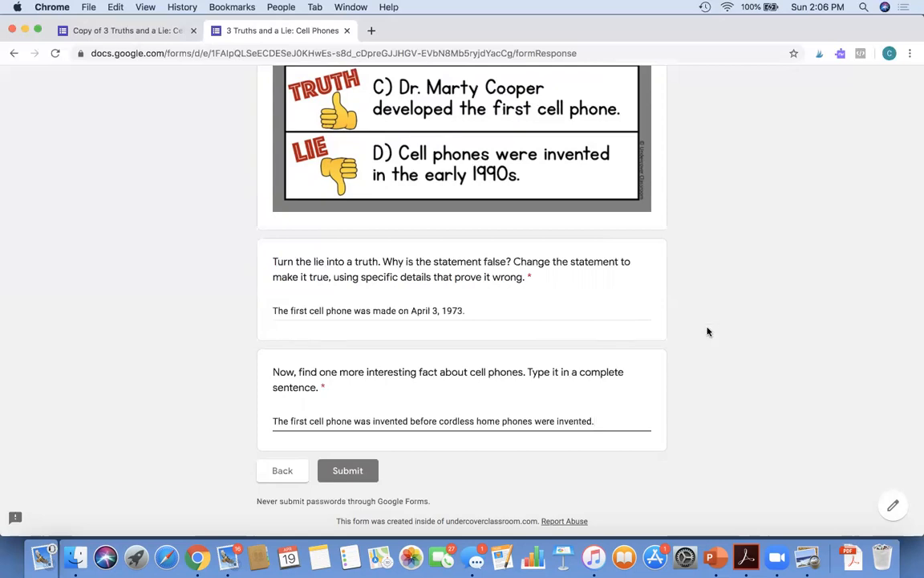
pyautogui.moveTo(377, 291)
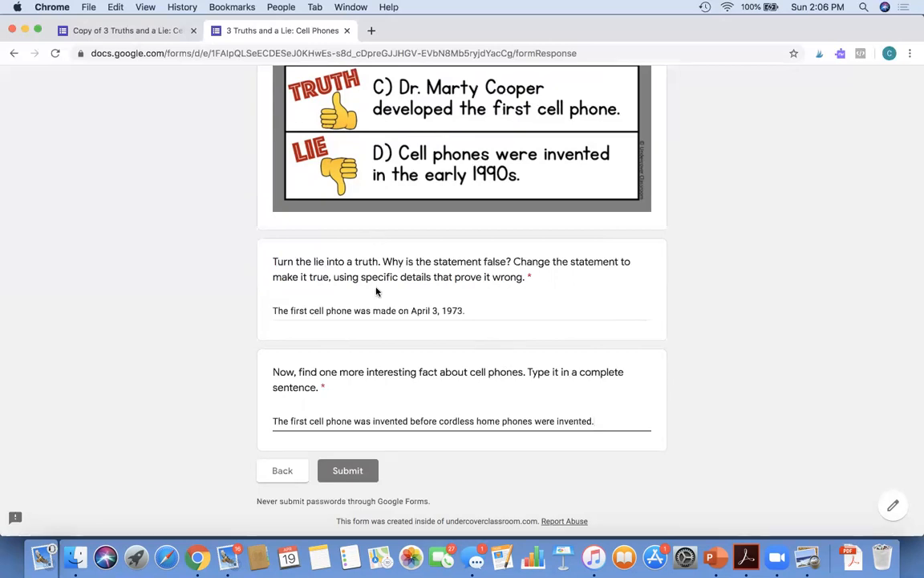
# Step: Submit the completed test response to the Cell Phones quiz
pyautogui.click(347, 470)
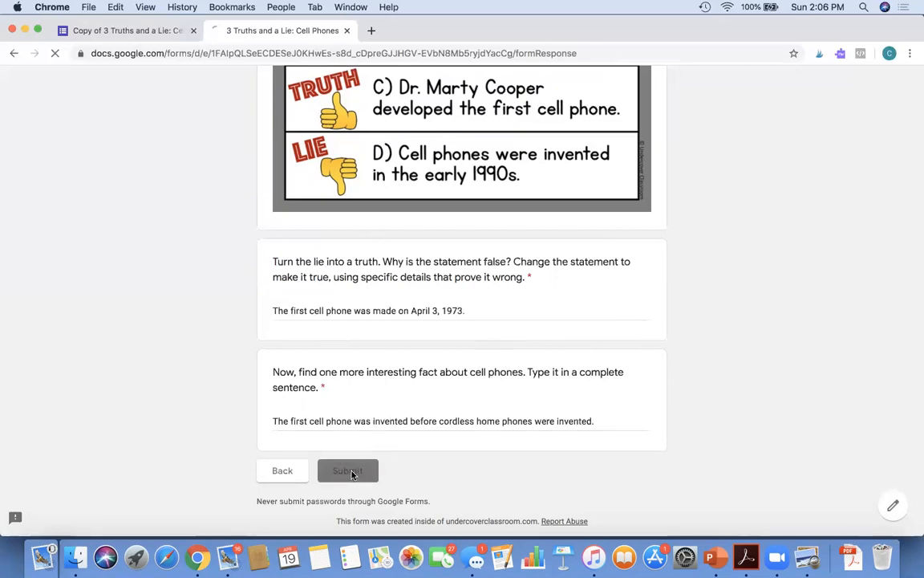
pyautogui.click(347, 471)
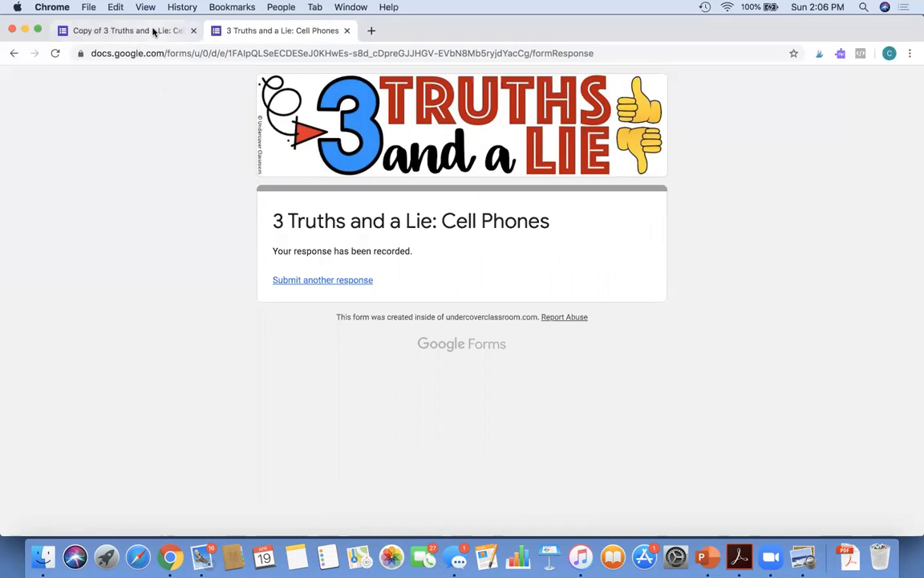
# Step: Switch back to the 'Copy of 3 Truths and a Lie' editor tab
pyautogui.click(121, 31)
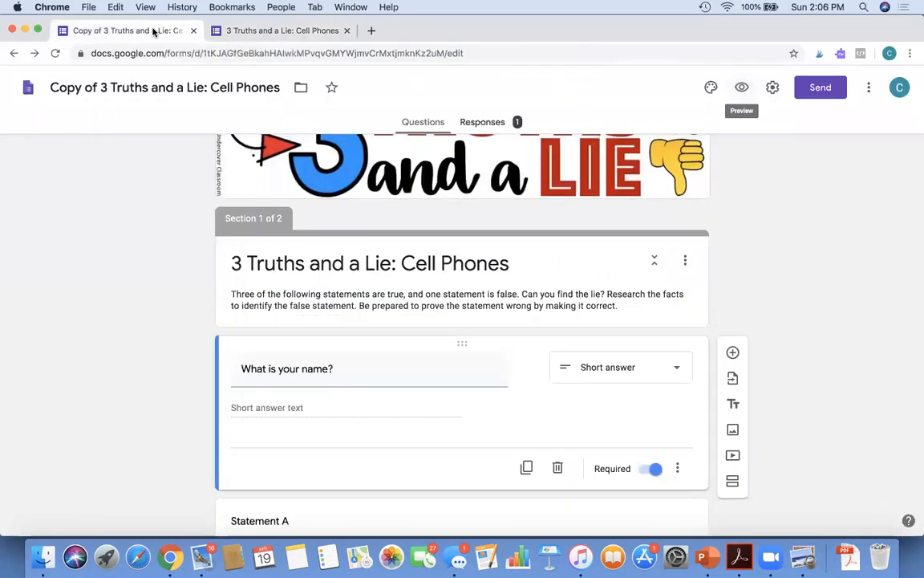
pyautogui.moveTo(712, 131)
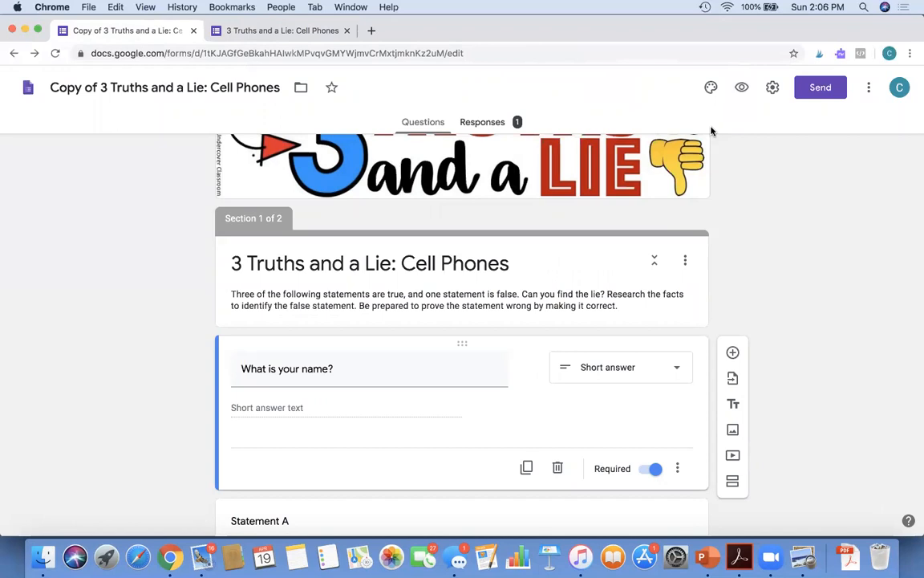
pyautogui.moveTo(469, 144)
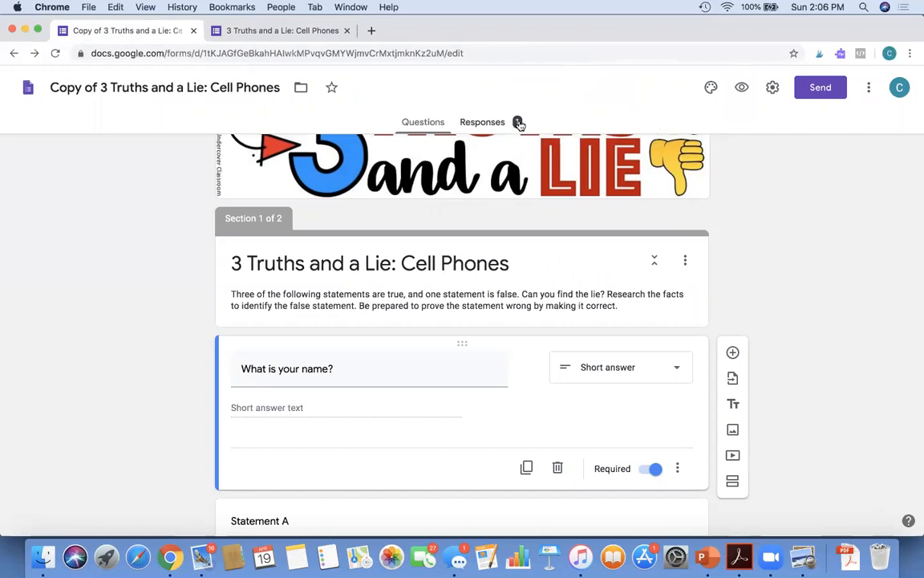
# Step: Scroll the Responses summary showing the test answers: name 'Test' and lie 'D'
pyautogui.click(482, 122)
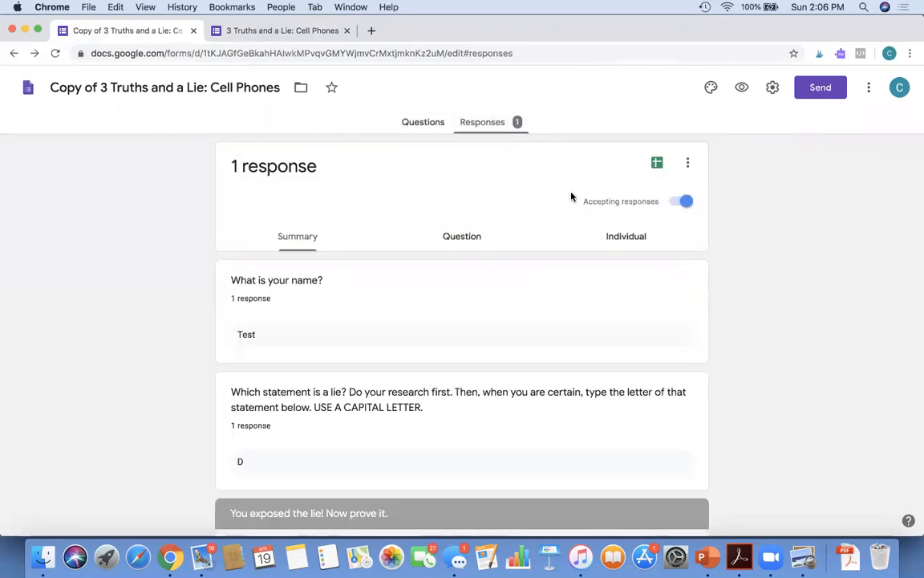
pyautogui.moveTo(409, 356)
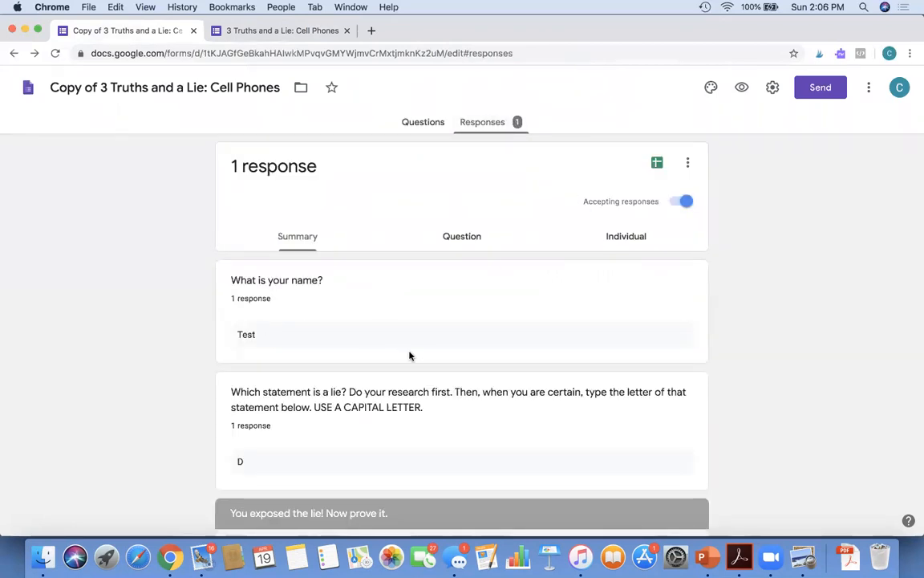
pyautogui.scroll(-3)
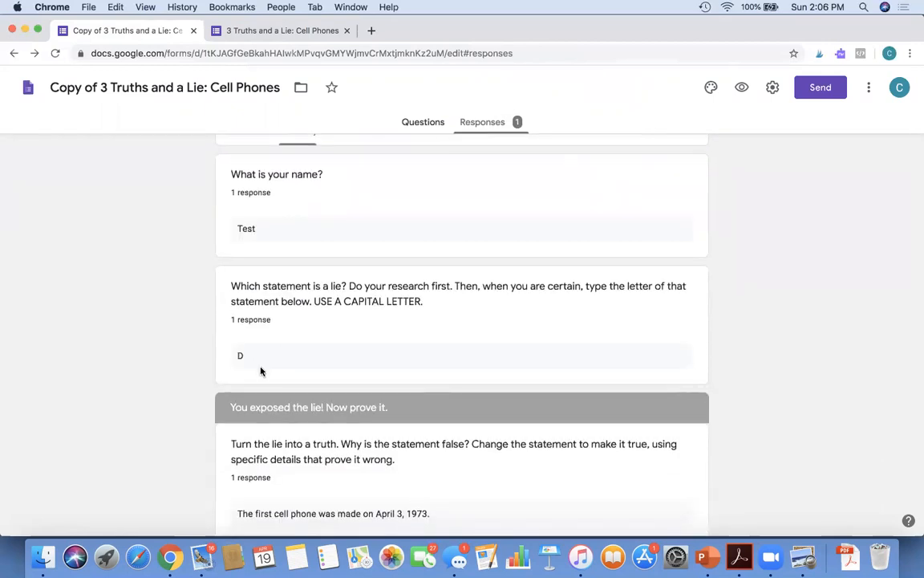
pyautogui.scroll(-3)
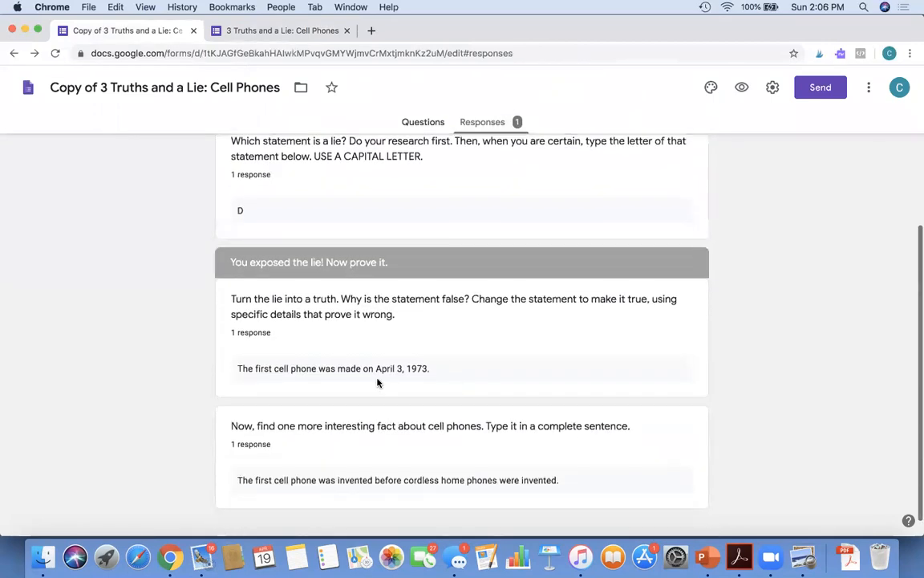
pyautogui.moveTo(484, 499)
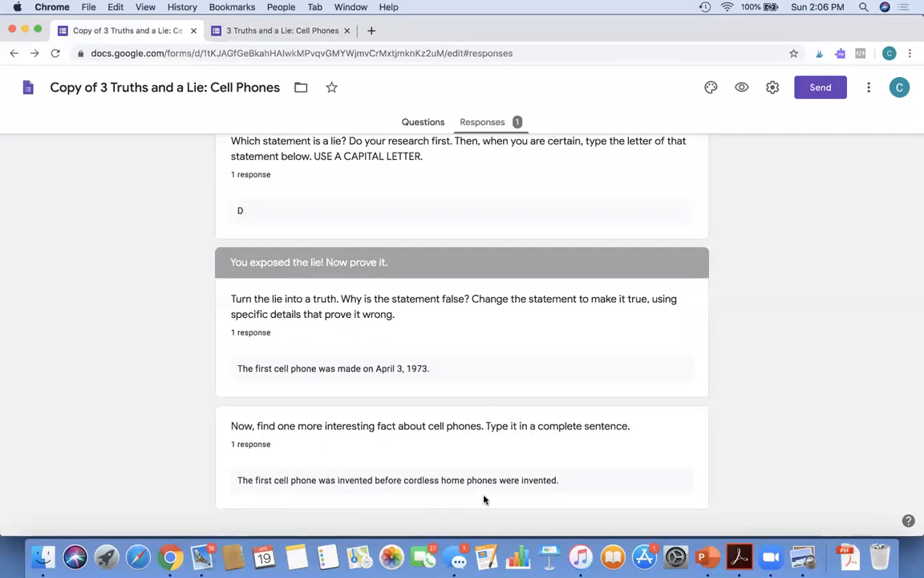
pyautogui.moveTo(321, 366)
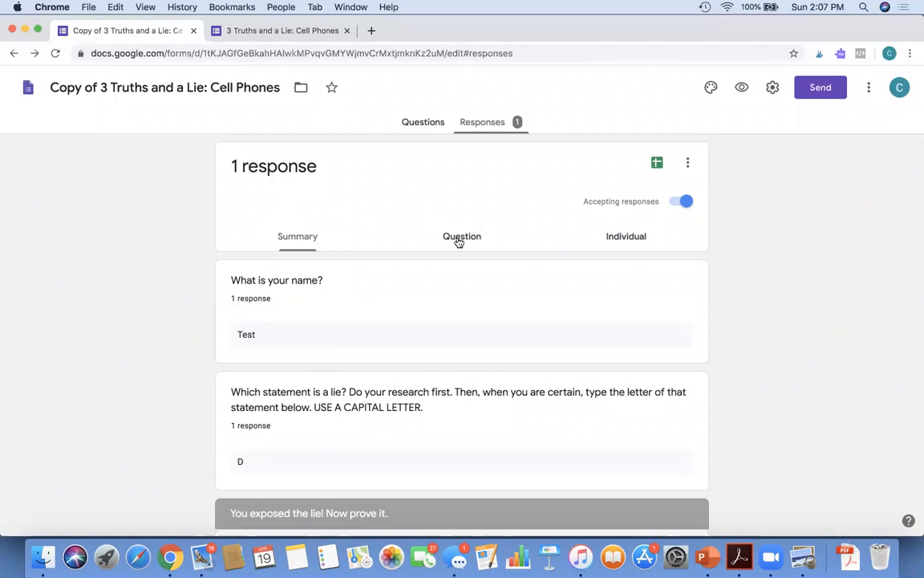
pyautogui.moveTo(628, 247)
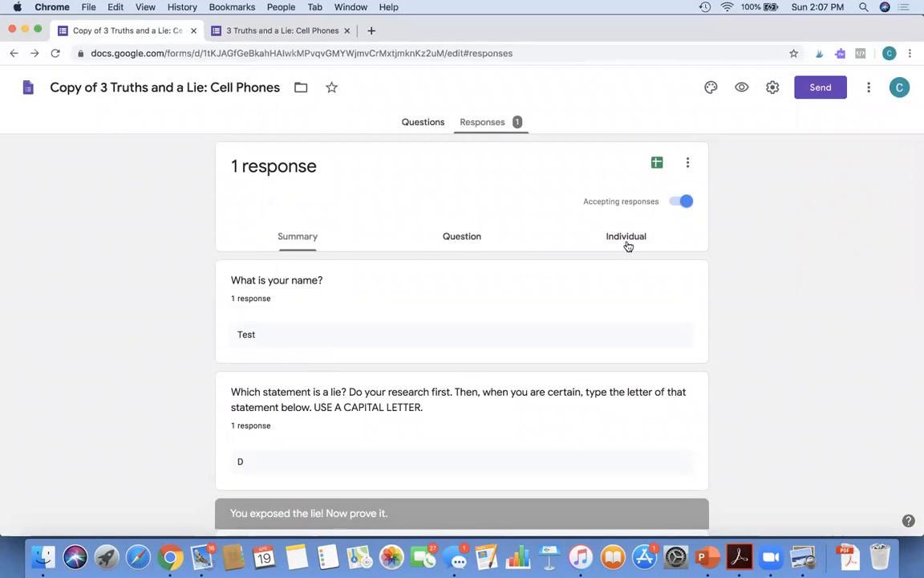
pyautogui.moveTo(626, 241)
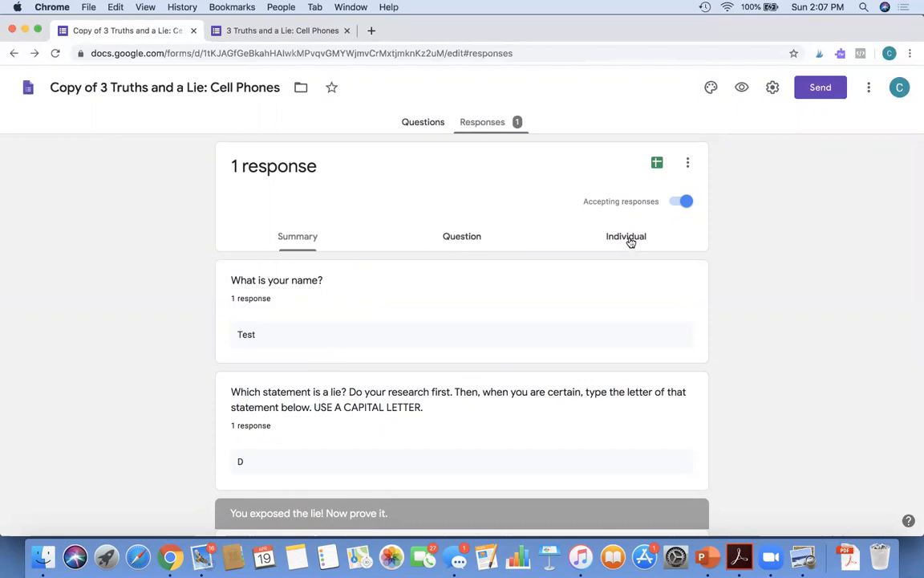
pyautogui.moveTo(639, 175)
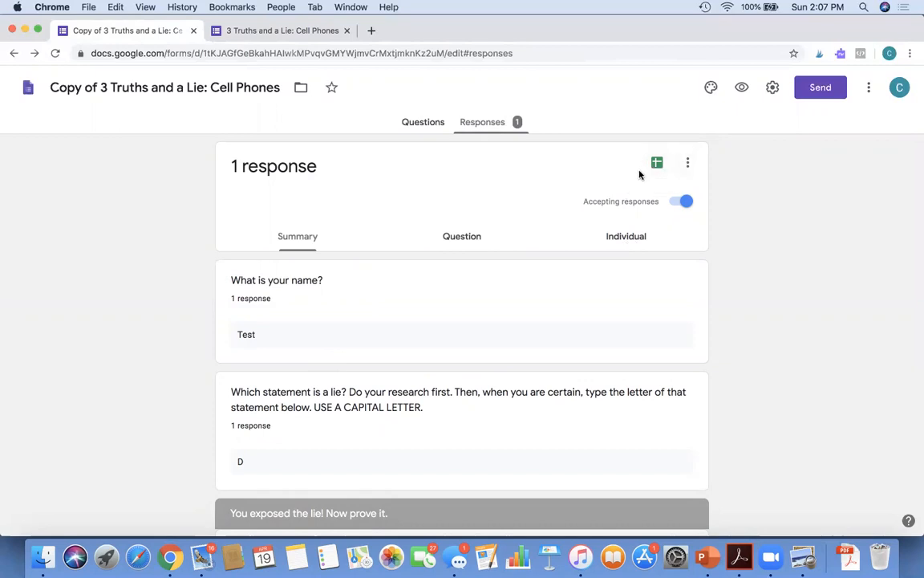
pyautogui.moveTo(657, 163)
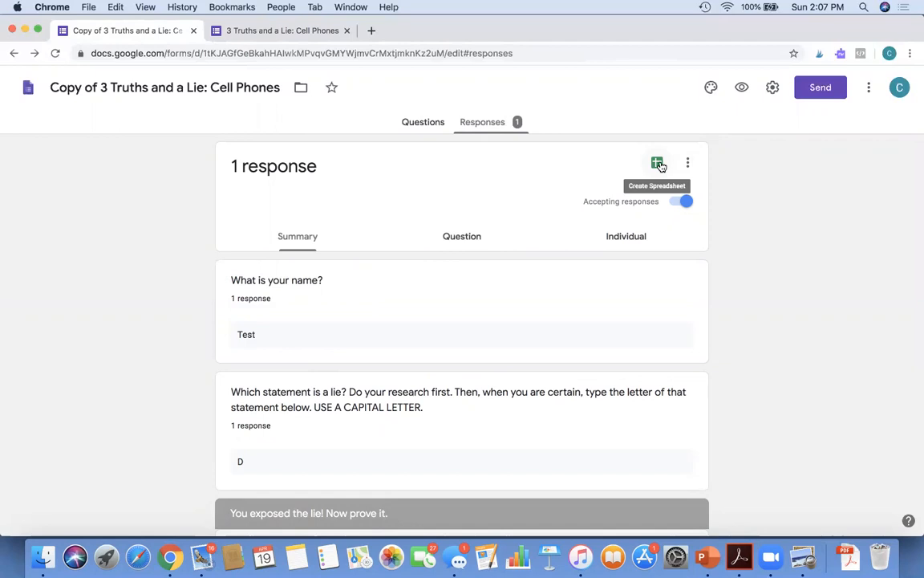
pyautogui.moveTo(526, 114)
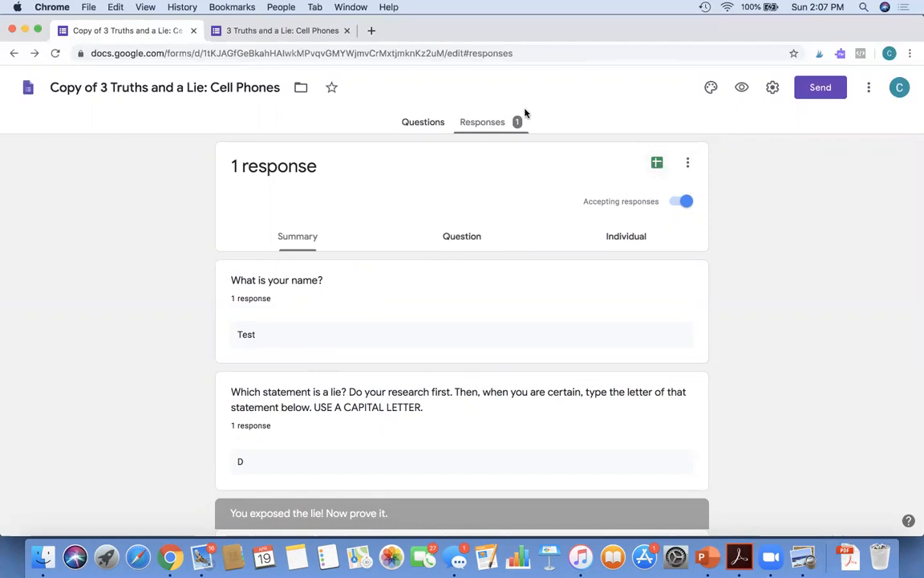
pyautogui.moveTo(527, 77)
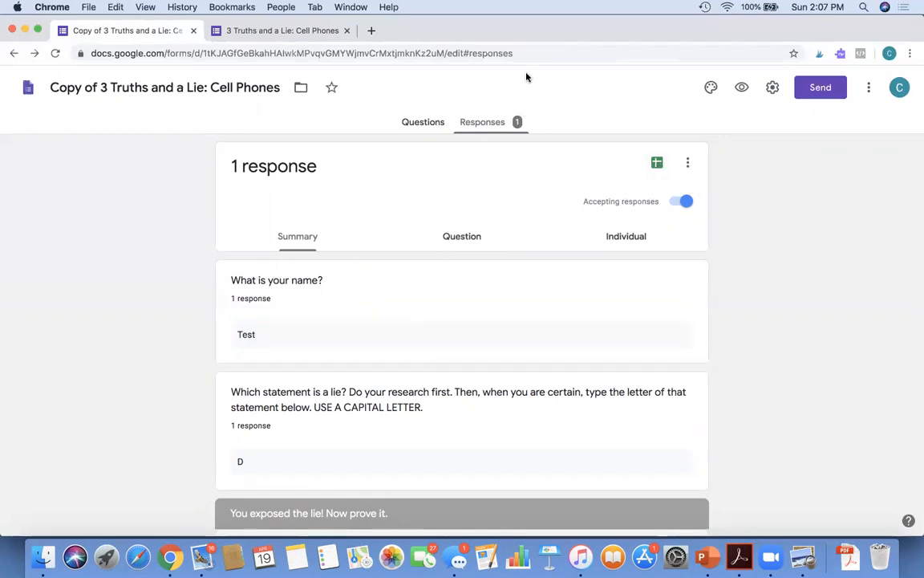
pyautogui.click(280, 30)
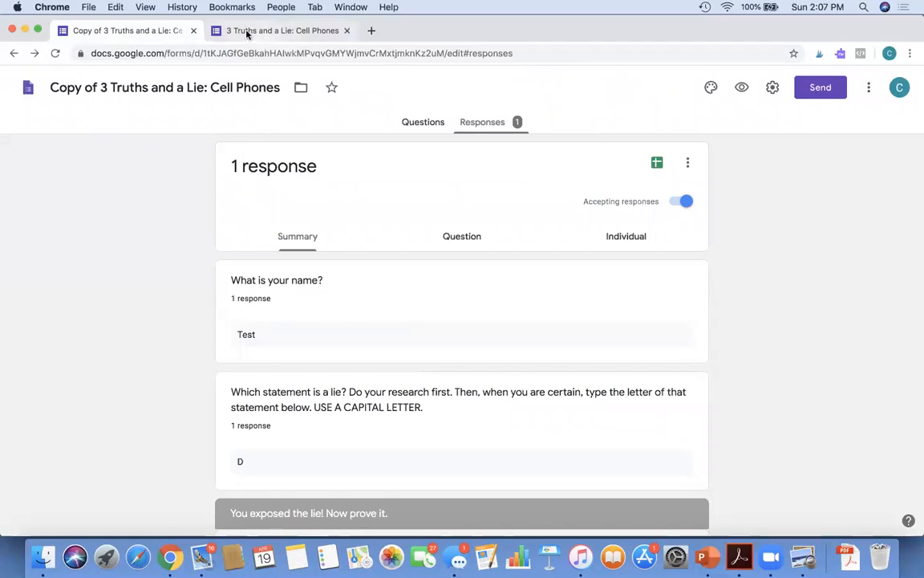
pyautogui.moveTo(125, 30)
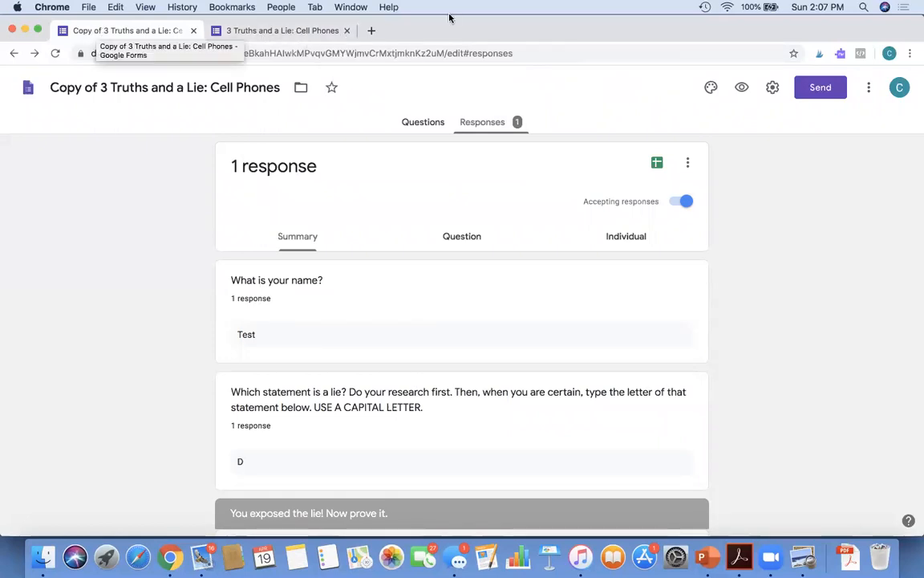